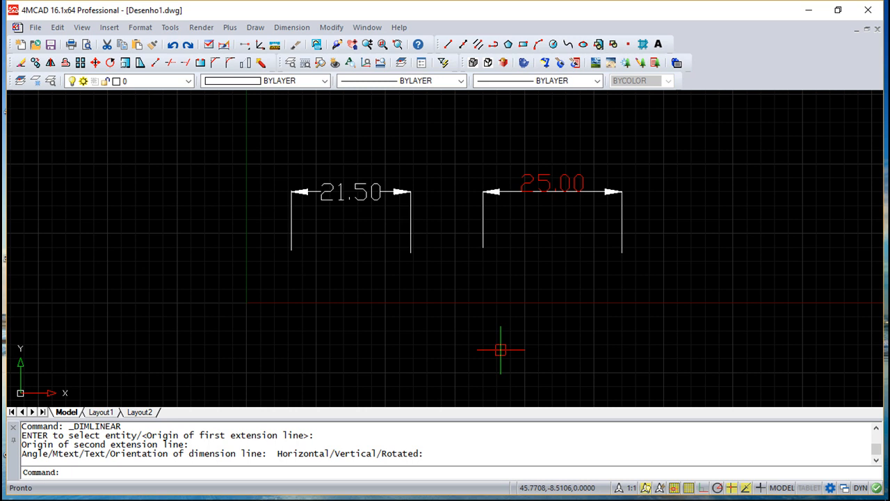
{"action": "mouse_move", "coordinate": [503, 342]}
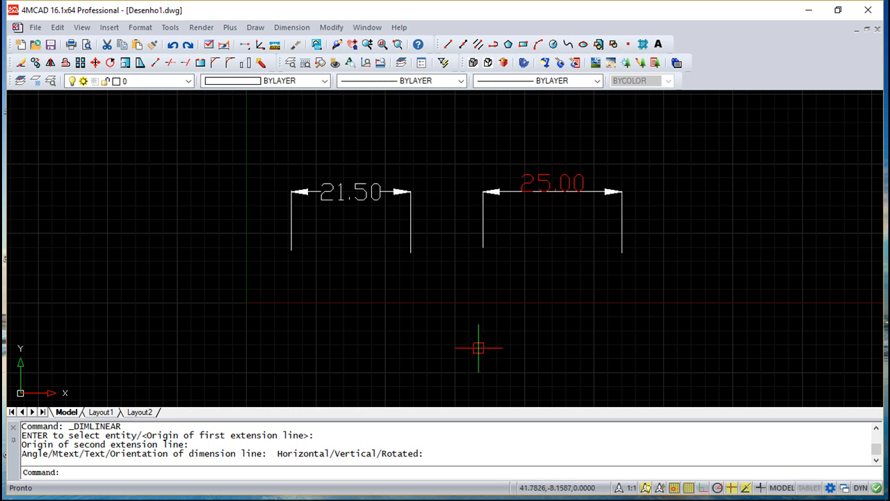
{"action": "mouse_move", "coordinate": [476, 342]}
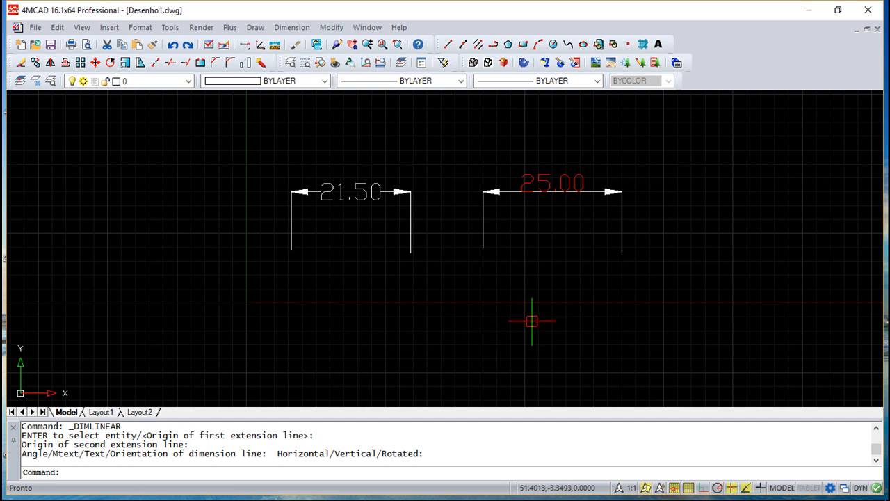
{"action": "mouse_move", "coordinate": [480, 242]}
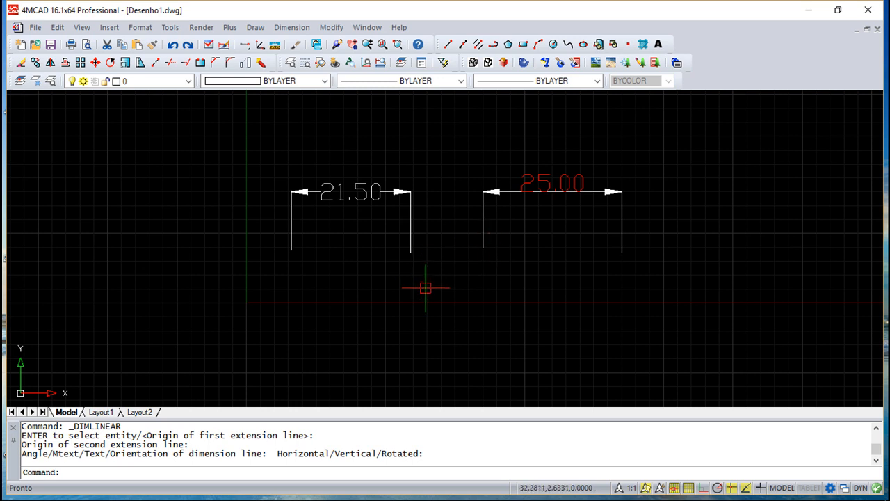
{"action": "mouse_move", "coordinate": [398, 303]}
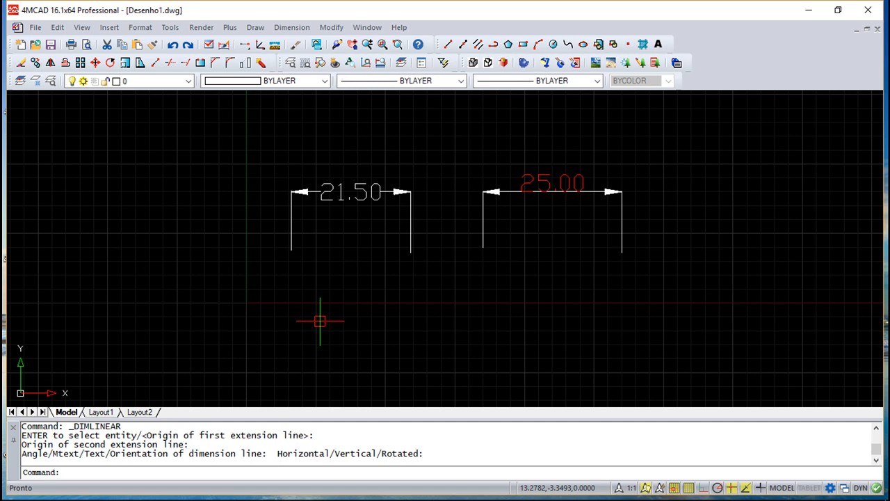
{"action": "mouse_move", "coordinate": [320, 322]}
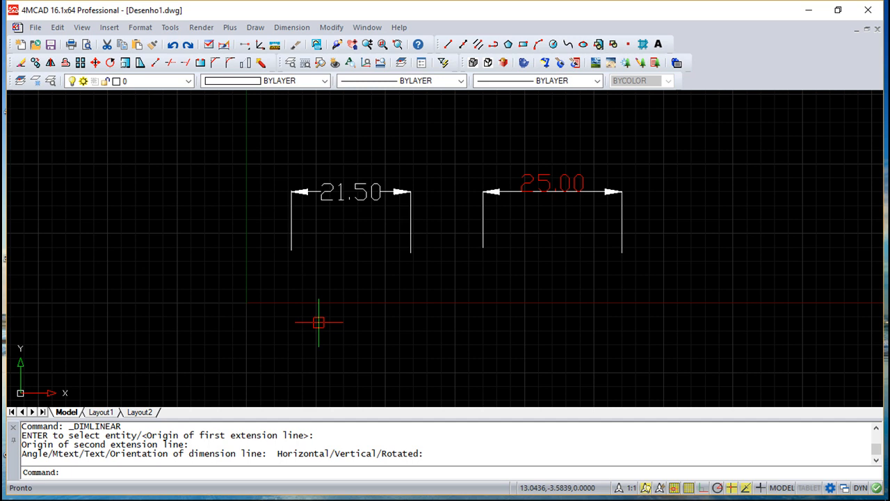
{"action": "mouse_move", "coordinate": [303, 331]}
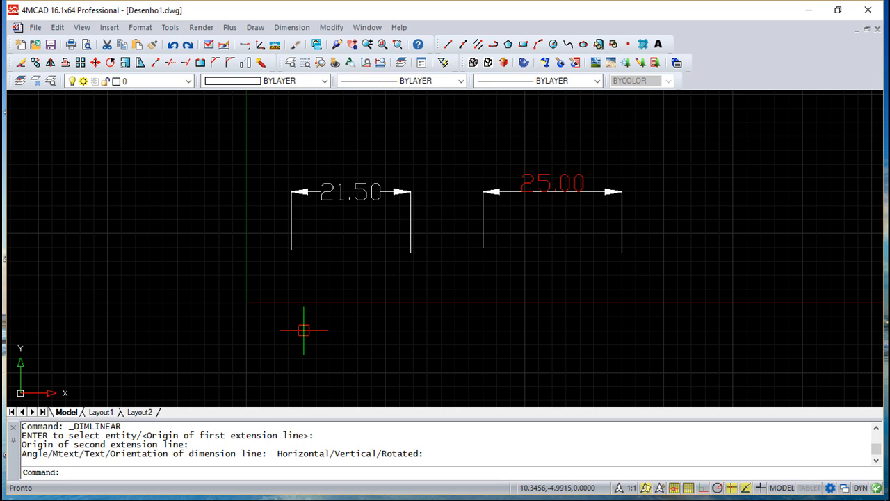
{"action": "mouse_move", "coordinate": [444, 270]}
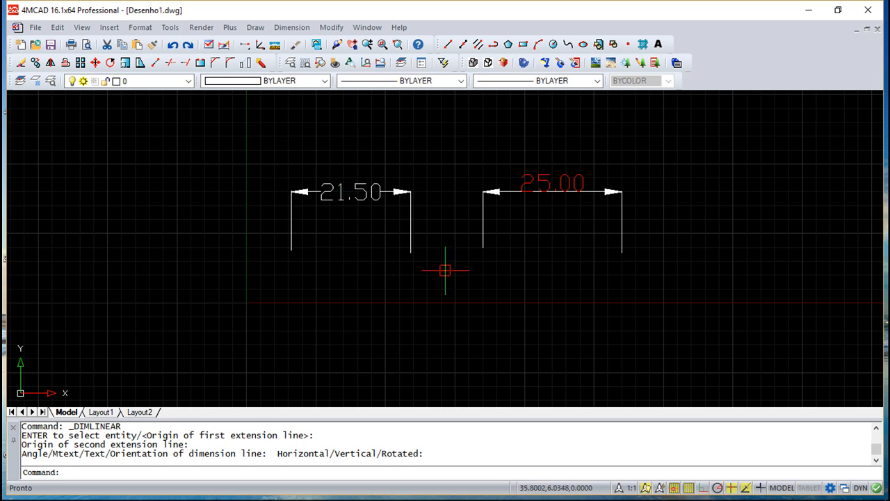
{"action": "mouse_move", "coordinate": [430, 278]}
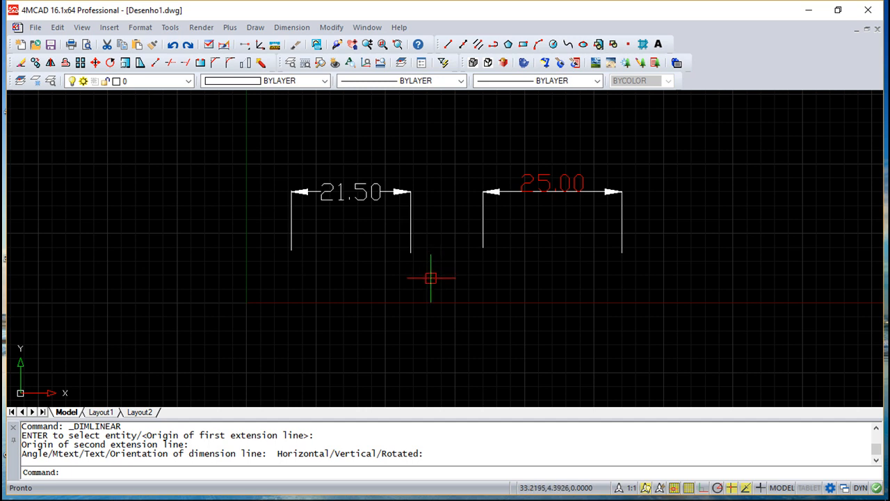
{"action": "mouse_move", "coordinate": [259, 153]}
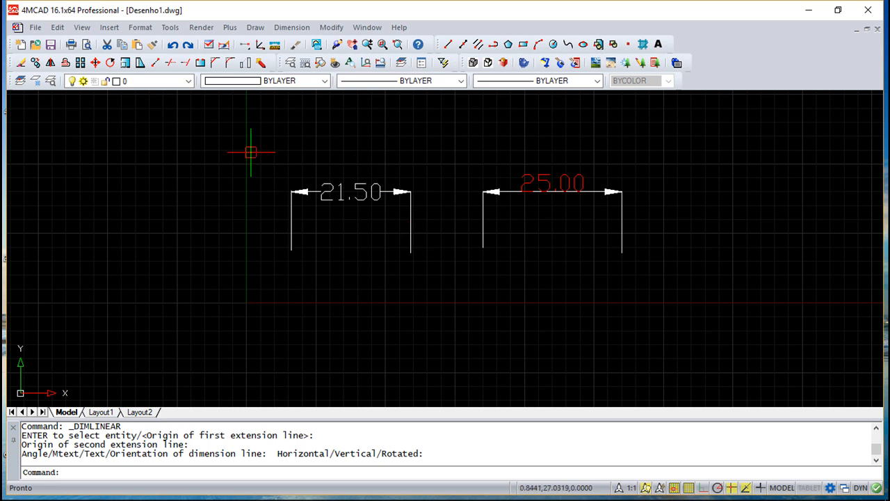
{"action": "mouse_move", "coordinate": [578, 156]}
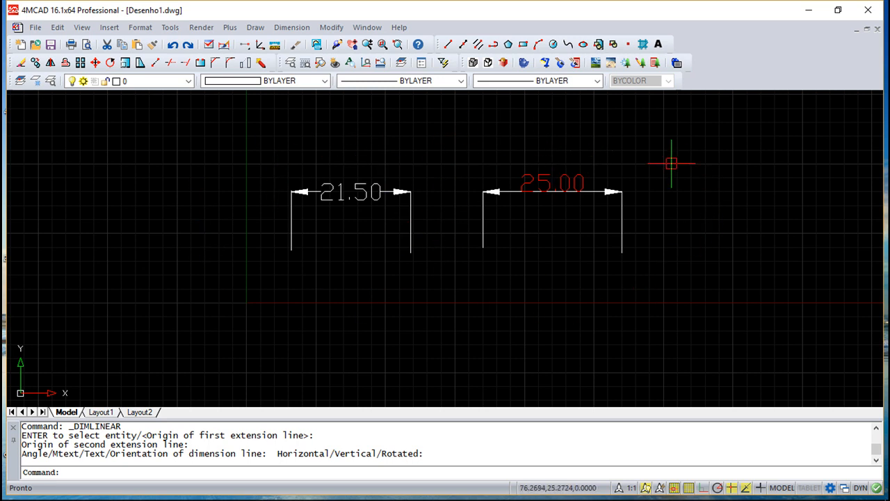
{"action": "mouse_move", "coordinate": [382, 234]}
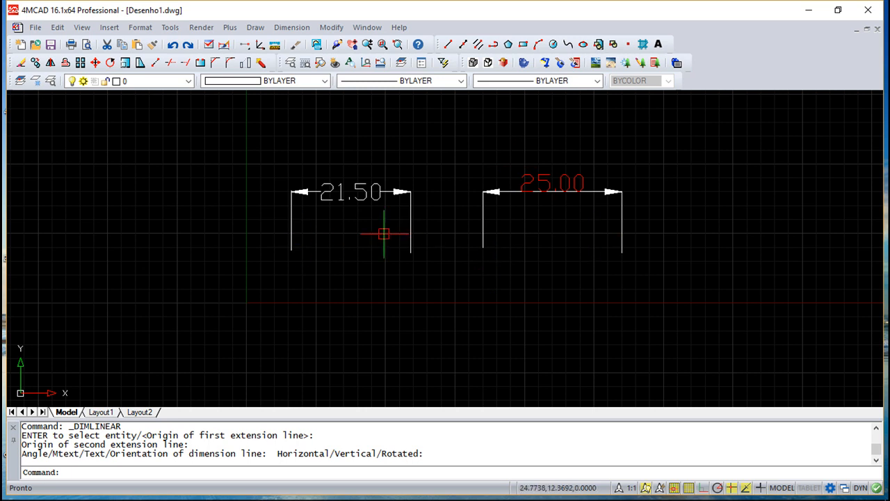
{"action": "mouse_move", "coordinate": [435, 248]}
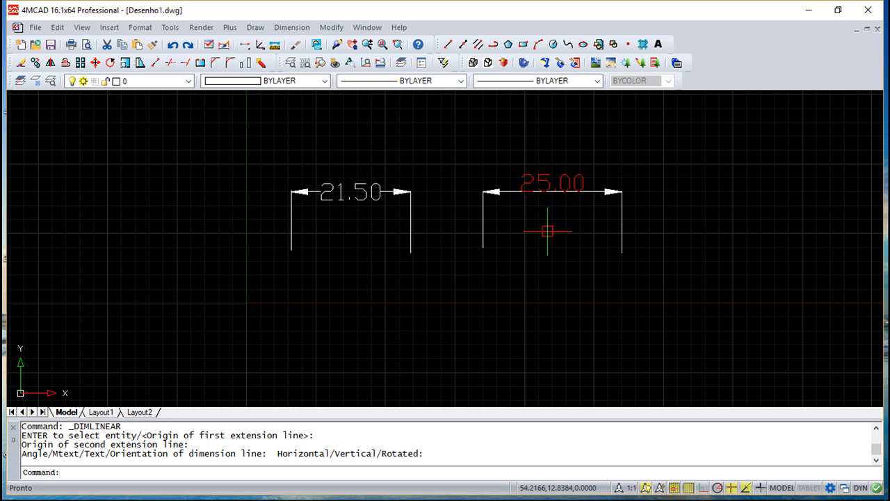
{"action": "mouse_move", "coordinate": [500, 261]}
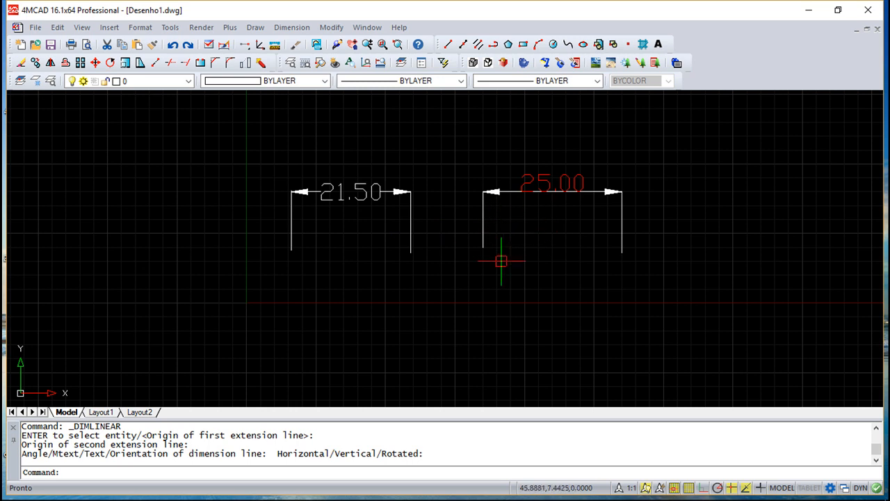
{"action": "mouse_move", "coordinate": [337, 203]}
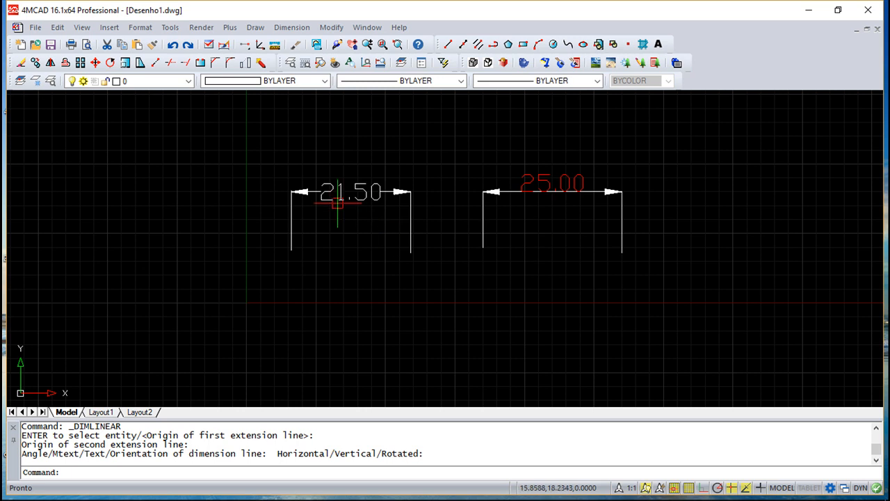
{"action": "mouse_move", "coordinate": [518, 215]}
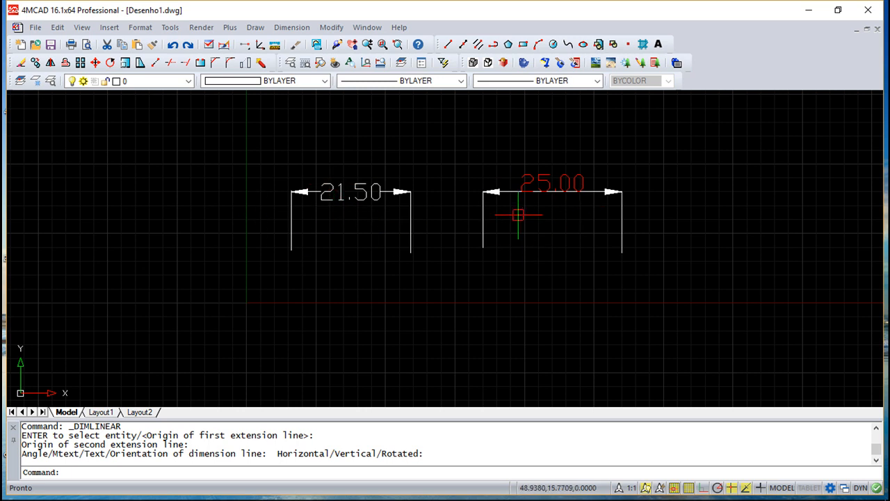
{"action": "mouse_move", "coordinate": [372, 211]}
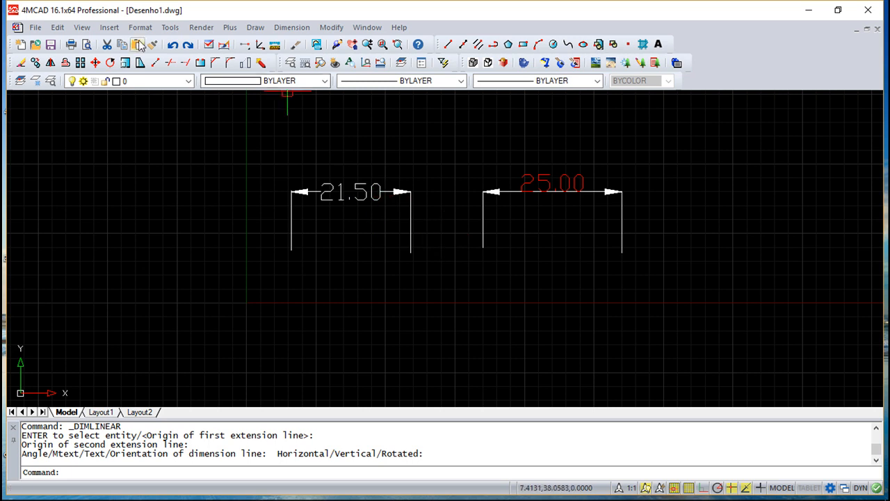
- Bring up the Dimension Styles Manager from the Format menu
{"action": "left_click", "coordinate": [139, 28]}
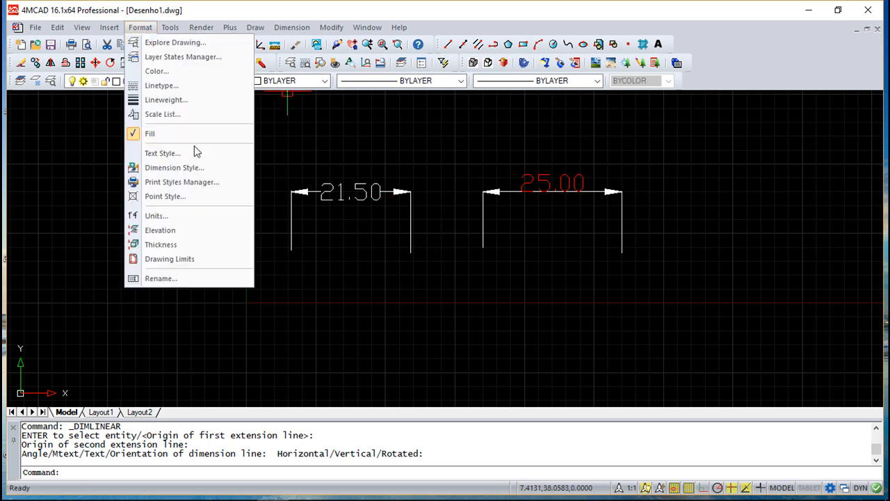
{"action": "mouse_move", "coordinate": [195, 170]}
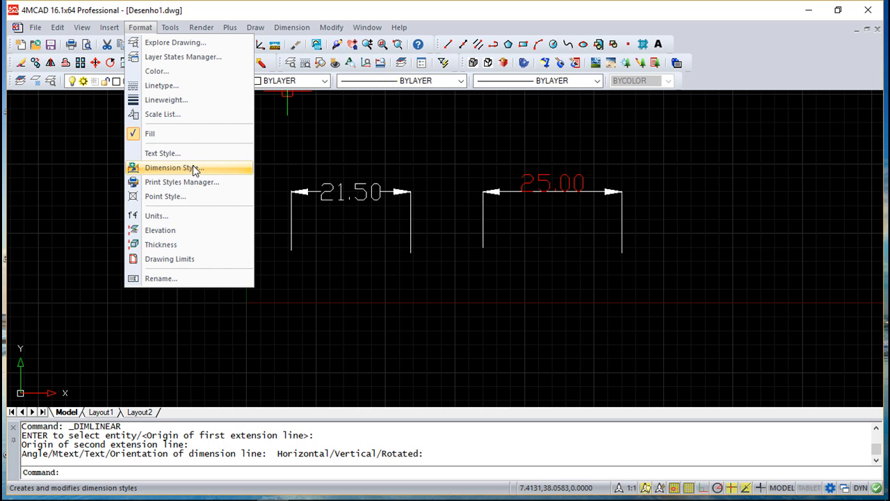
{"action": "left_click", "coordinate": [173, 167]}
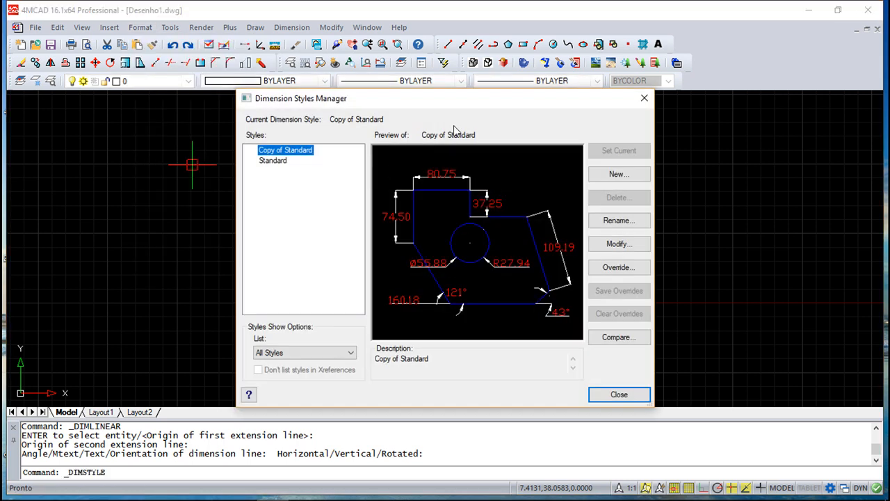
{"action": "left_click_drag", "start_coordinate": [452, 98], "coordinate": [414, 94]}
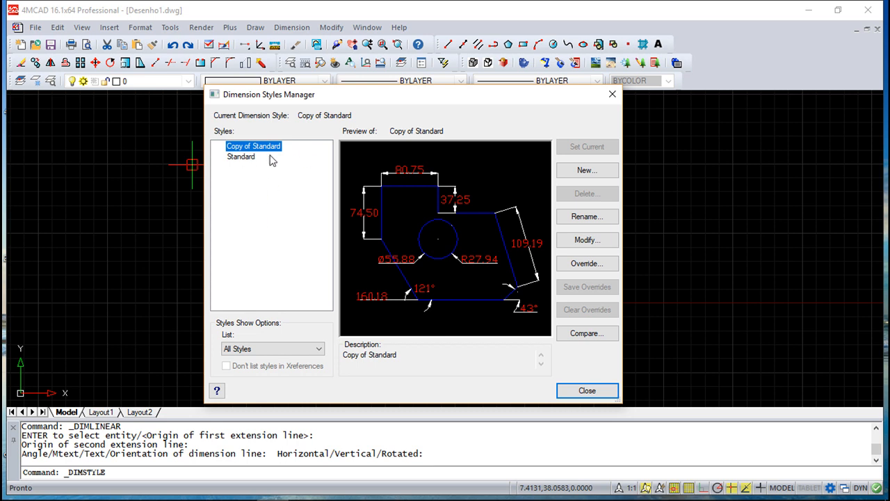
{"action": "mouse_move", "coordinate": [251, 161]}
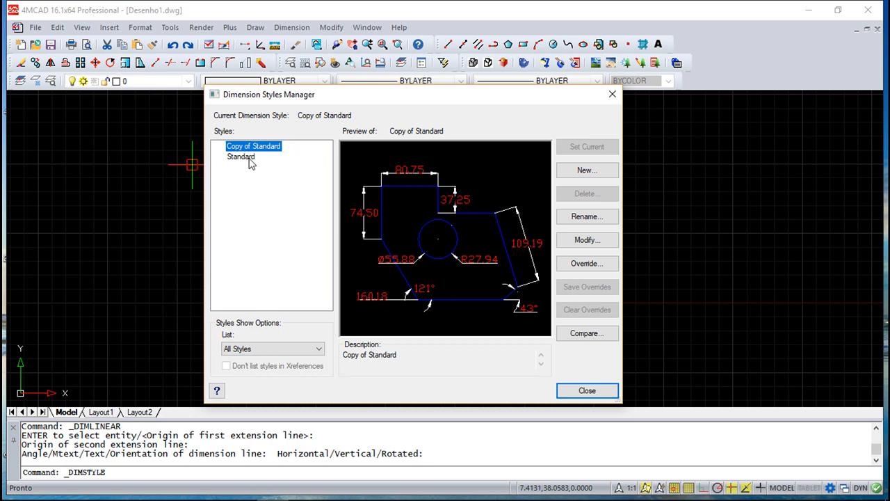
- Compare the Standard and Copy of Standard previews, ending on the Standard style
{"action": "left_click", "coordinate": [240, 156]}
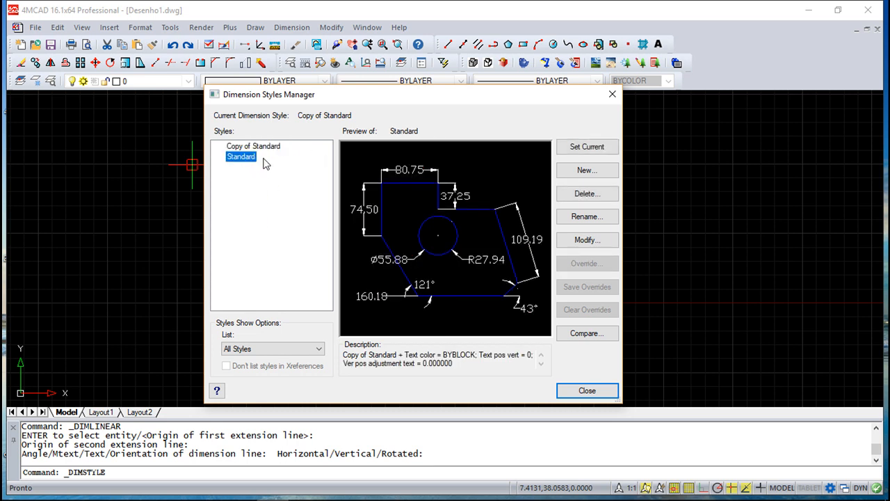
{"action": "mouse_move", "coordinate": [271, 159]}
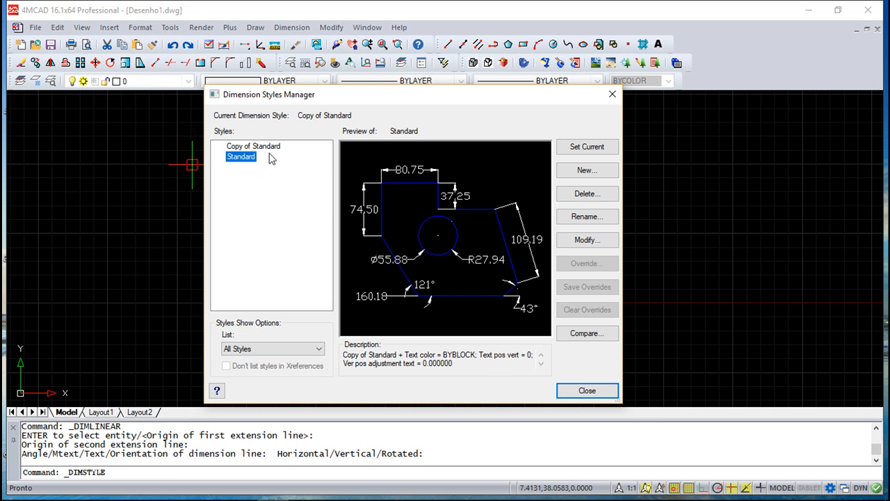
{"action": "mouse_move", "coordinate": [259, 158]}
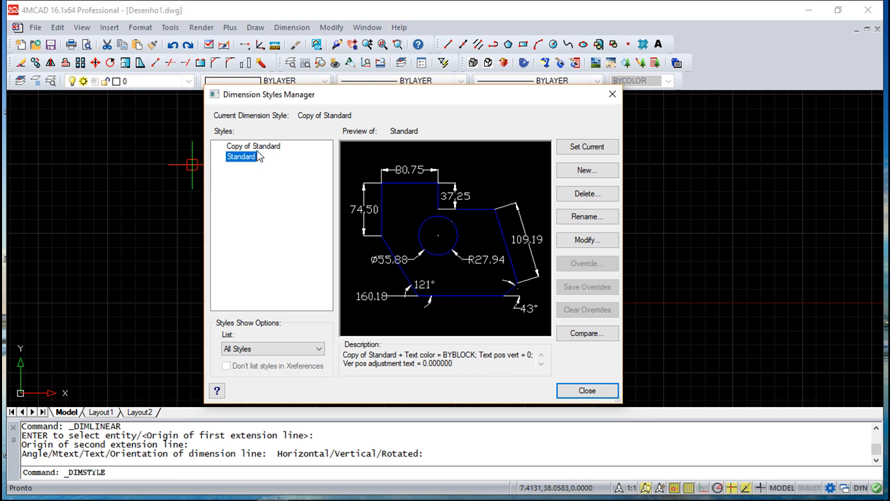
{"action": "left_click", "coordinate": [254, 146]}
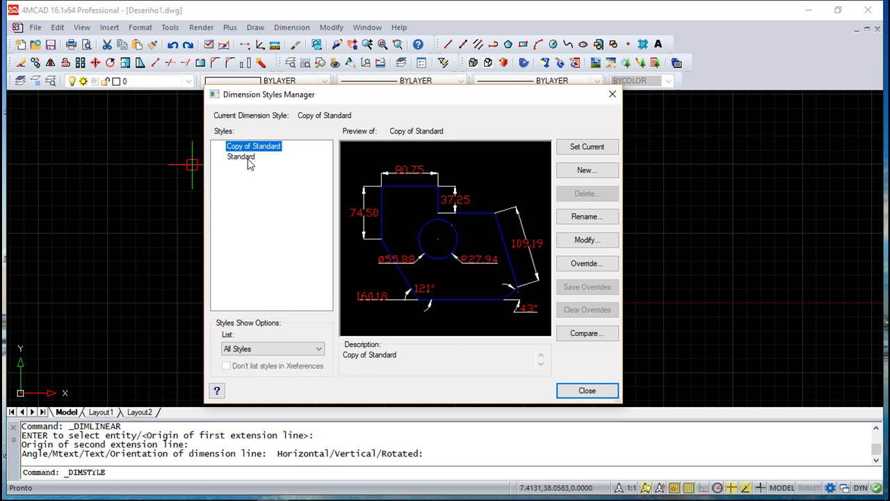
{"action": "left_click", "coordinate": [241, 156]}
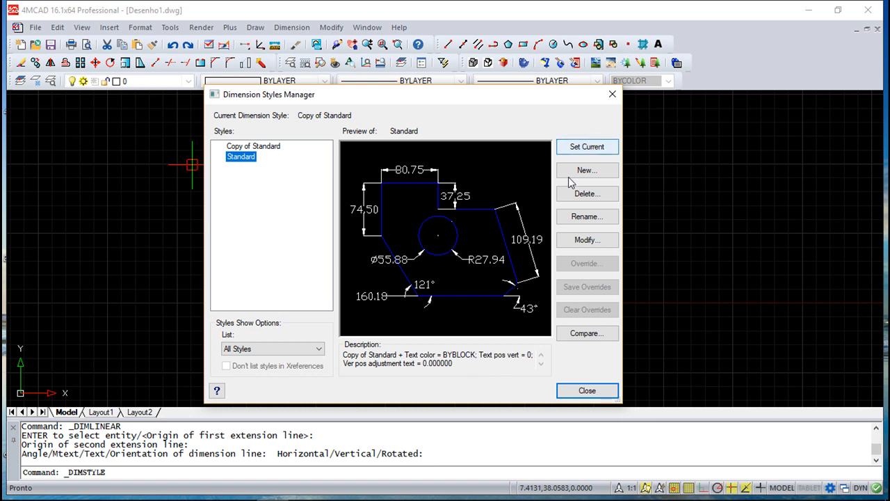
{"action": "left_click", "coordinate": [587, 170]}
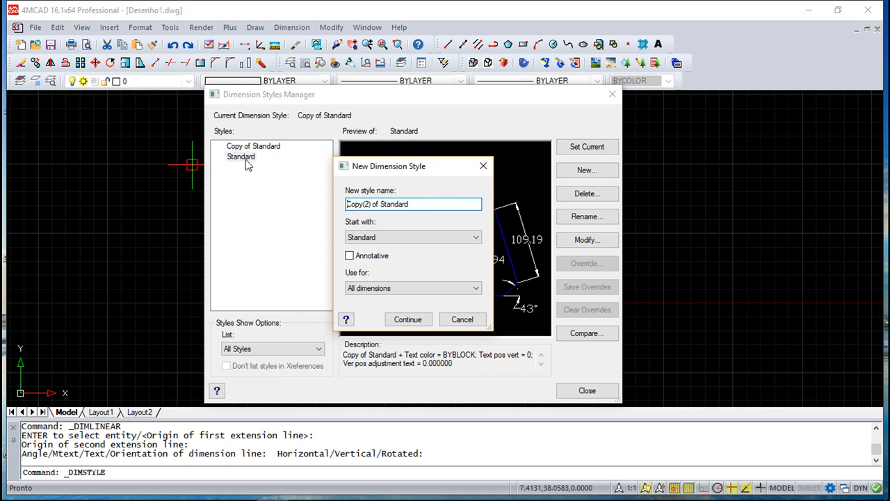
{"action": "mouse_move", "coordinate": [285, 234]}
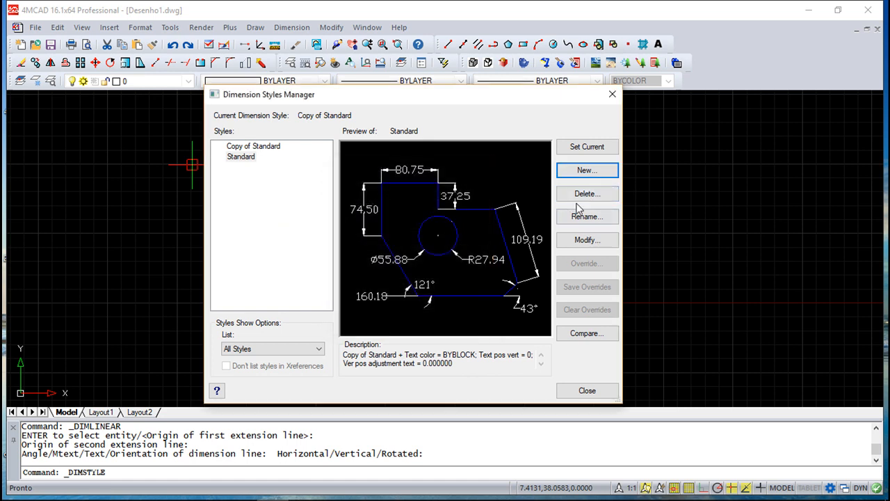
{"action": "left_click", "coordinate": [254, 146]}
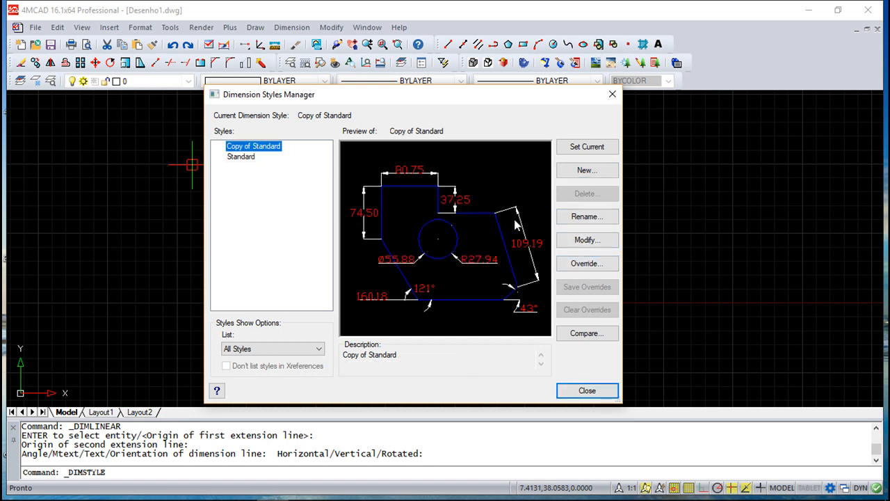
{"action": "mouse_move", "coordinate": [473, 329]}
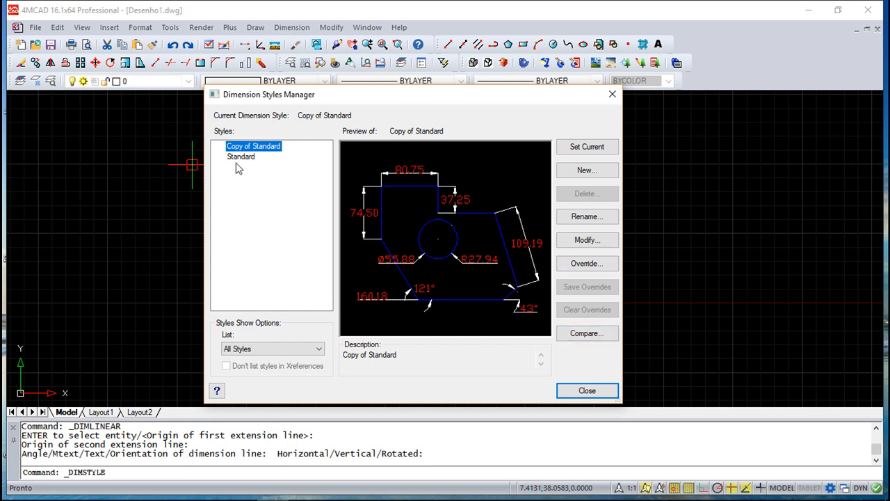
{"action": "left_click", "coordinate": [241, 156]}
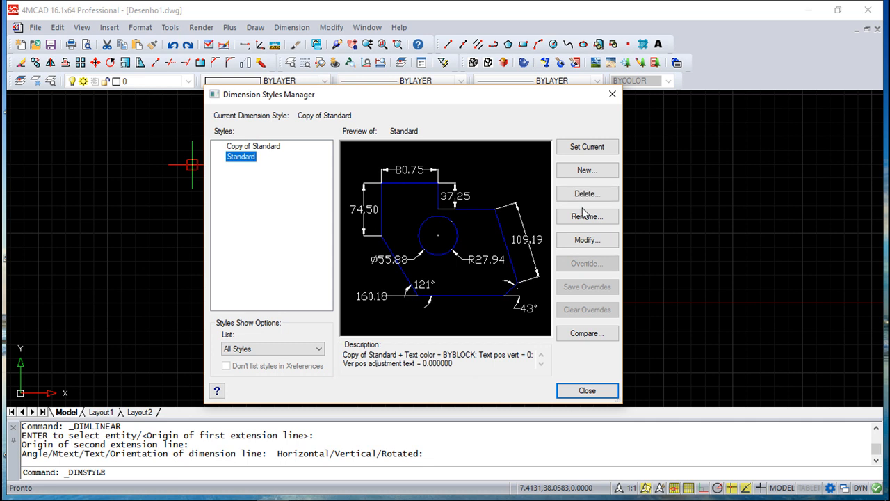
- Open Modify for the Standard style and show its Lines settings
{"action": "left_click", "coordinate": [587, 240]}
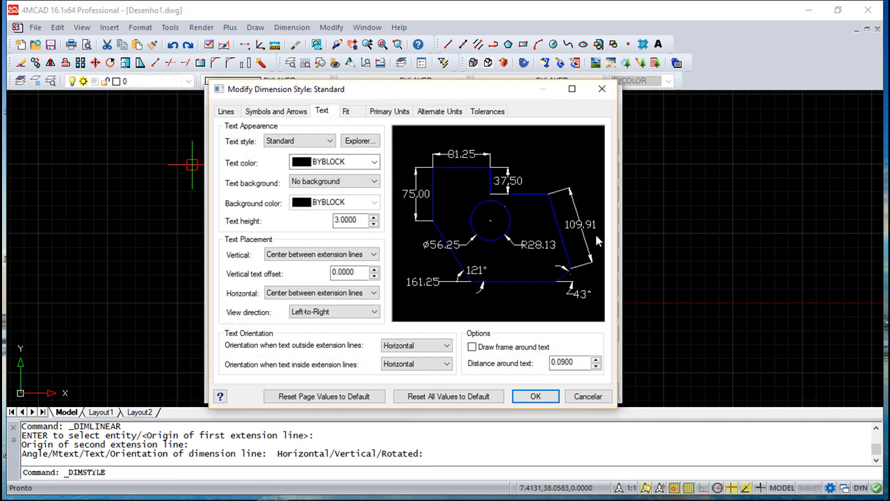
{"action": "mouse_move", "coordinate": [406, 225]}
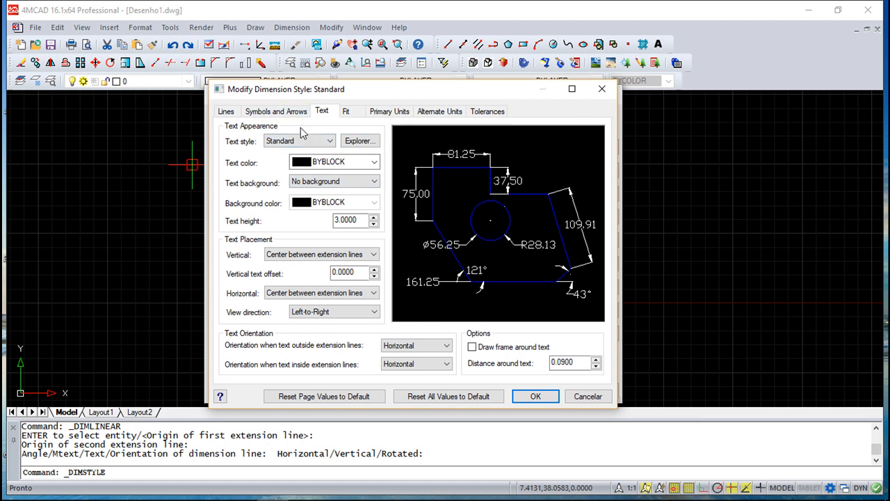
{"action": "mouse_move", "coordinate": [515, 240]}
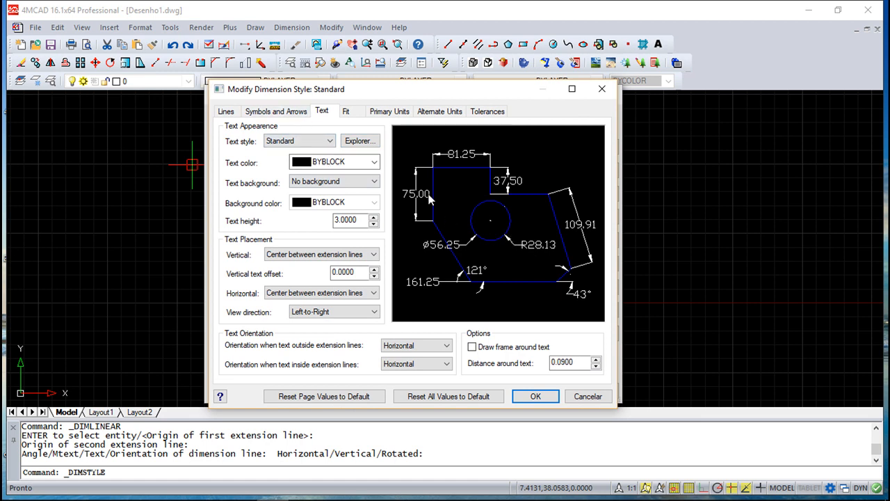
{"action": "left_click", "coordinate": [225, 111]}
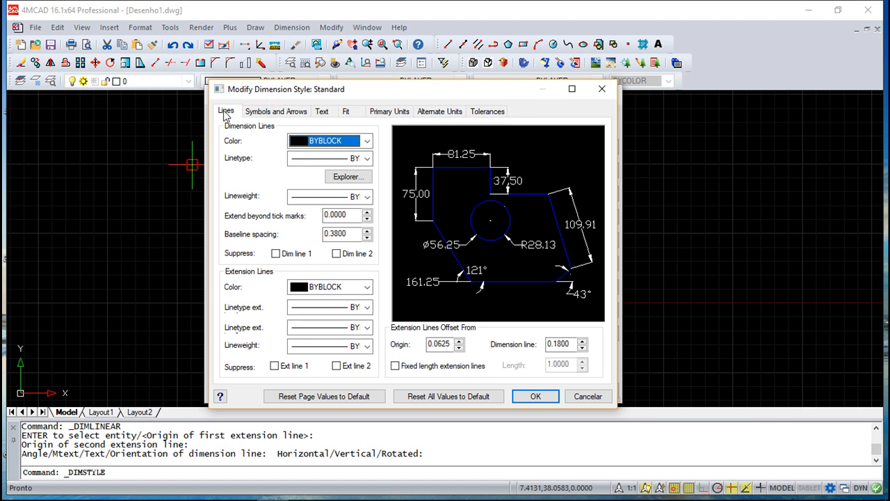
{"action": "mouse_move", "coordinate": [348, 127]}
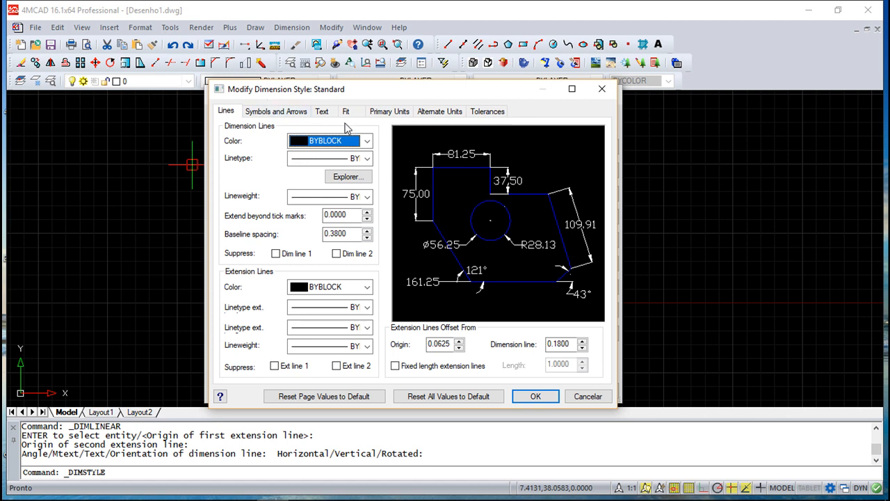
{"action": "mouse_move", "coordinate": [384, 131]}
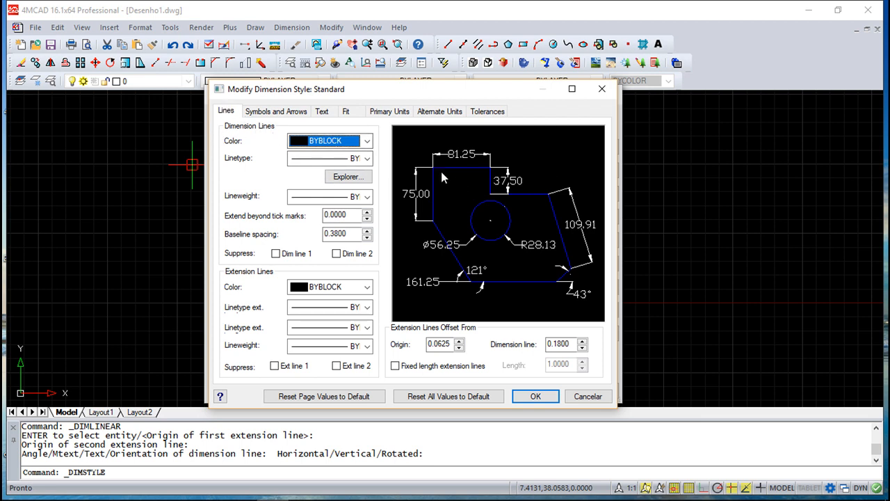
{"action": "mouse_move", "coordinate": [439, 159]}
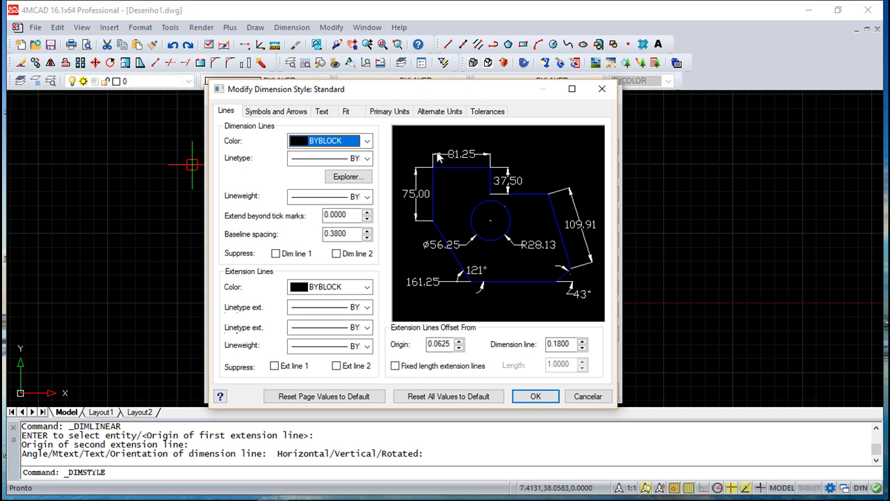
{"action": "mouse_move", "coordinate": [491, 187]}
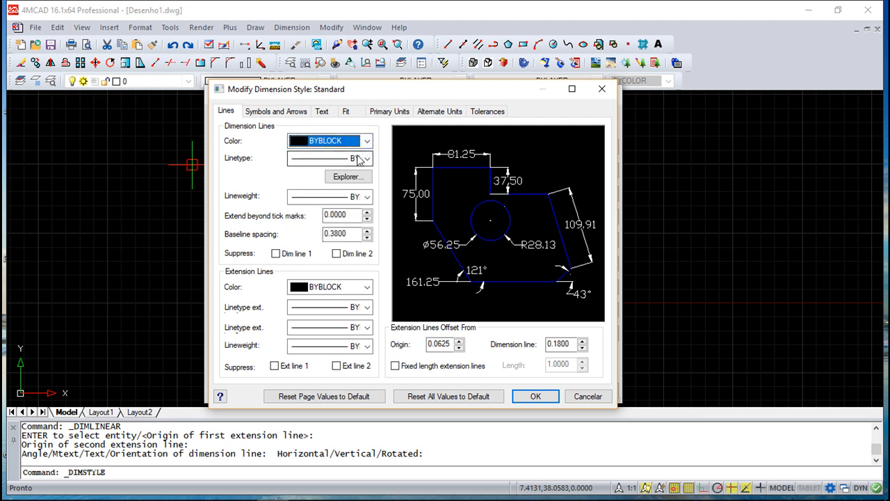
{"action": "mouse_move", "coordinate": [391, 228]}
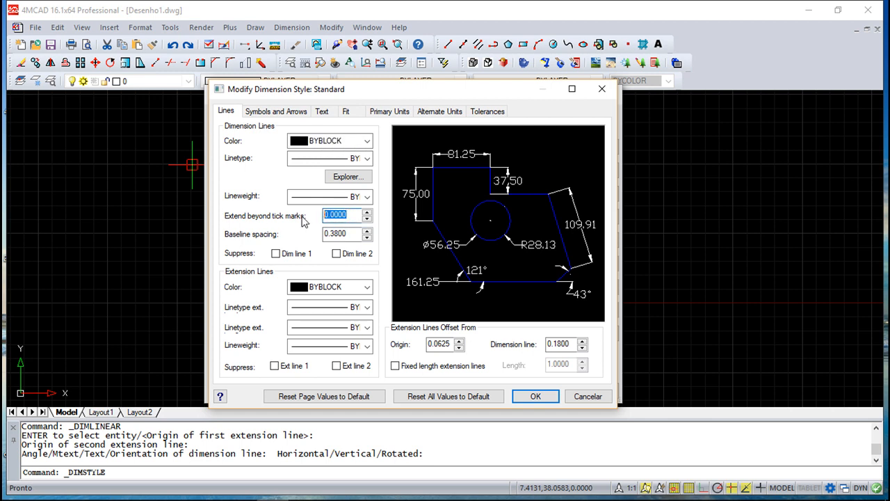
- Set Extend beyond tick marks to 1, trying and undoing suppression of both dimension lines
{"action": "type", "text": "1"}
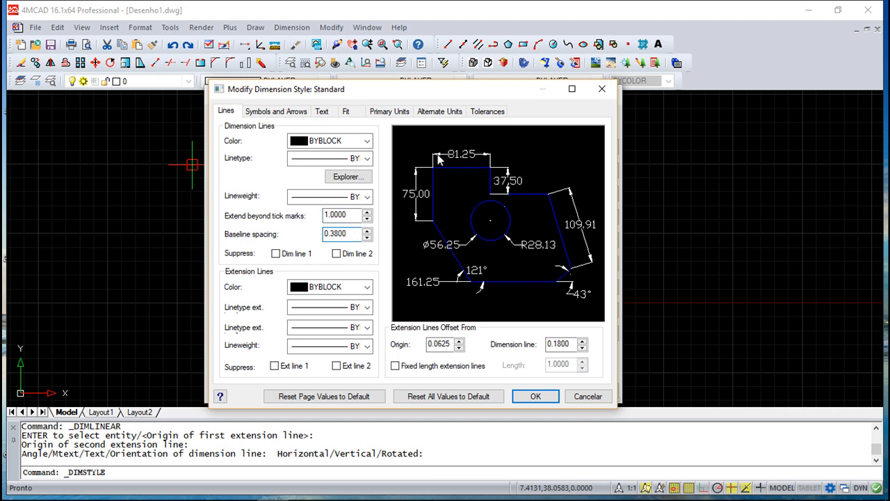
{"action": "mouse_move", "coordinate": [413, 153]}
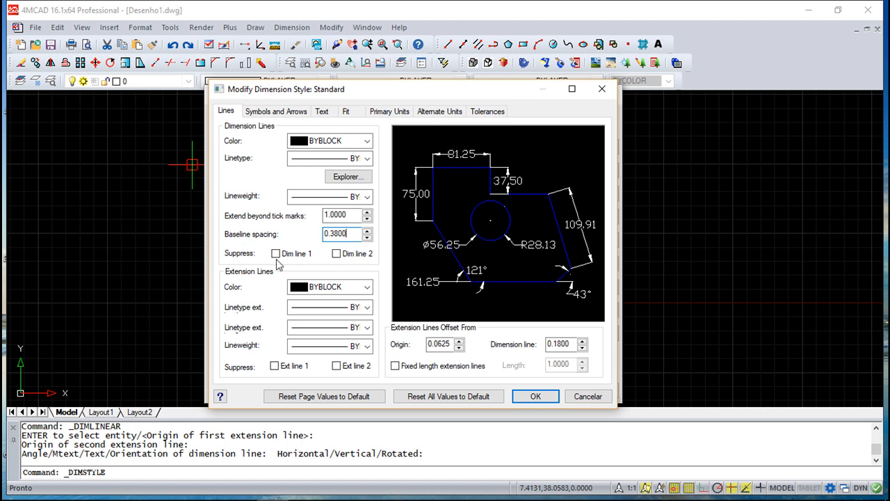
{"action": "mouse_move", "coordinate": [419, 248]}
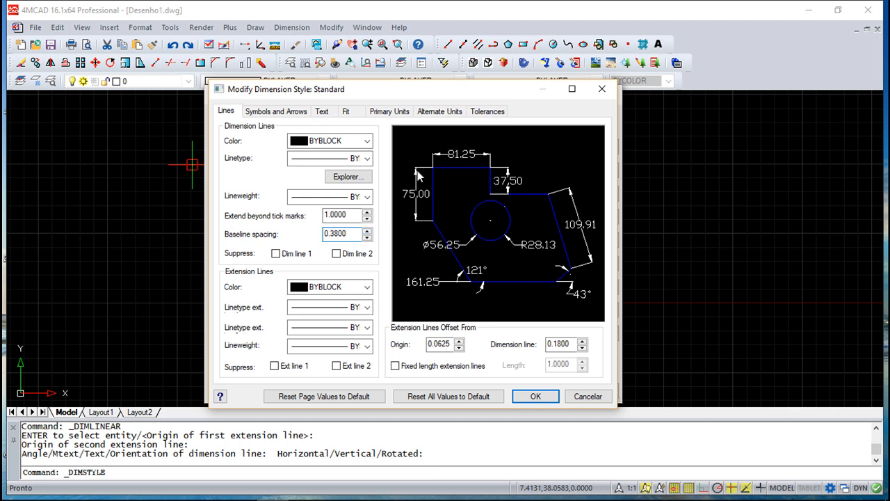
{"action": "mouse_move", "coordinate": [293, 261]}
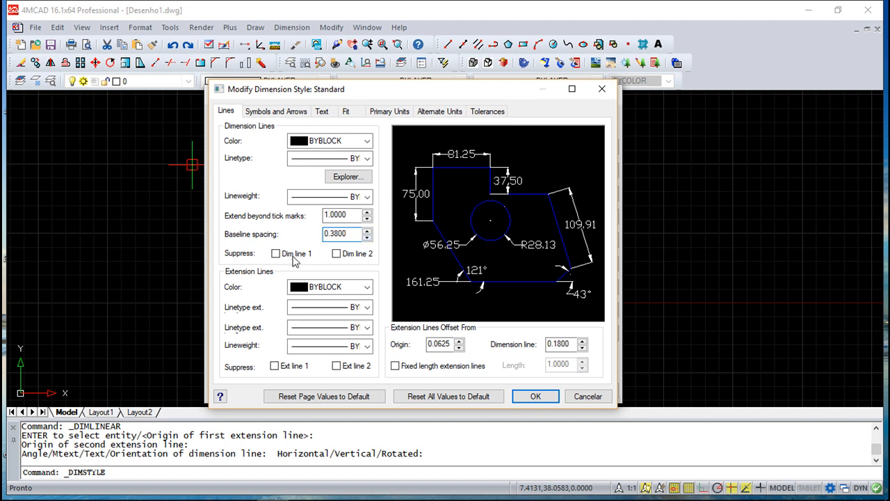
{"action": "left_click", "coordinate": [274, 254]}
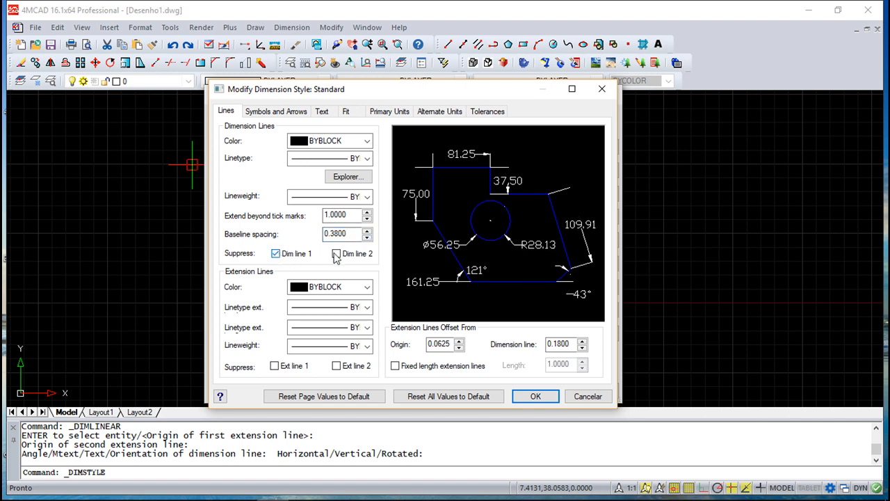
{"action": "left_click", "coordinate": [337, 254]}
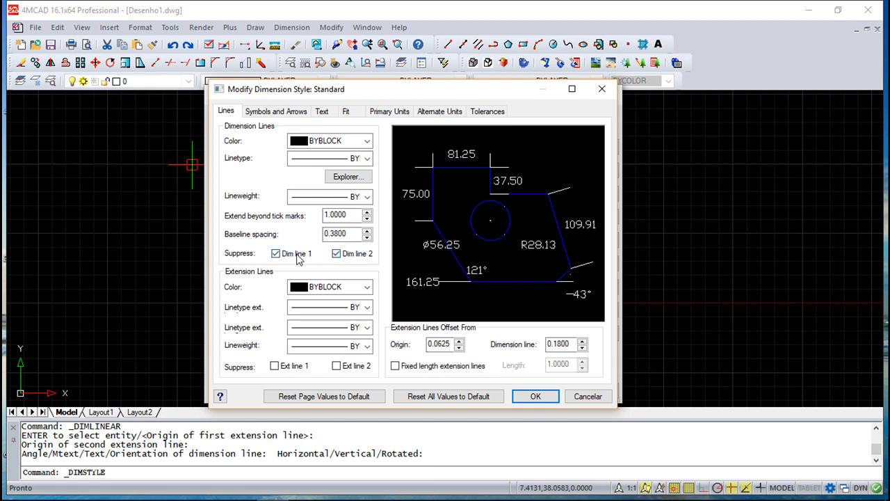
{"action": "left_click", "coordinate": [275, 253]}
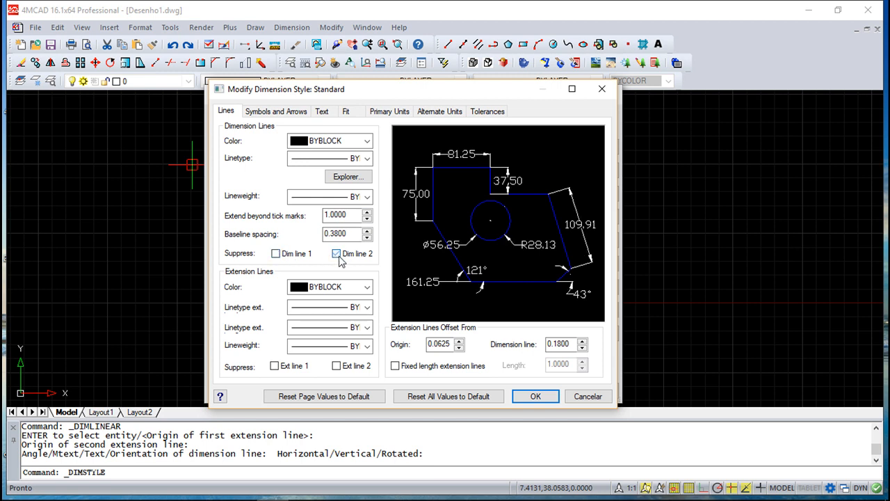
{"action": "left_click", "coordinate": [337, 254]}
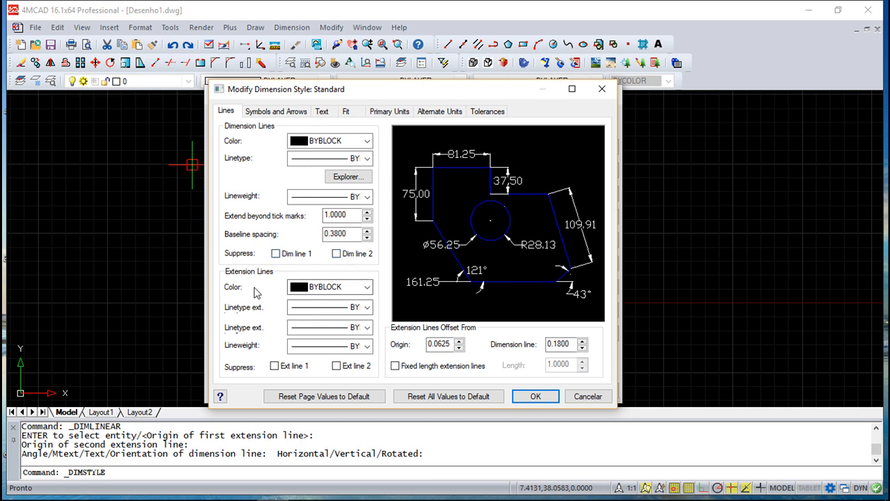
{"action": "mouse_move", "coordinate": [437, 171]}
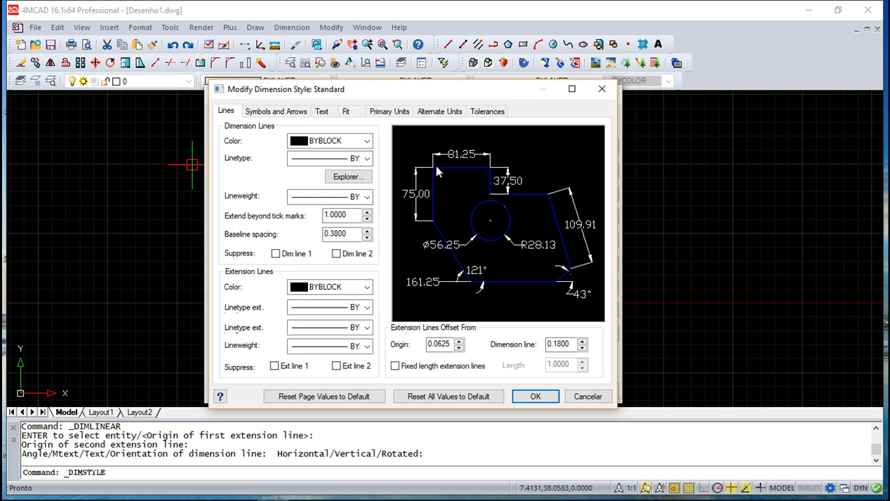
{"action": "mouse_move", "coordinate": [331, 294]}
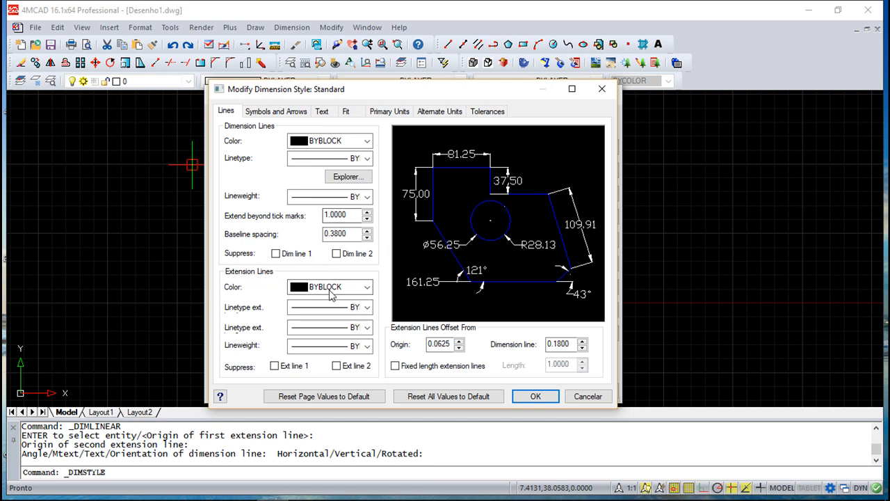
{"action": "left_click", "coordinate": [328, 287]}
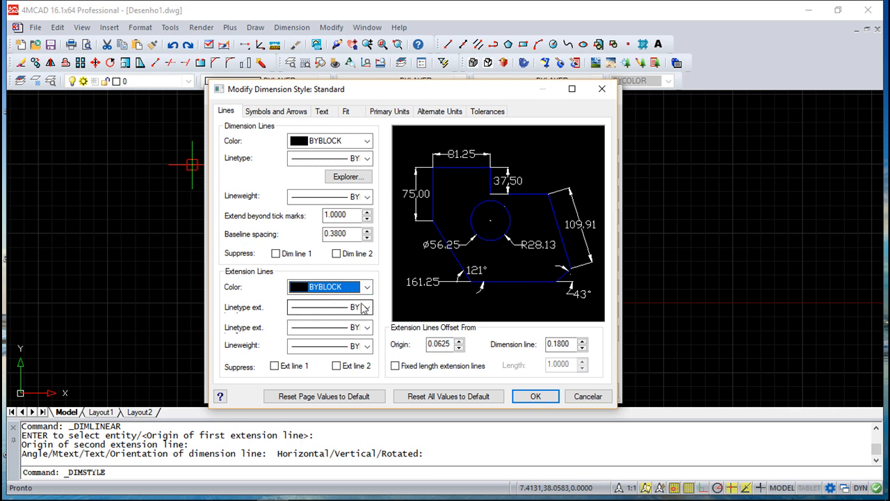
{"action": "mouse_move", "coordinate": [375, 350]}
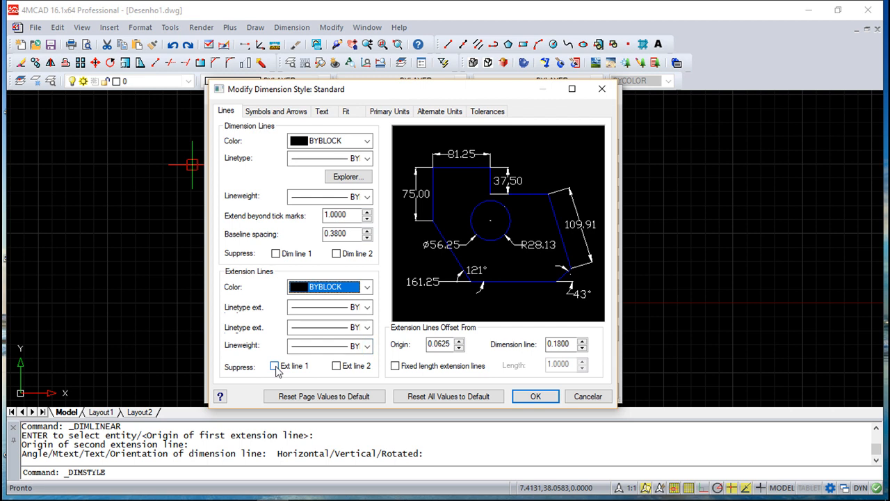
{"action": "left_click", "coordinate": [275, 366]}
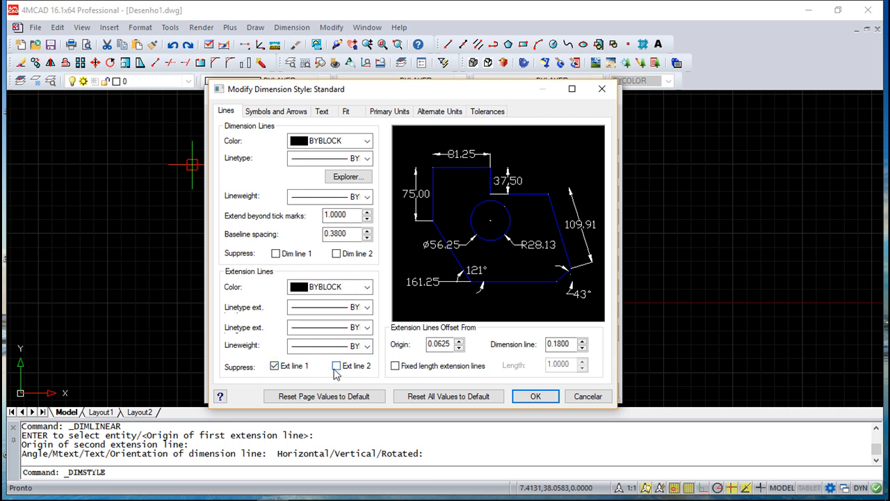
{"action": "left_click", "coordinate": [276, 365]}
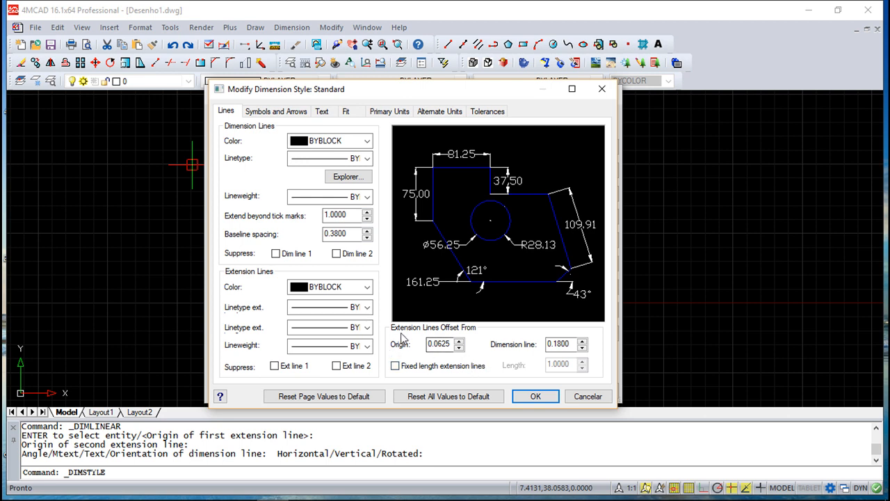
{"action": "mouse_move", "coordinate": [446, 194]}
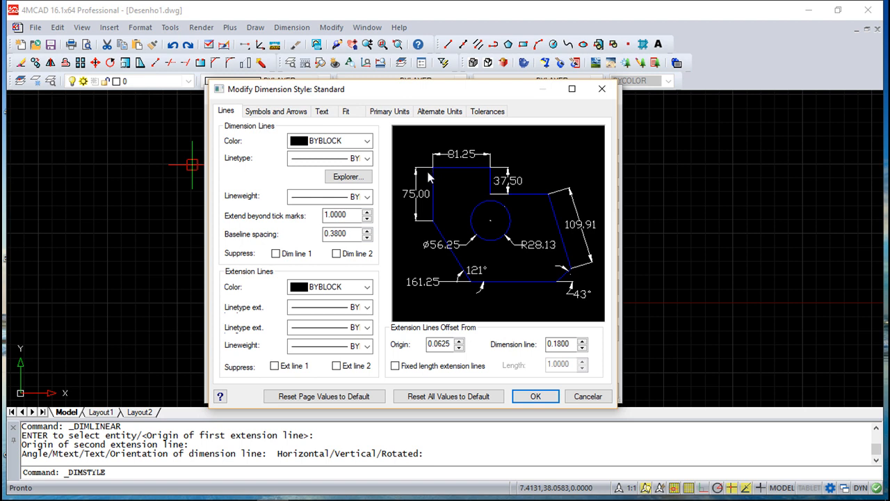
{"action": "mouse_move", "coordinate": [438, 359]}
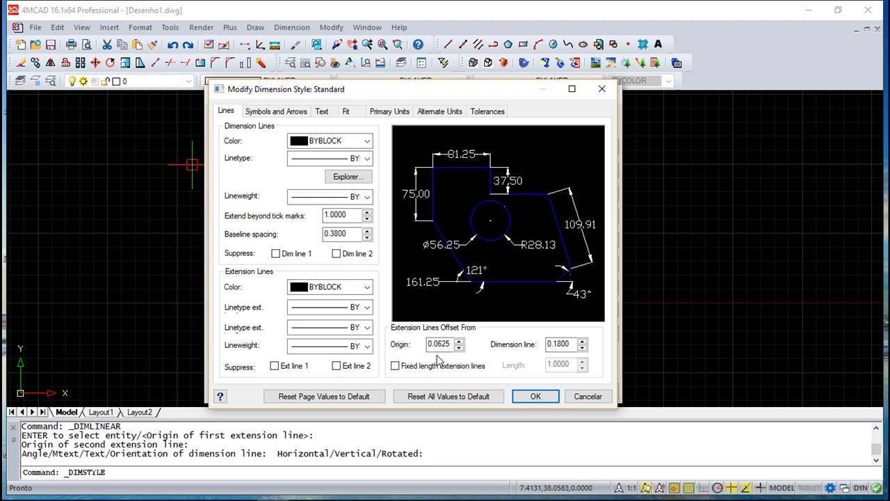
{"action": "mouse_move", "coordinate": [459, 224]}
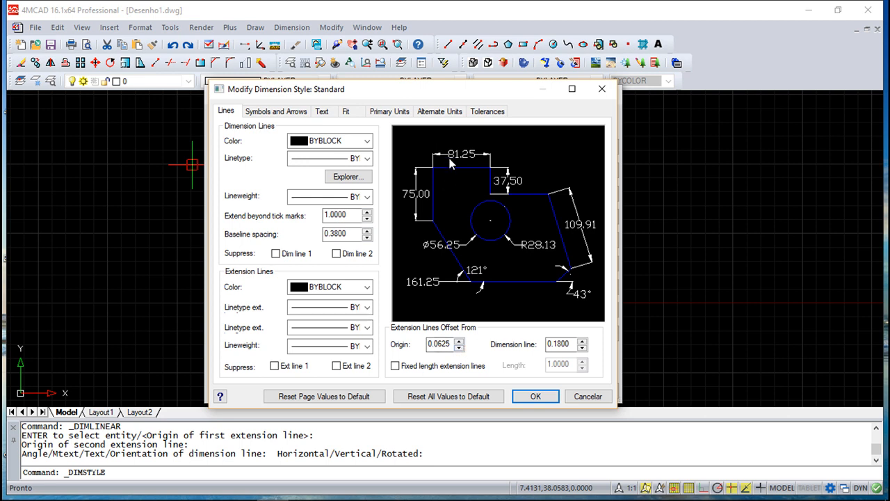
{"action": "mouse_move", "coordinate": [465, 349]}
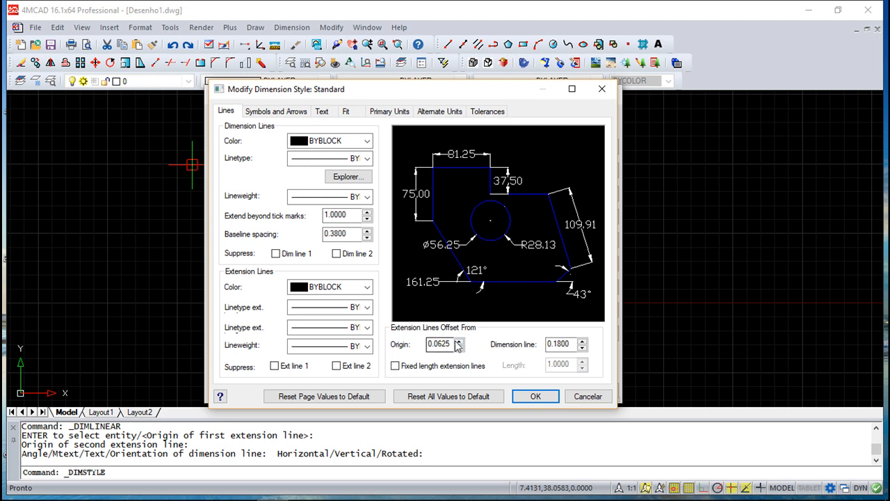
{"action": "left_click", "coordinate": [439, 345]}
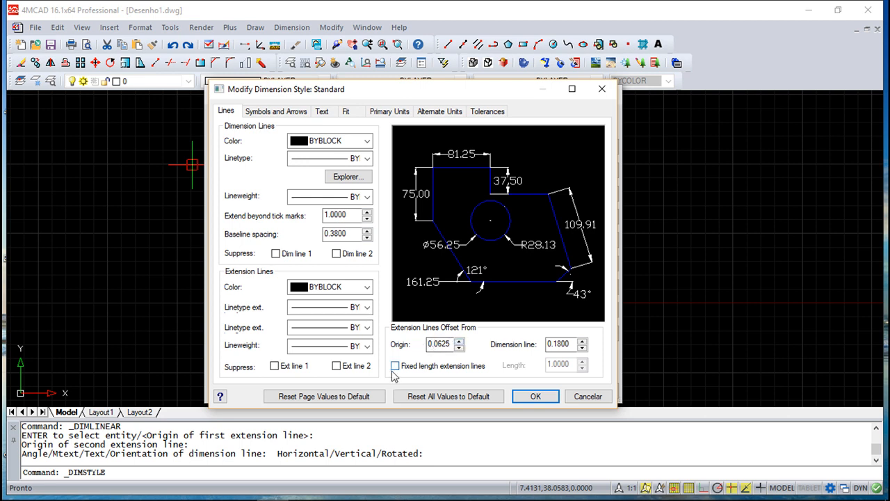
{"action": "mouse_move", "coordinate": [604, 379]}
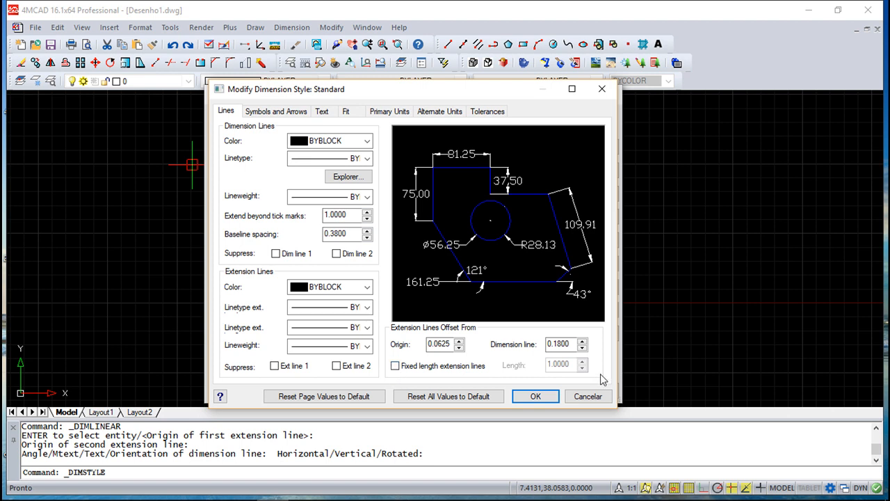
{"action": "mouse_move", "coordinate": [587, 348]}
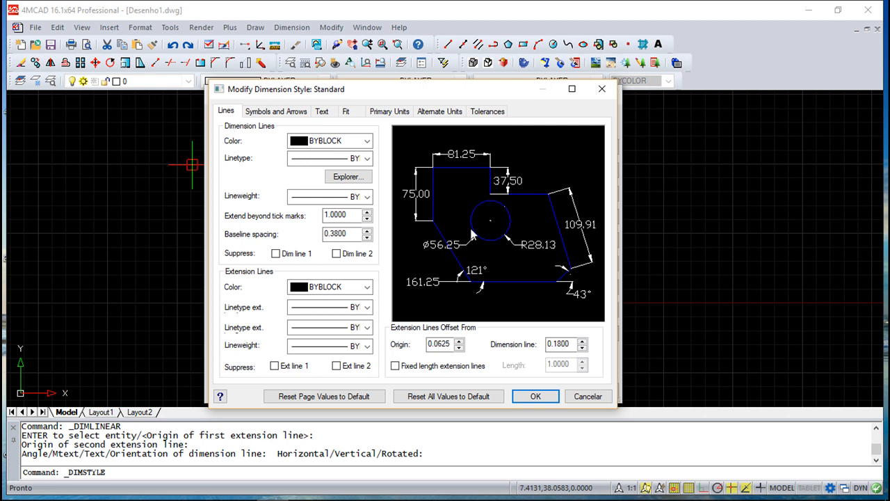
{"action": "mouse_move", "coordinate": [434, 143]}
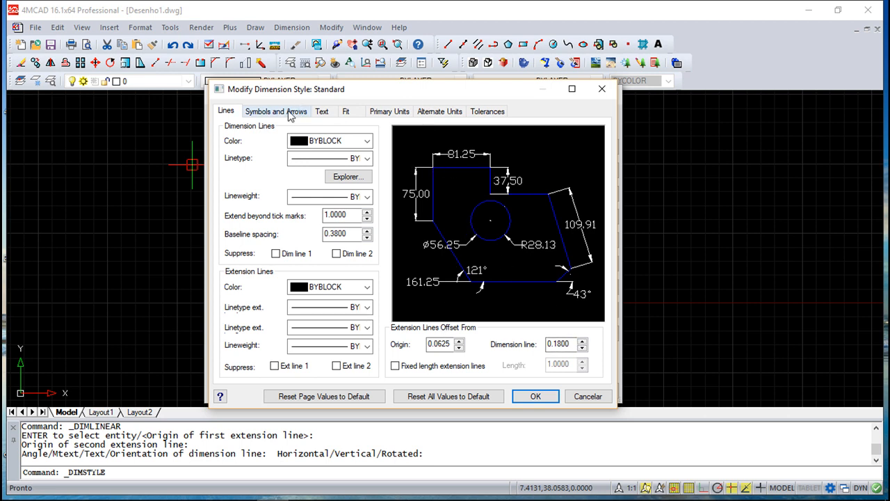
- Try Oblique and closed Arrow as starting arrowhead, then restore Arrow, filled
{"action": "left_click", "coordinate": [276, 111]}
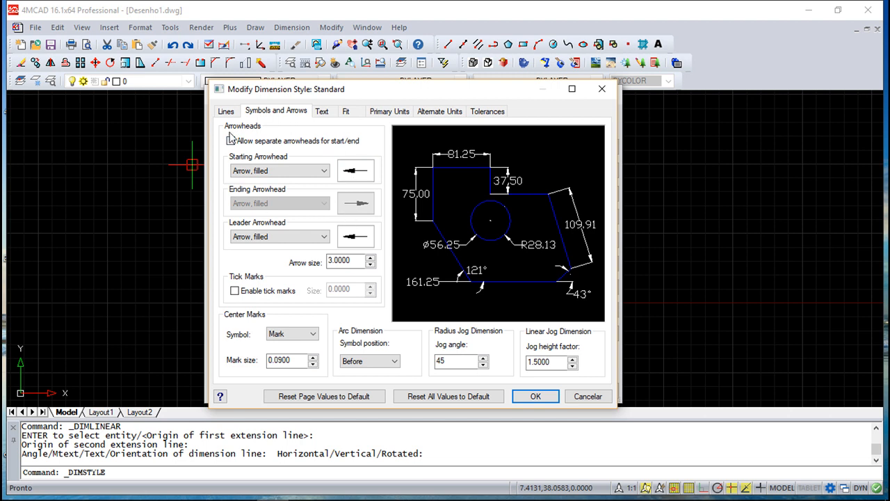
{"action": "left_click", "coordinate": [231, 141]}
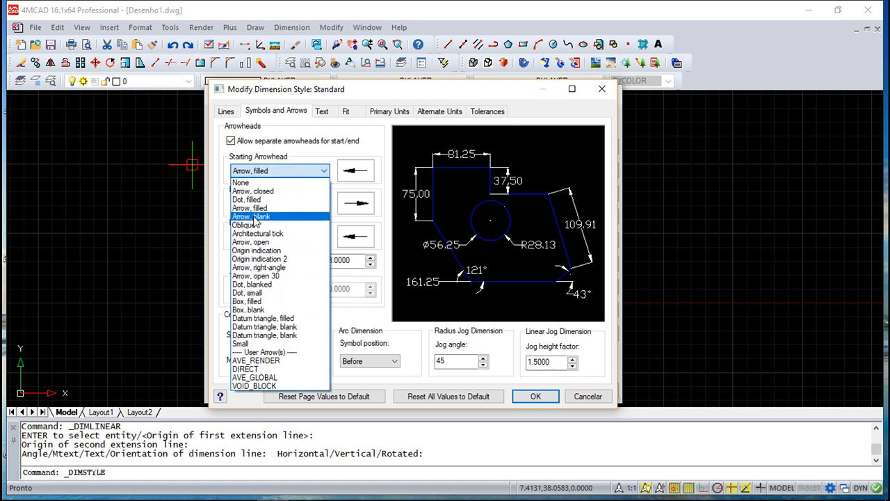
{"action": "mouse_move", "coordinate": [265, 225]}
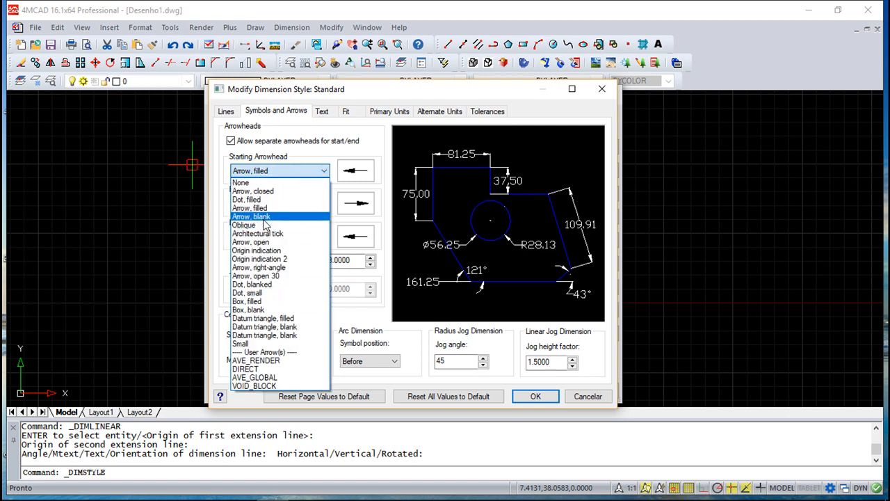
{"action": "left_click", "coordinate": [243, 226]}
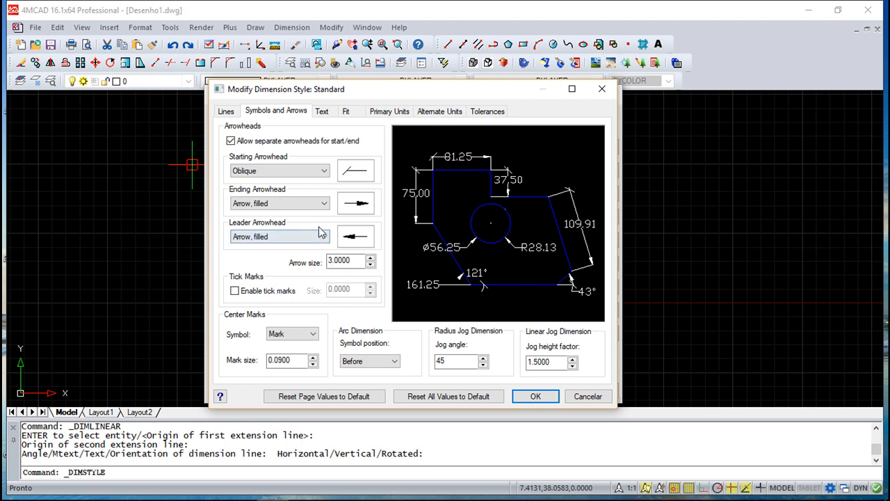
{"action": "mouse_move", "coordinate": [249, 228]}
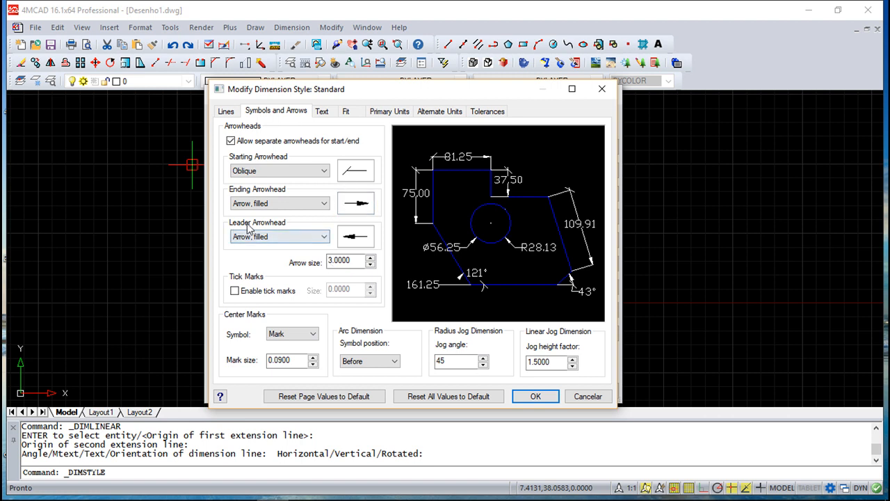
{"action": "mouse_move", "coordinate": [395, 230]}
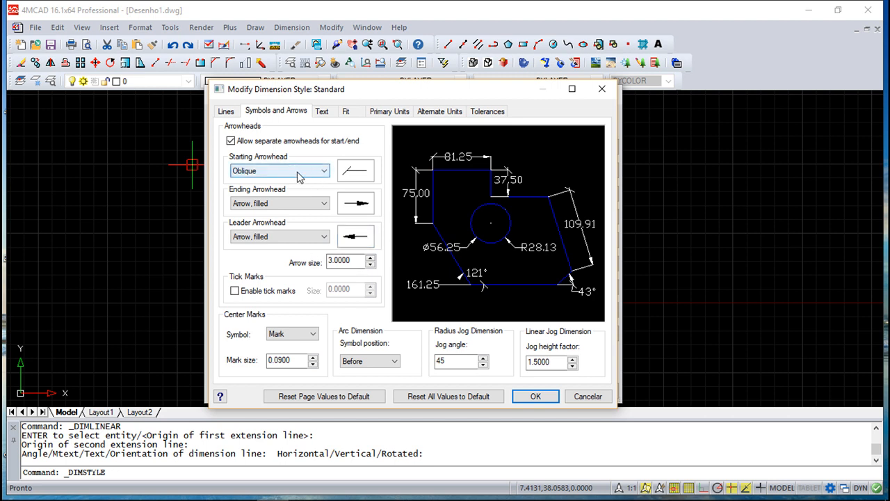
{"action": "left_click", "coordinate": [323, 170]}
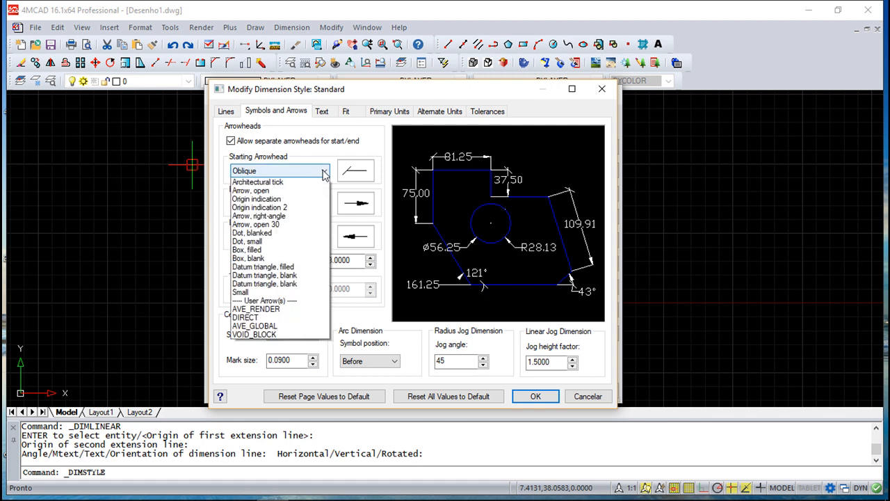
{"action": "left_click", "coordinate": [276, 169]}
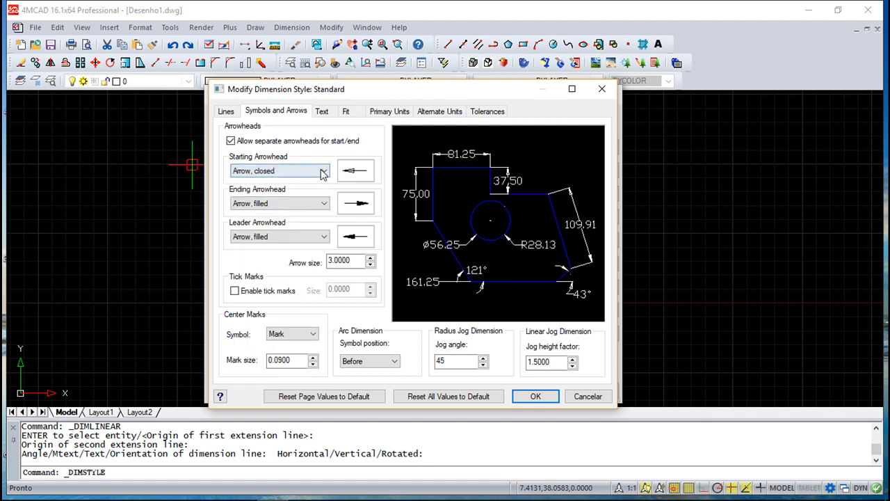
{"action": "left_click", "coordinate": [322, 170]}
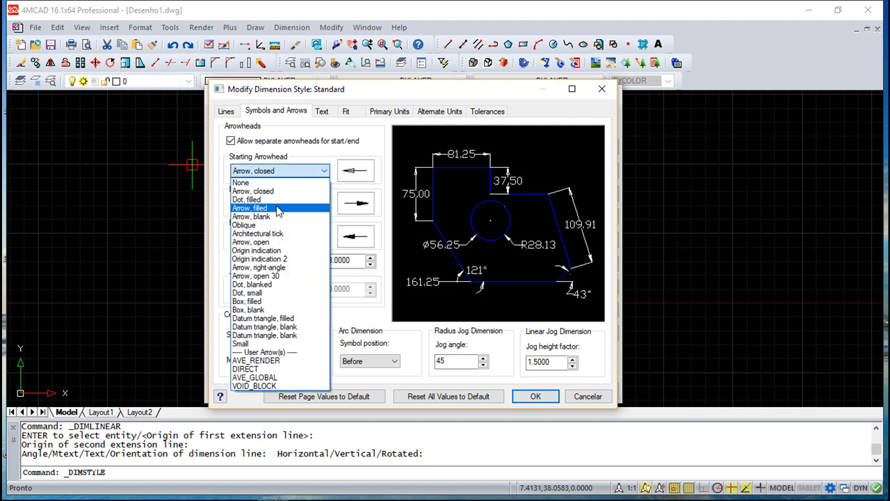
{"action": "left_click", "coordinate": [249, 209]}
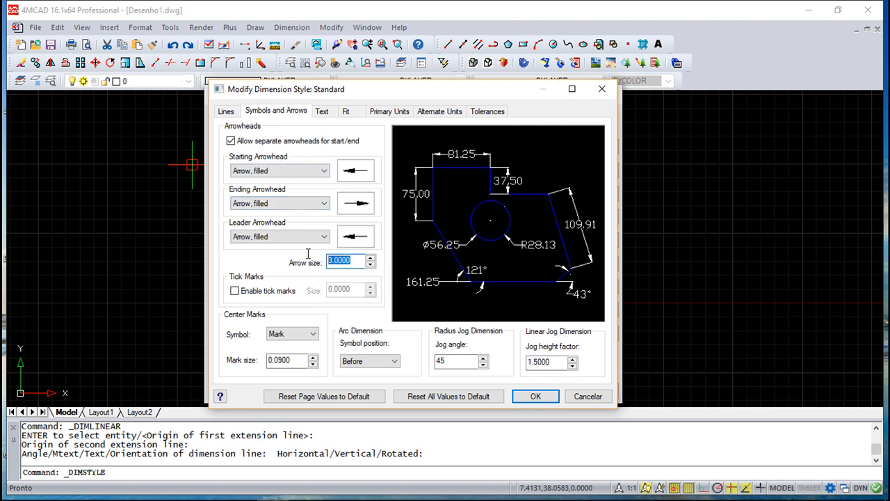
{"action": "left_click", "coordinate": [322, 112]}
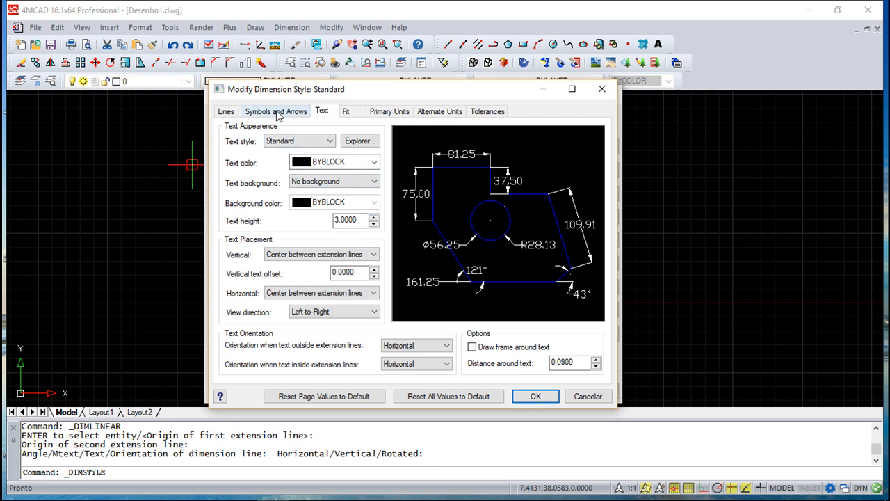
- Toggle tick marks on and back off in the Symbols and Arrows settings
{"action": "left_click", "coordinate": [275, 111]}
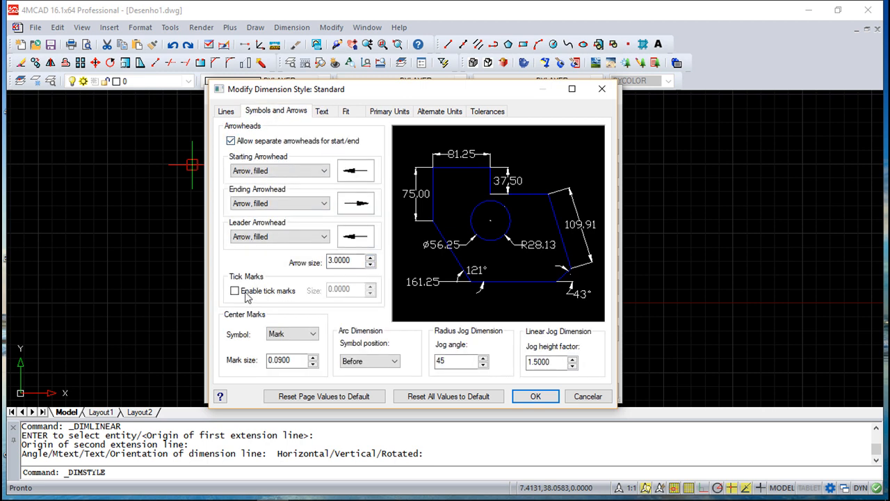
{"action": "left_click", "coordinate": [235, 290]}
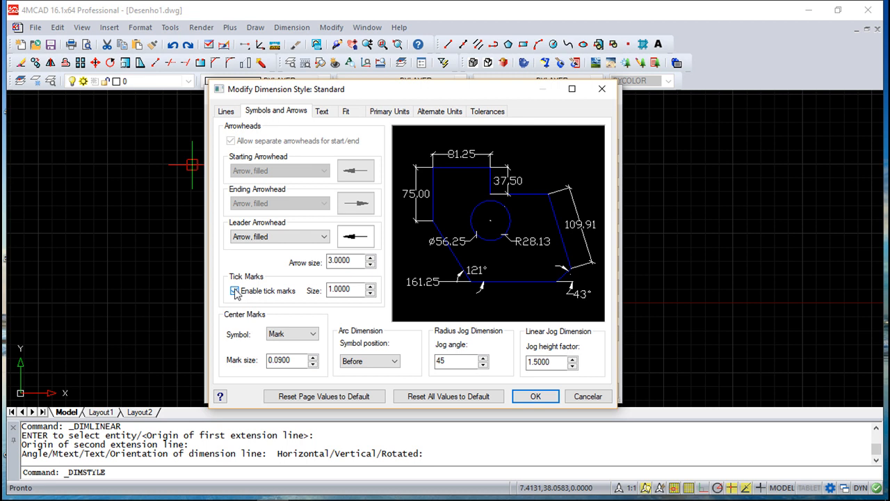
{"action": "left_click", "coordinate": [234, 291]}
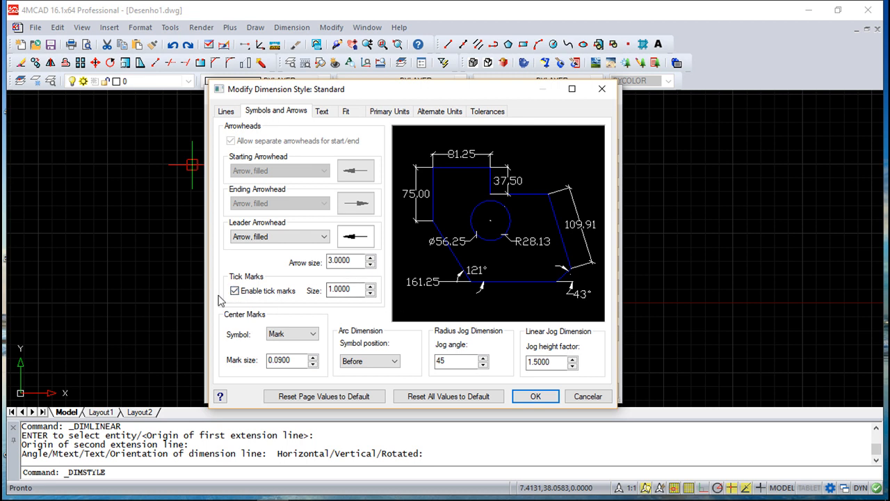
{"action": "left_click", "coordinate": [233, 291]}
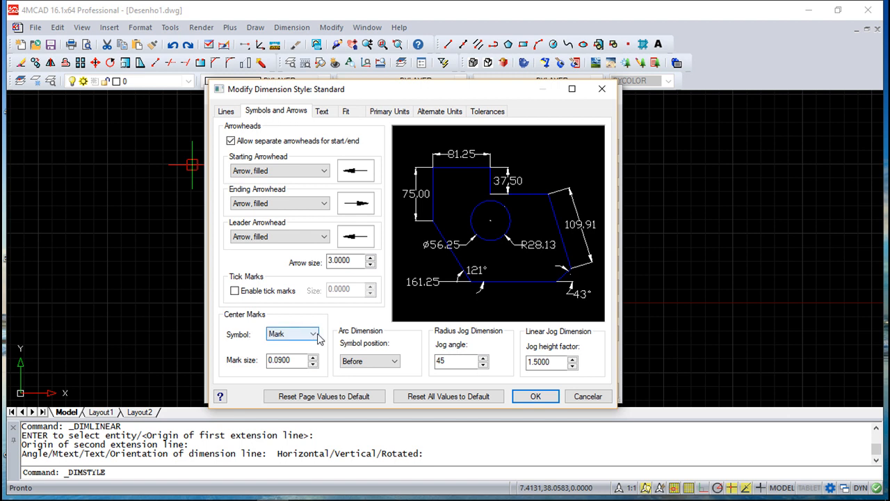
- Preview Line and None center marks, then keep the Mark style
{"action": "left_click", "coordinate": [311, 334]}
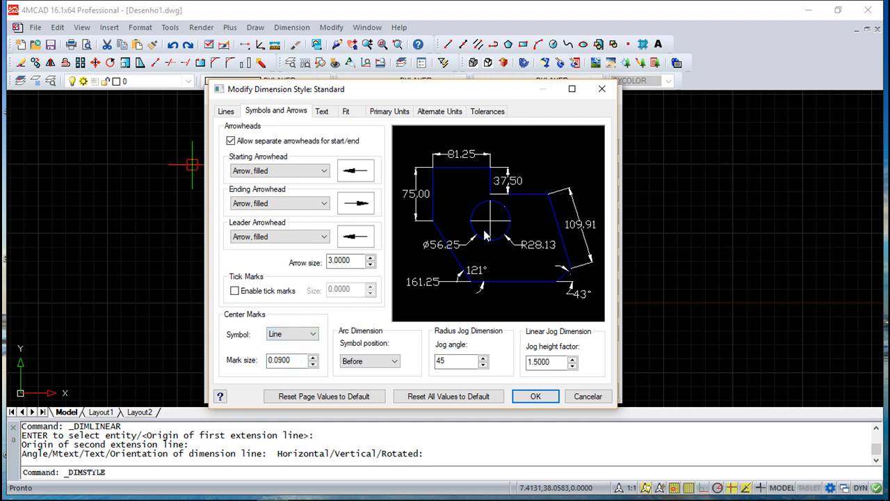
{"action": "left_click", "coordinate": [311, 333]}
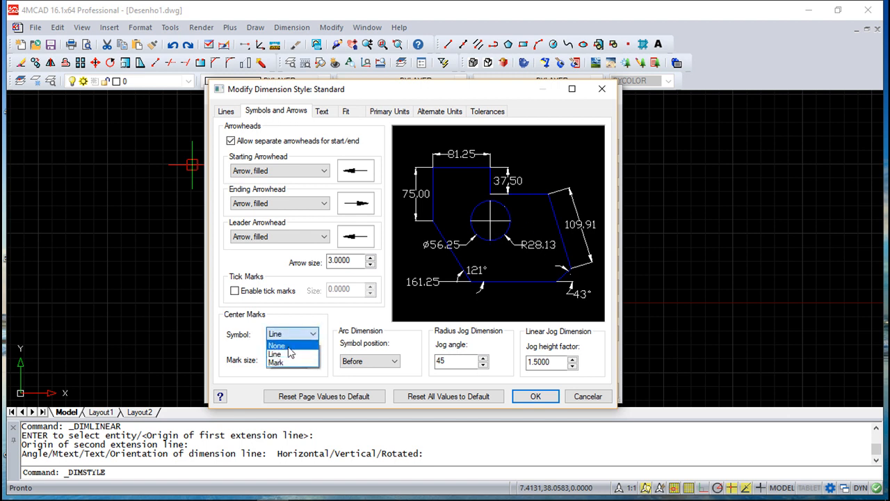
{"action": "left_click", "coordinate": [277, 345]}
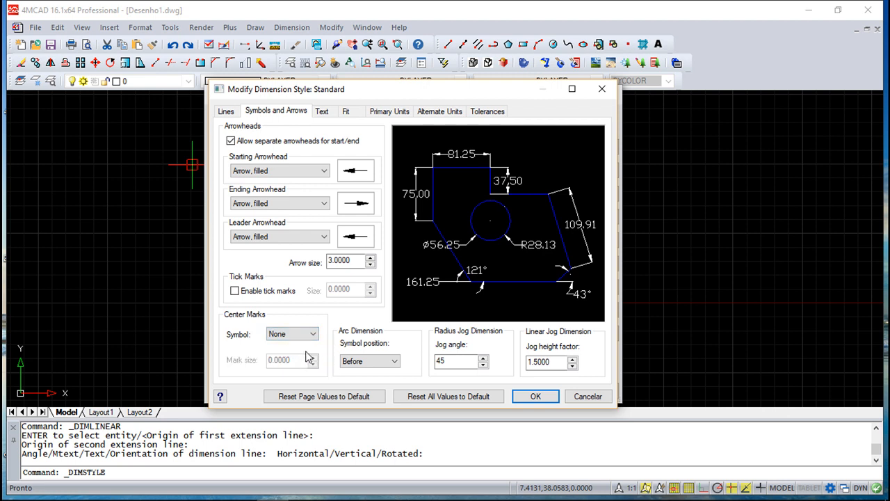
{"action": "left_click", "coordinate": [289, 334]}
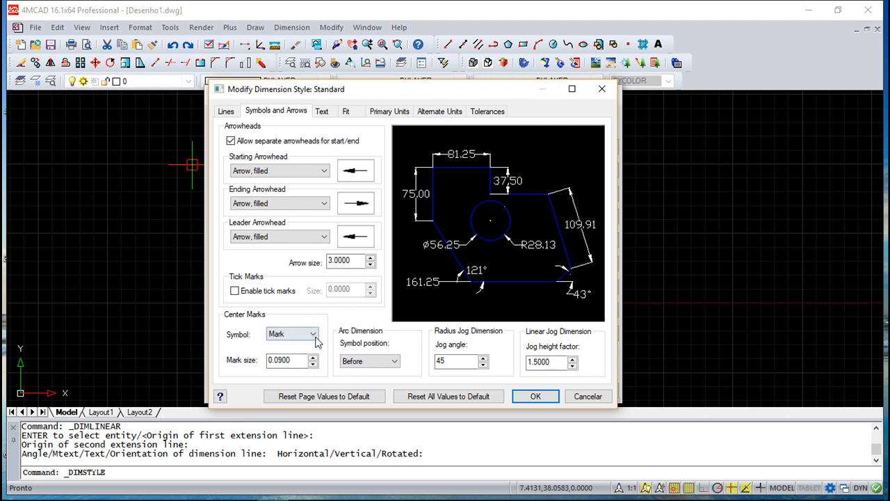
{"action": "left_click", "coordinate": [311, 334]}
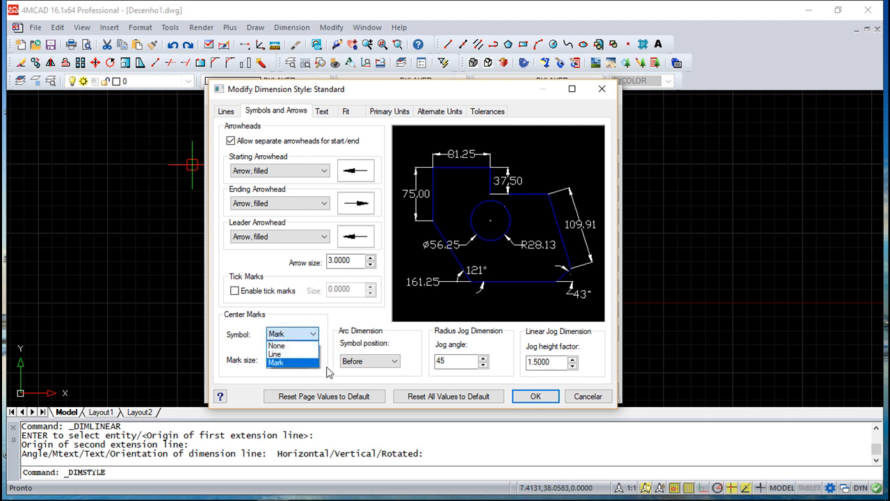
{"action": "left_click", "coordinate": [286, 361]}
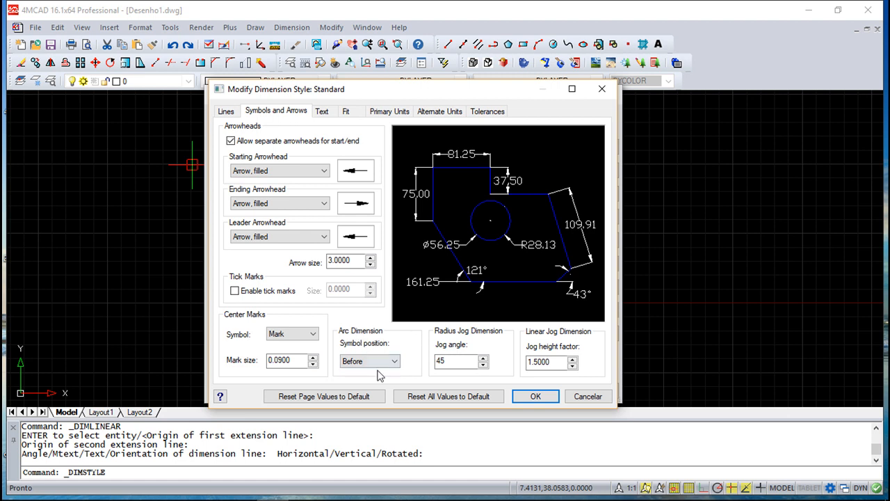
{"action": "left_click", "coordinate": [395, 361]}
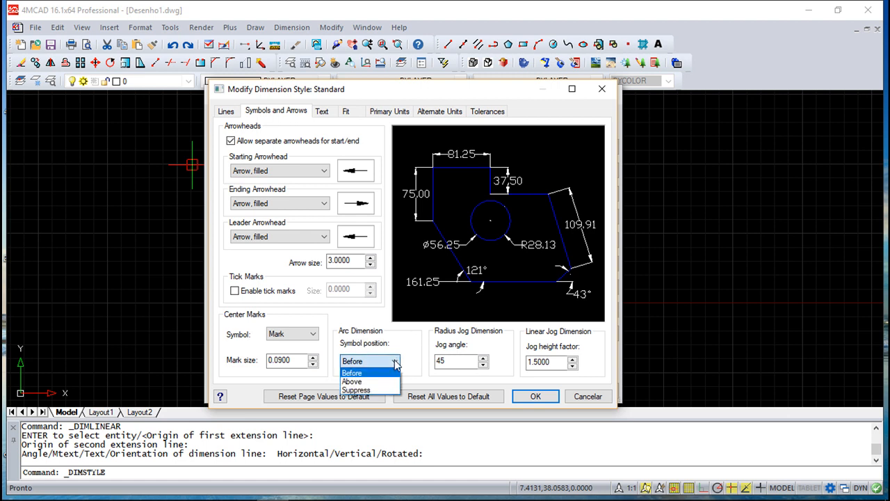
{"action": "mouse_move", "coordinate": [508, 356]}
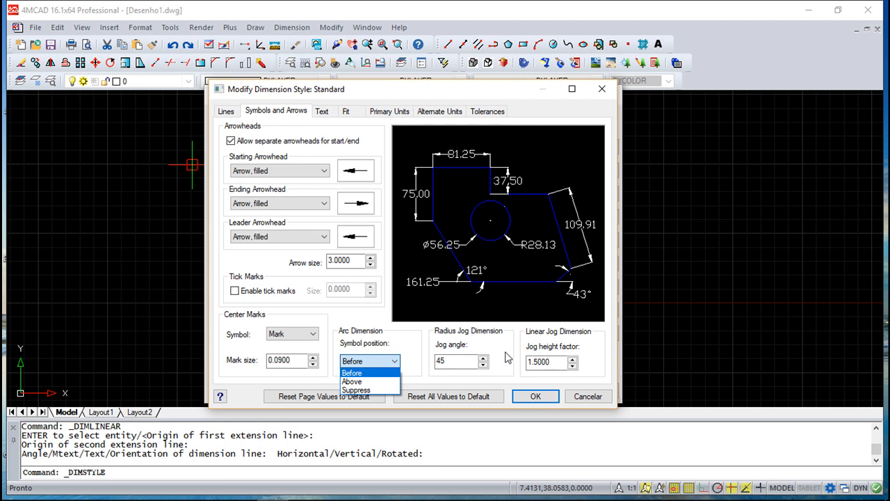
{"action": "left_click", "coordinate": [352, 373]}
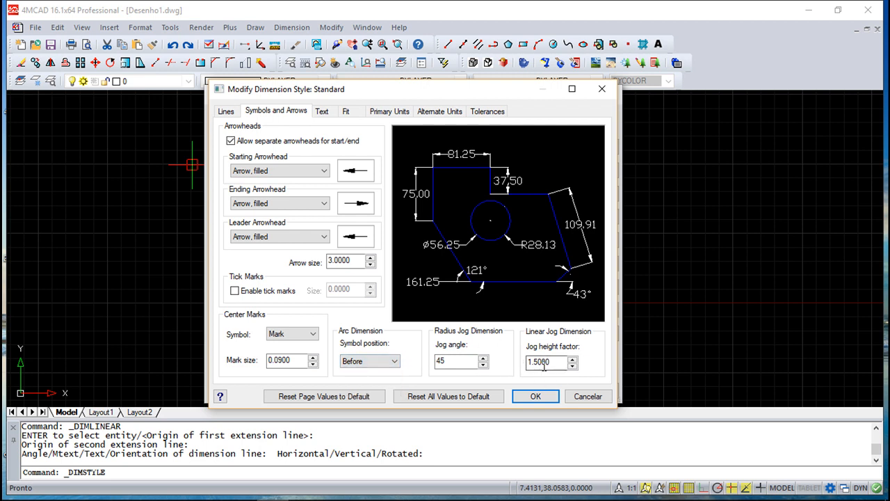
{"action": "mouse_move", "coordinate": [453, 269]}
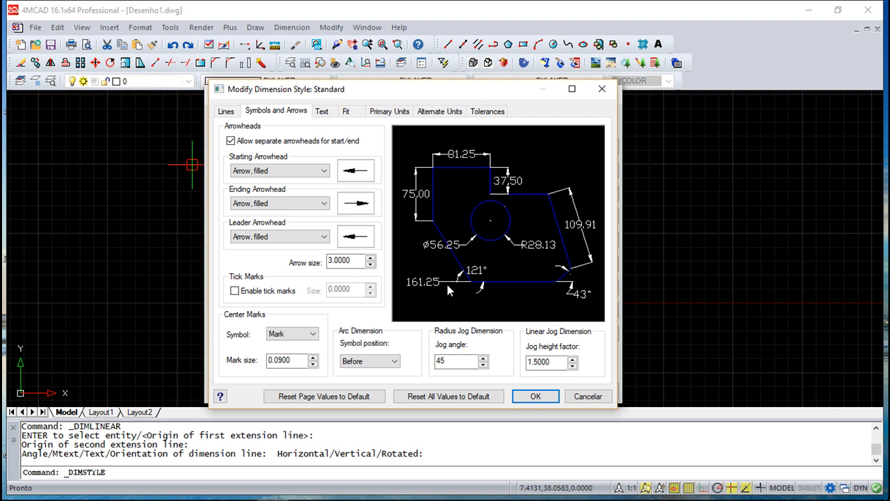
{"action": "mouse_move", "coordinate": [427, 319]}
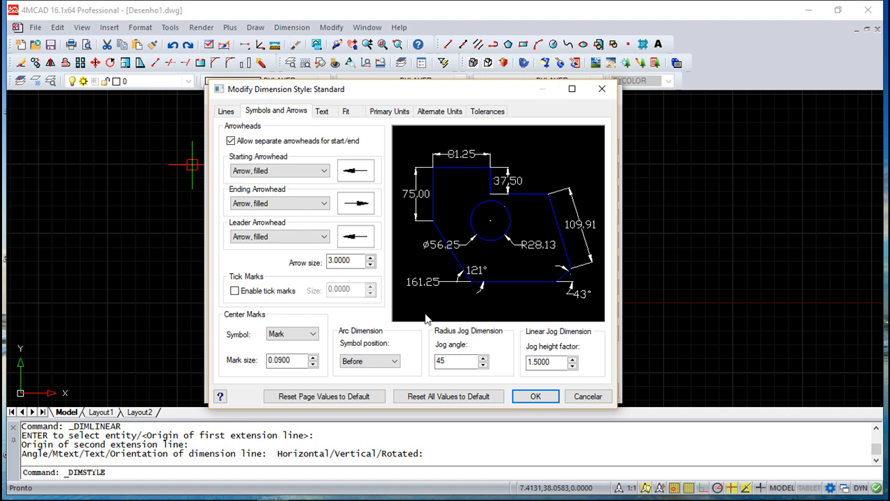
{"action": "left_click", "coordinate": [457, 362]}
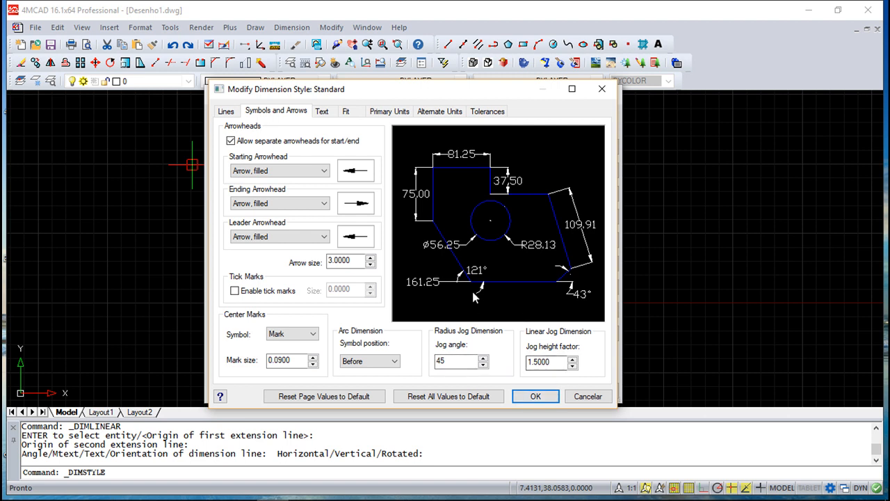
- Keep text colour BYBLOCK and open the vertical placement choices on the Text settings
{"action": "left_click", "coordinate": [323, 111]}
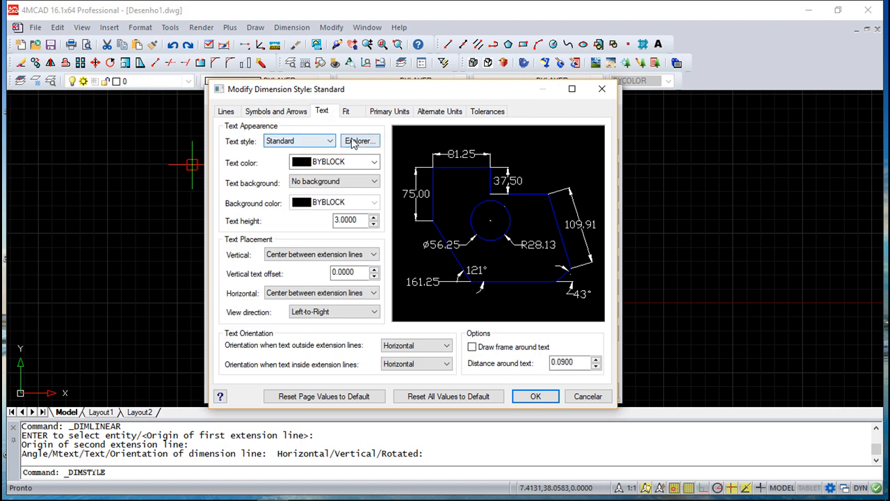
{"action": "mouse_move", "coordinate": [355, 158]}
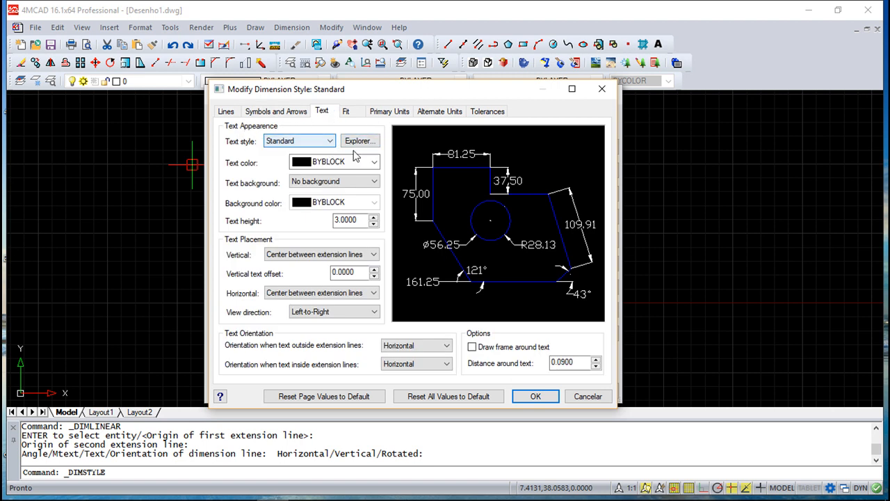
{"action": "left_click", "coordinate": [374, 162]}
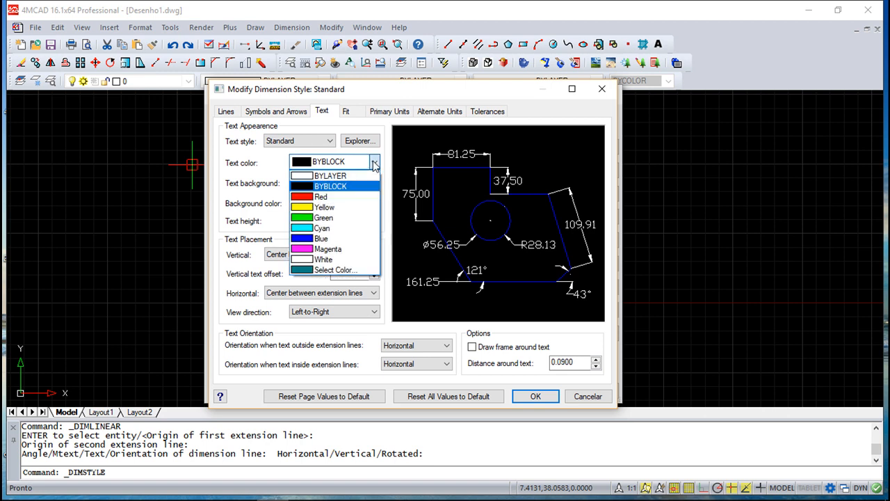
{"action": "left_click", "coordinate": [328, 186]}
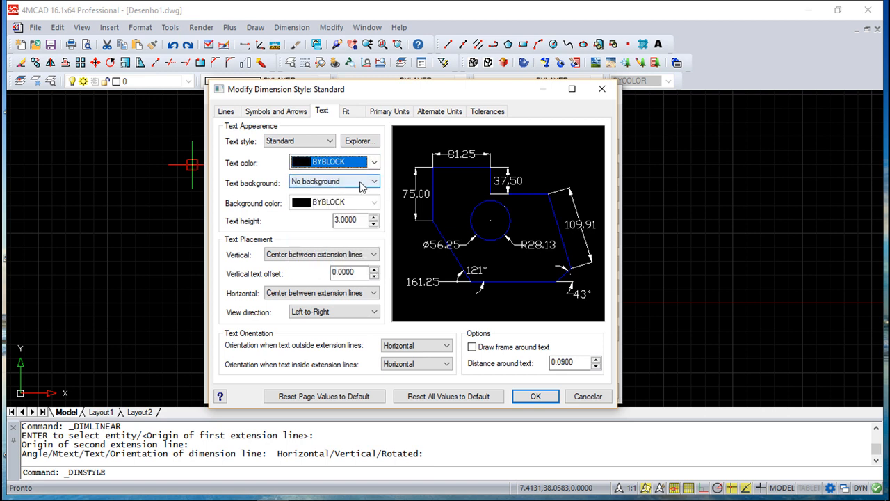
{"action": "mouse_move", "coordinate": [348, 182]}
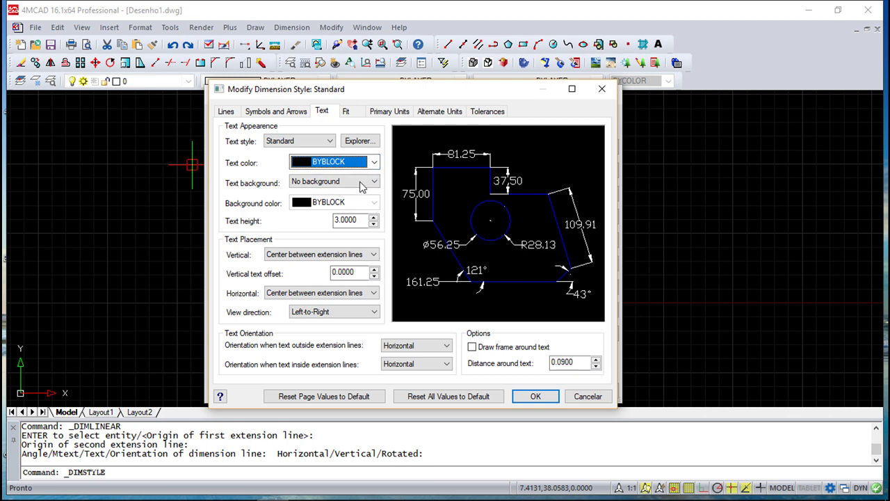
{"action": "left_click", "coordinate": [351, 220]}
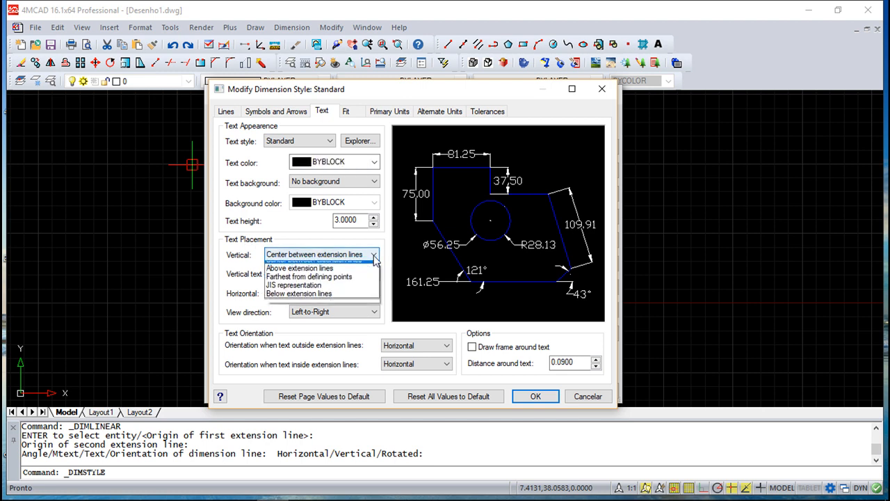
- Keep text centred between extension lines and set vertical text offset to 1
{"action": "left_click", "coordinate": [299, 267]}
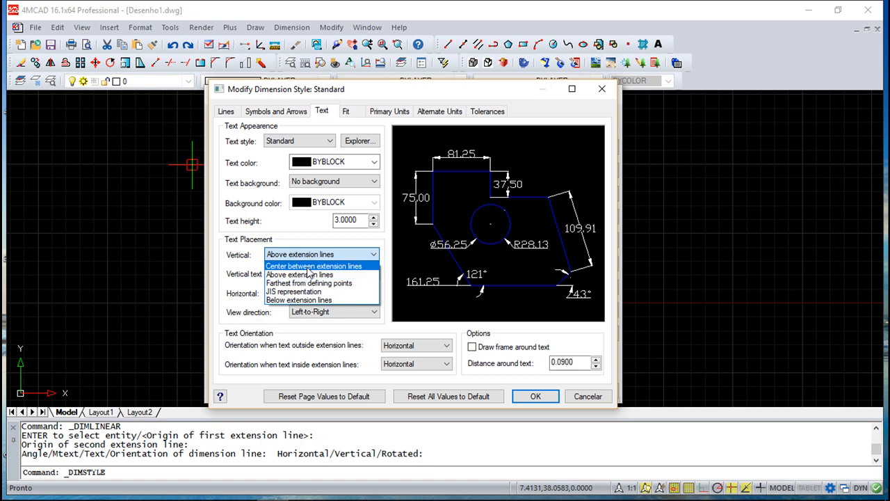
{"action": "mouse_move", "coordinate": [322, 286]}
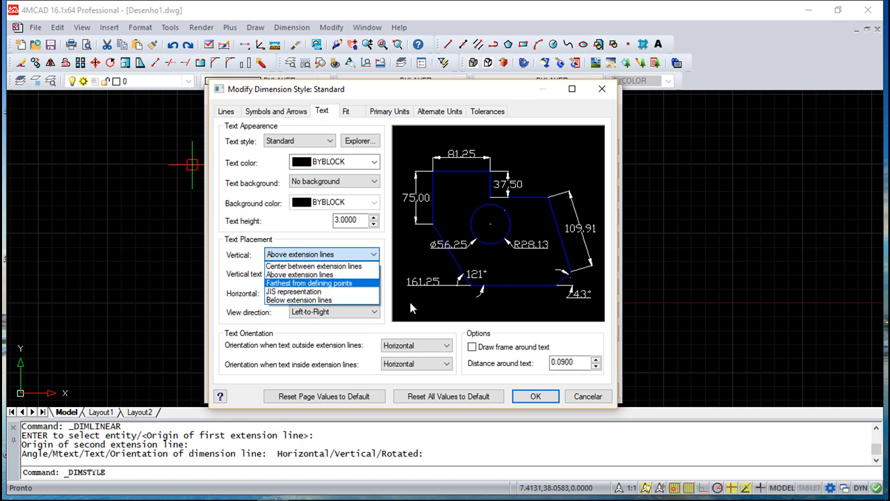
{"action": "mouse_move", "coordinate": [313, 265]}
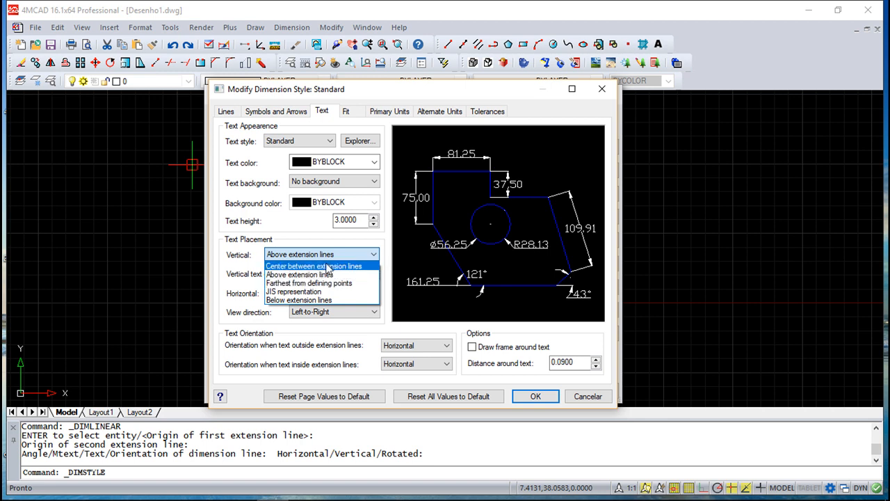
{"action": "left_click", "coordinate": [315, 265]}
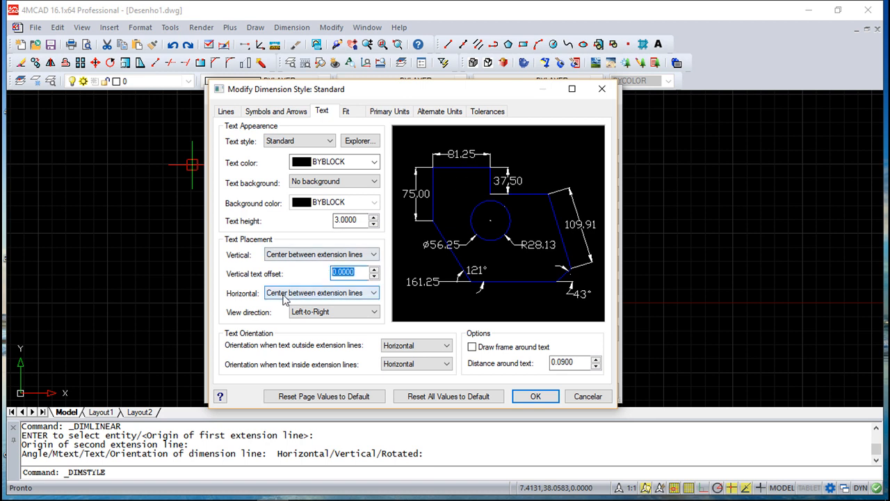
{"action": "type", "text": "1"}
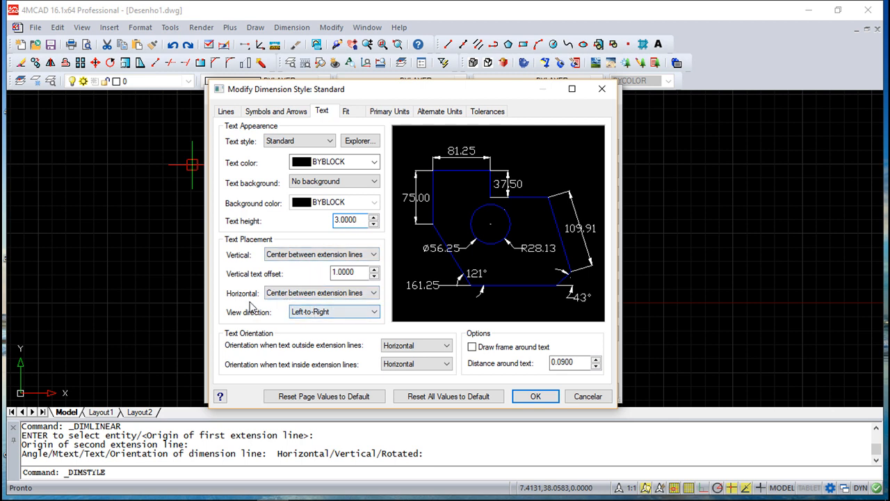
{"action": "left_click", "coordinate": [376, 293]}
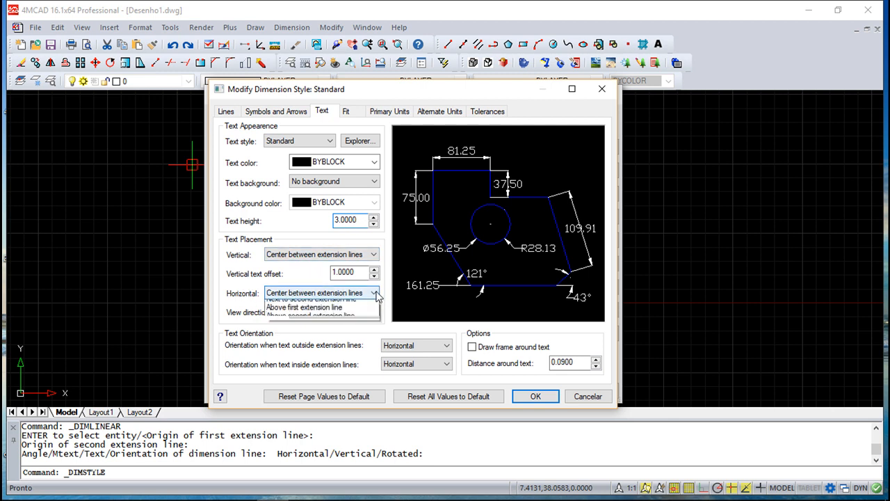
{"action": "left_click", "coordinate": [377, 292]}
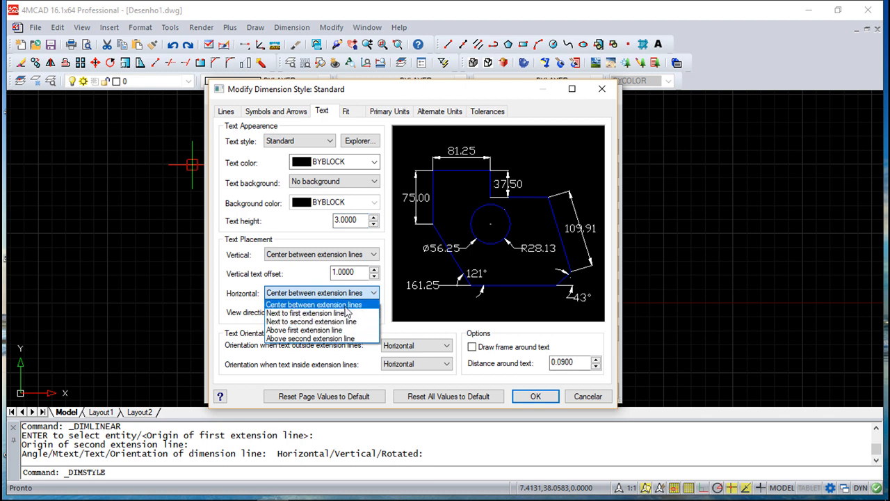
{"action": "mouse_move", "coordinate": [311, 322]}
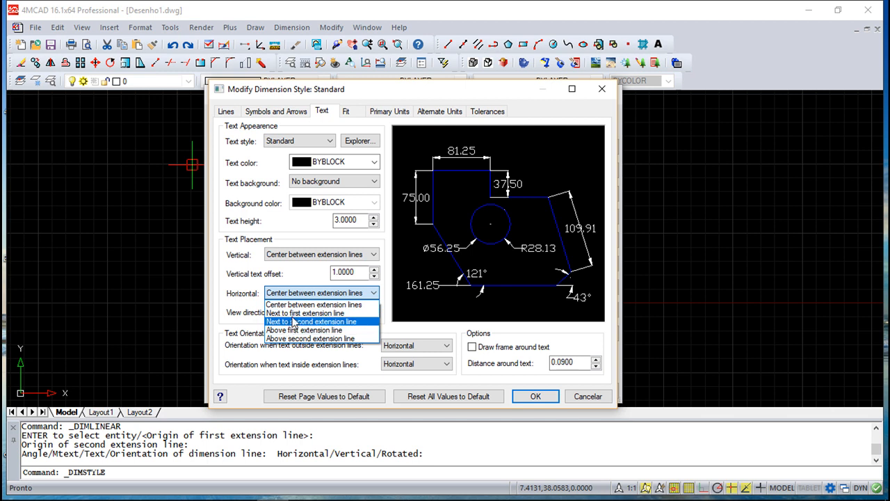
{"action": "left_click", "coordinate": [303, 328]}
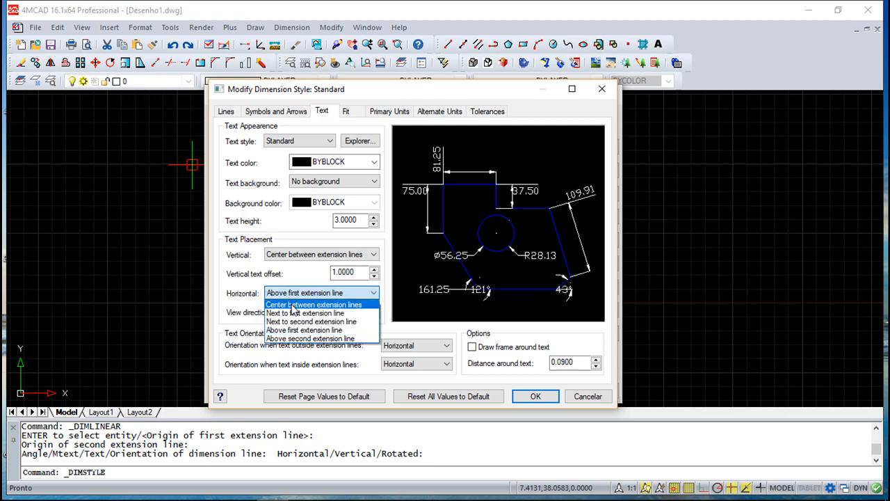
{"action": "left_click", "coordinate": [315, 303]}
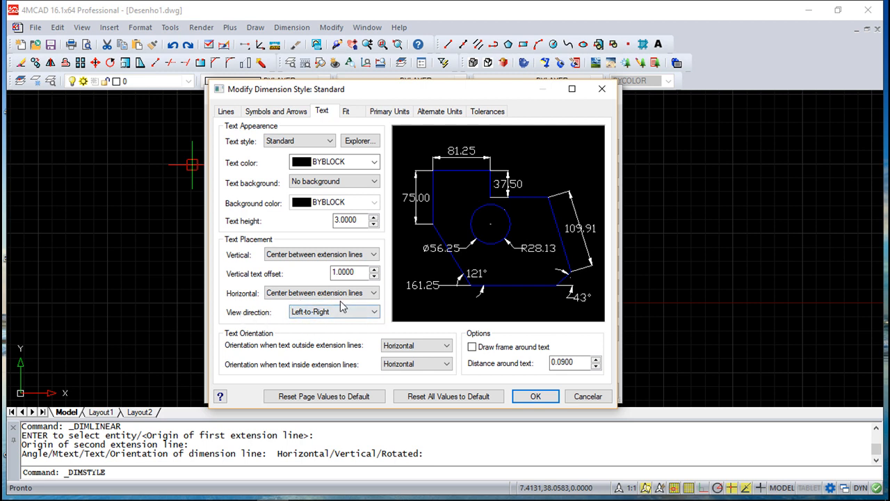
{"action": "mouse_move", "coordinate": [292, 332]}
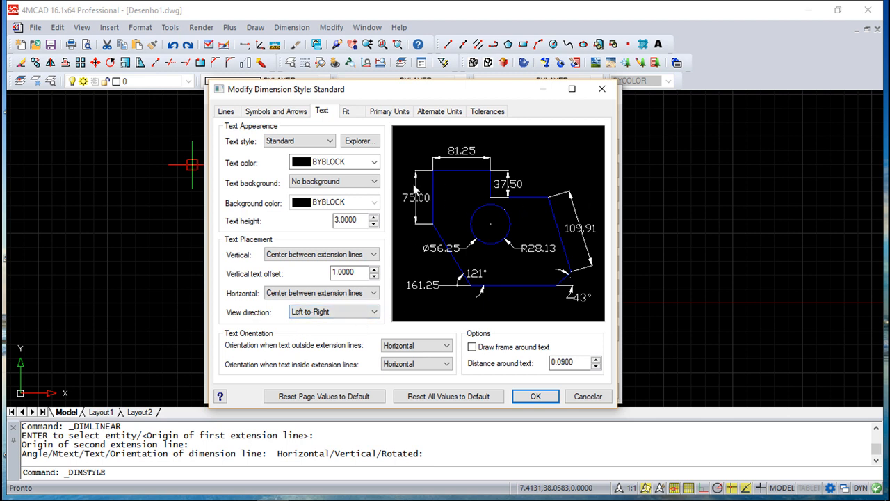
{"action": "mouse_move", "coordinate": [590, 208]}
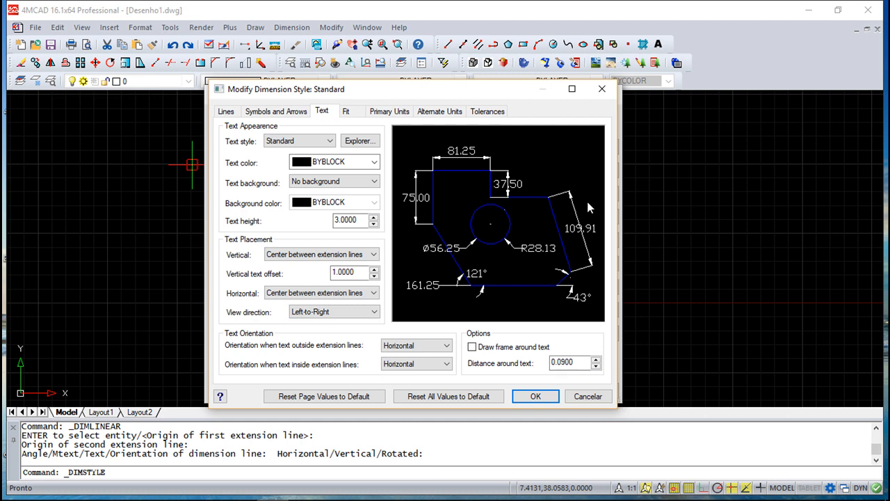
{"action": "mouse_move", "coordinate": [599, 209]}
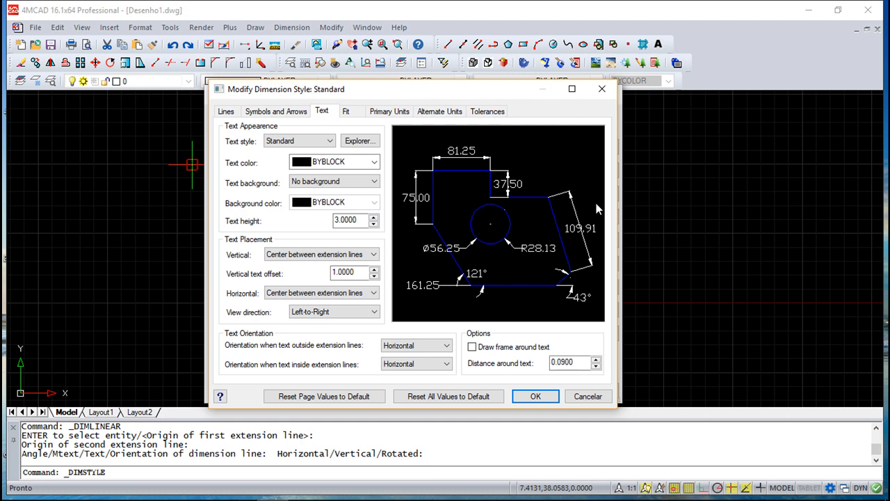
{"action": "mouse_move", "coordinate": [593, 215]}
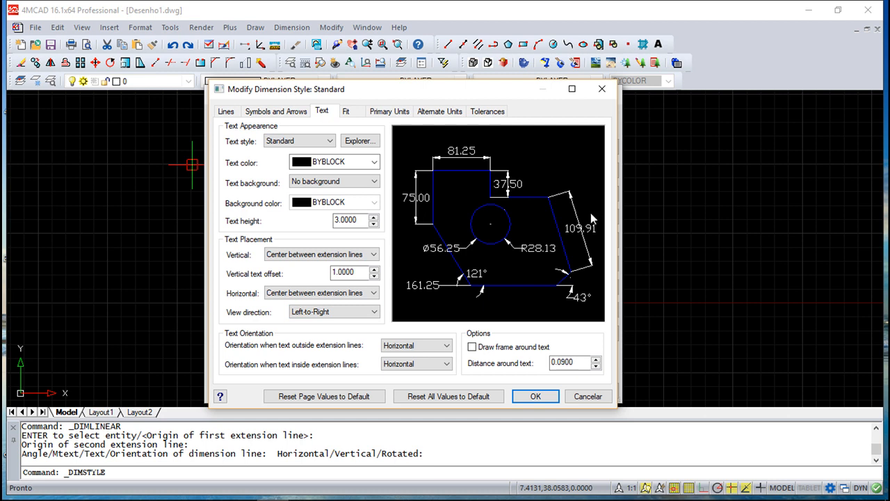
{"action": "mouse_move", "coordinate": [595, 221]}
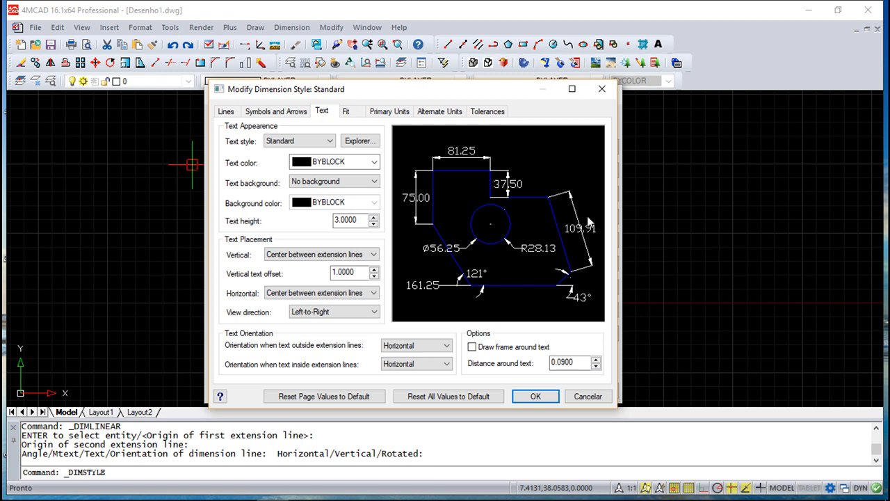
{"action": "mouse_move", "coordinate": [243, 334]}
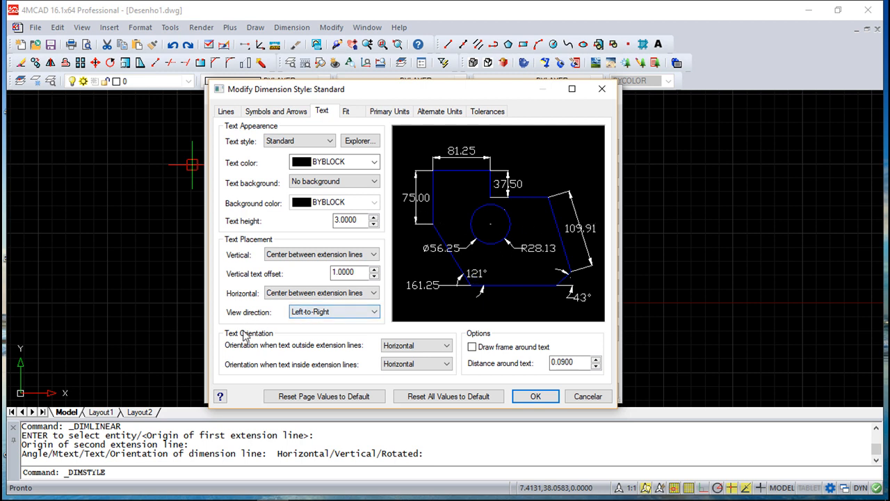
{"action": "mouse_move", "coordinate": [310, 353]}
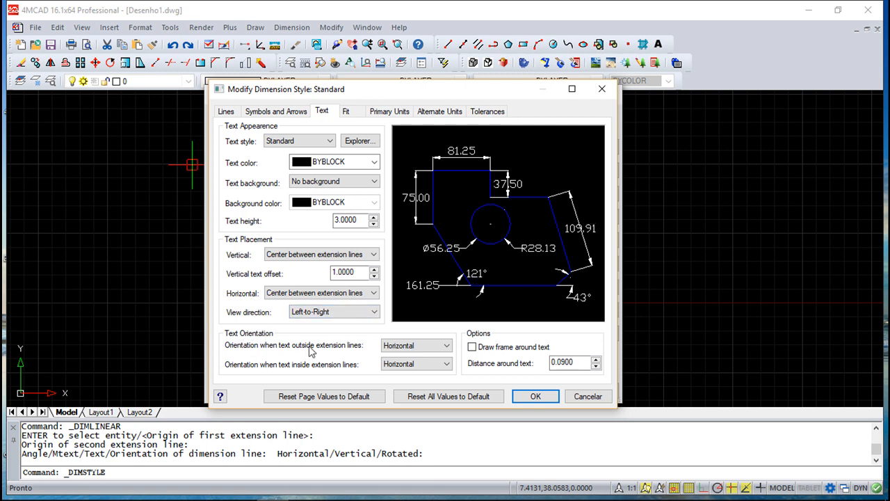
{"action": "mouse_move", "coordinate": [267, 349]}
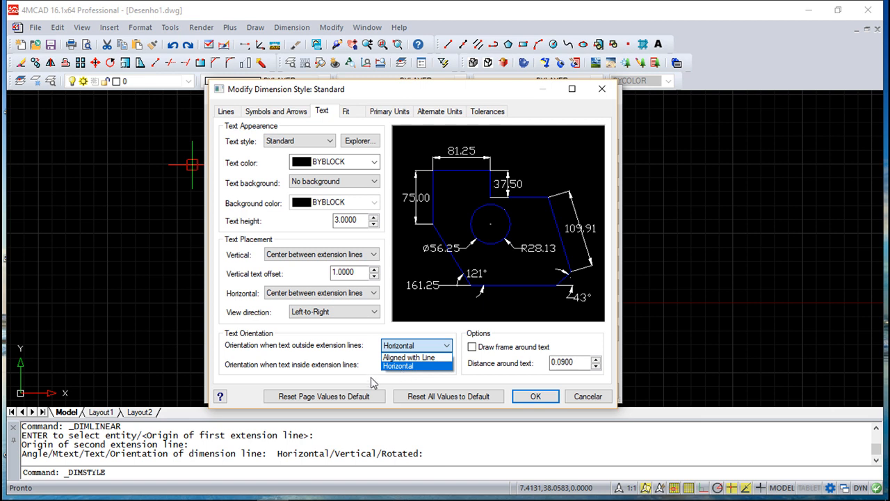
- Keep both text orientations horizontal; try a frame around text and remove it
{"action": "left_click", "coordinate": [412, 366]}
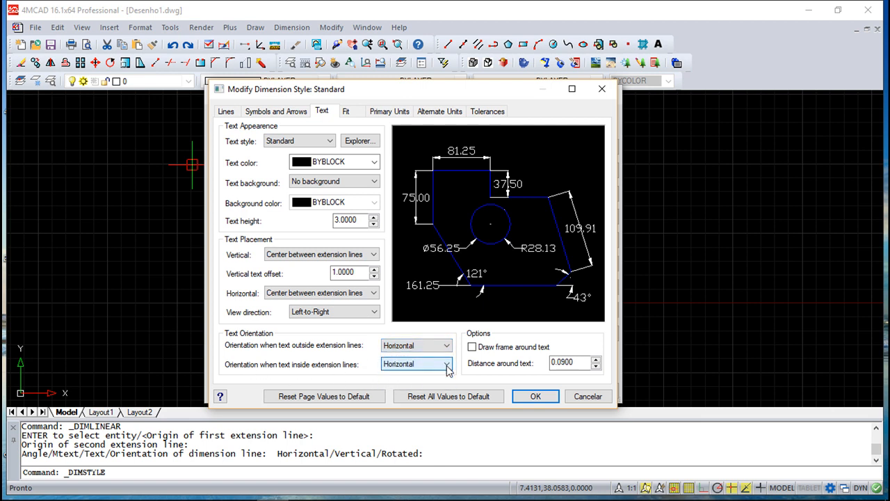
{"action": "left_click", "coordinate": [442, 363]}
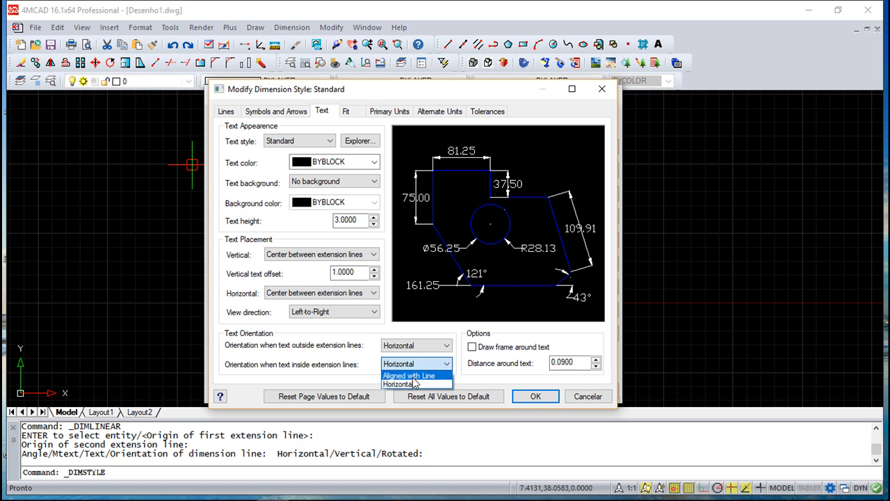
{"action": "left_click", "coordinate": [415, 376]}
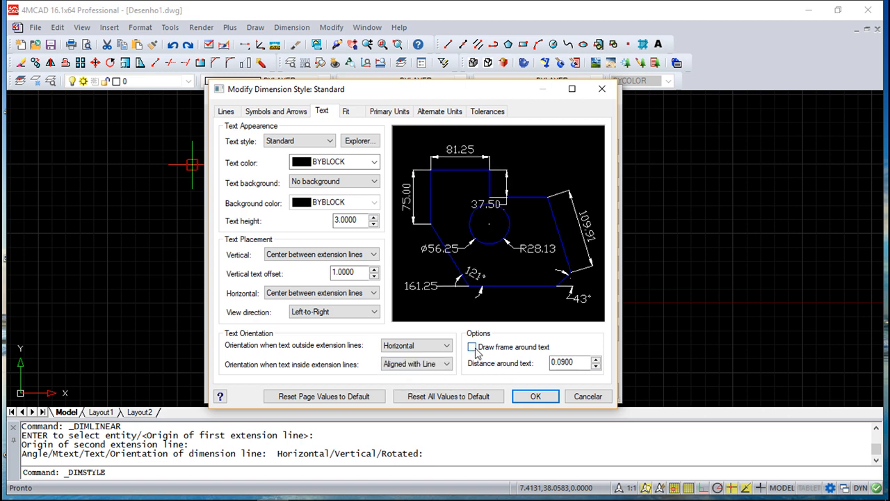
{"action": "left_click", "coordinate": [472, 346]}
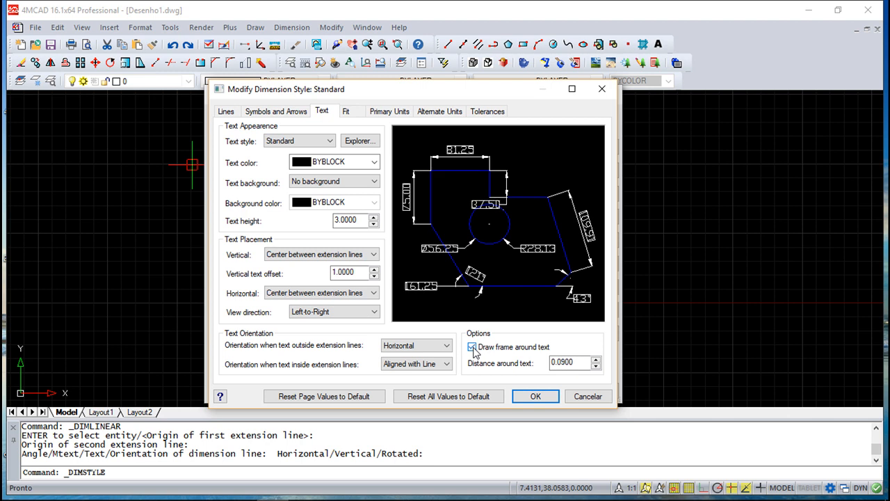
{"action": "left_click", "coordinate": [471, 346]}
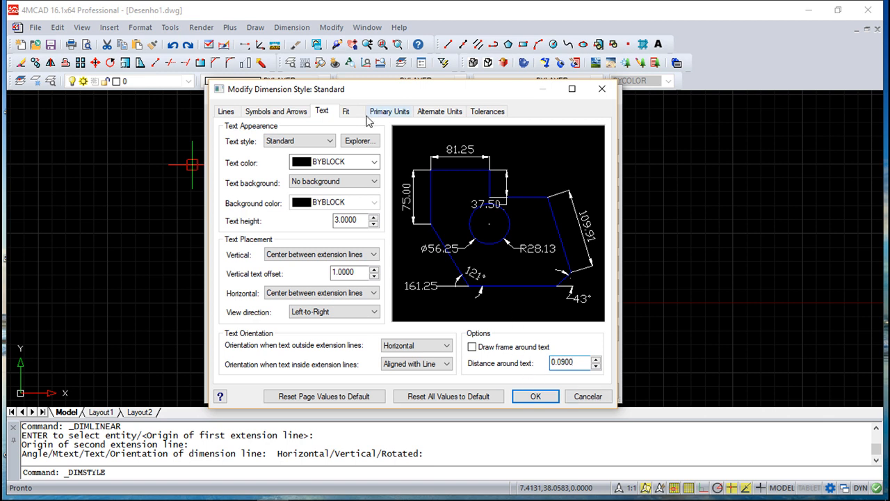
- Keep best fit in the Fit settings, toggling Annotative on and back off
{"action": "left_click", "coordinate": [350, 111]}
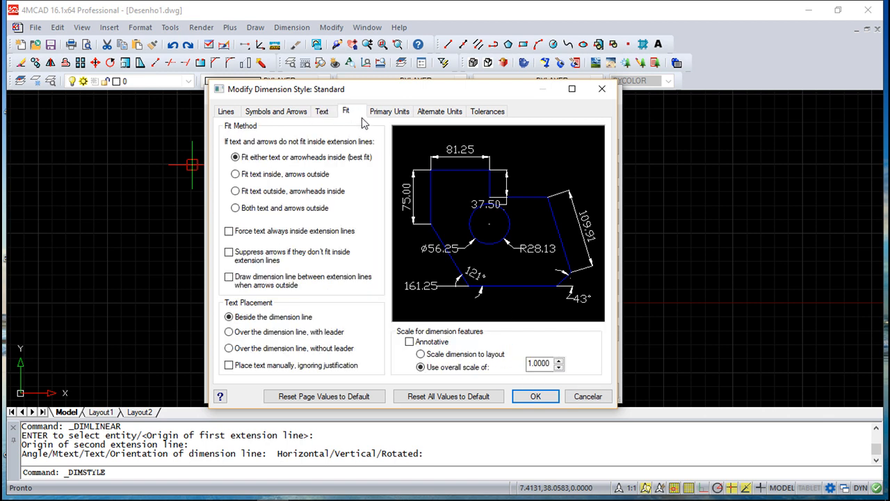
{"action": "mouse_move", "coordinate": [273, 142]}
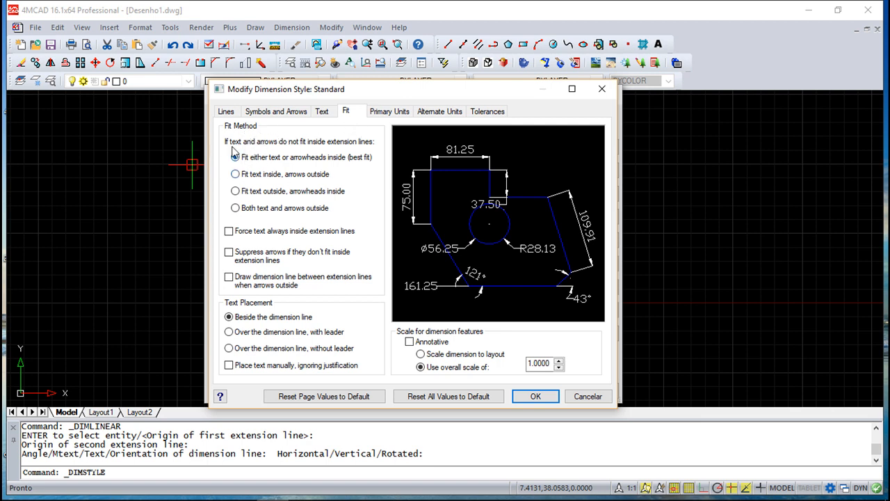
{"action": "left_click", "coordinate": [235, 156]}
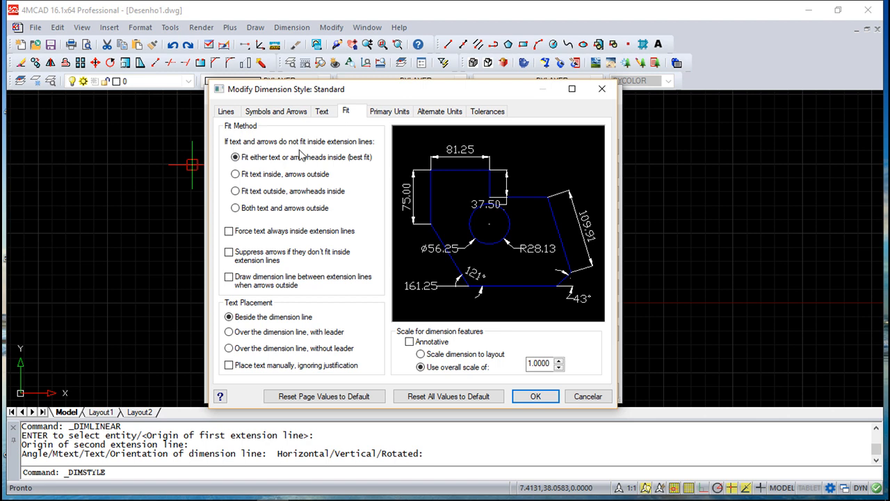
{"action": "mouse_move", "coordinate": [479, 166]}
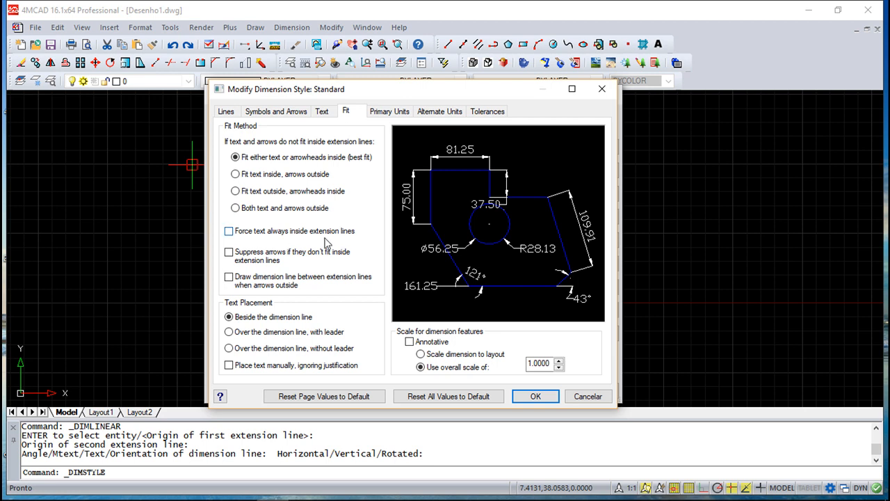
{"action": "mouse_move", "coordinate": [304, 262]}
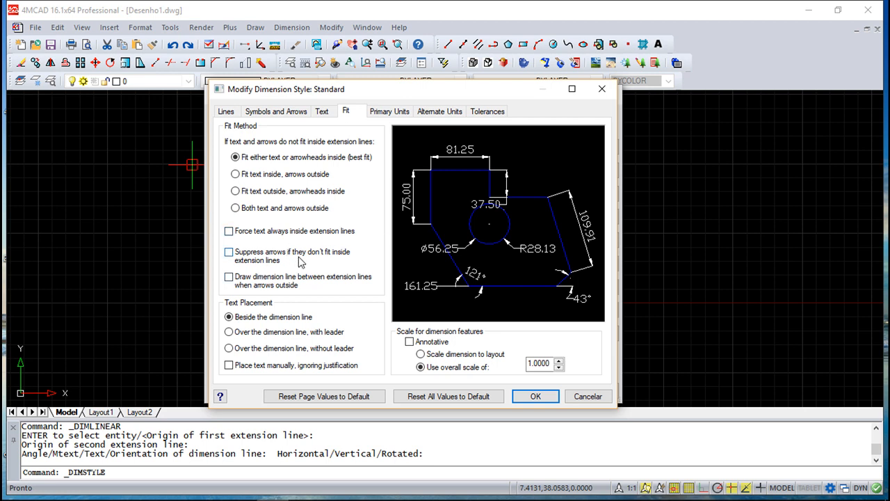
{"action": "mouse_move", "coordinate": [387, 194]}
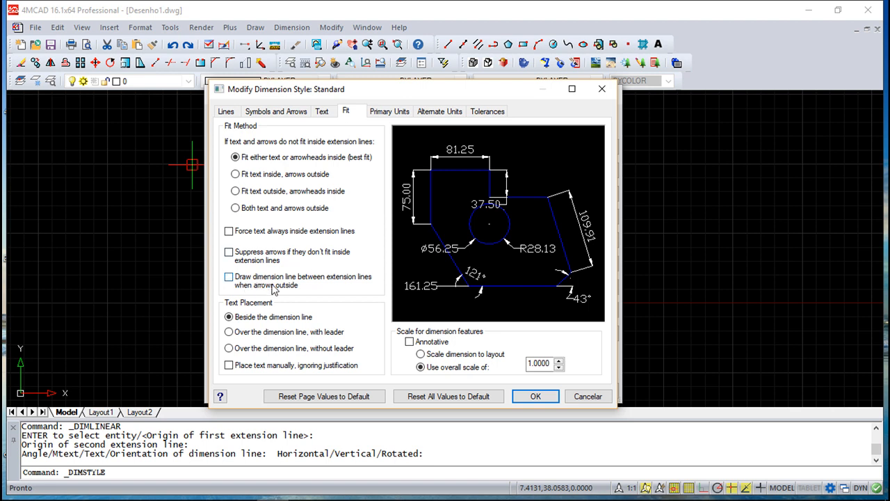
{"action": "mouse_move", "coordinate": [295, 284]}
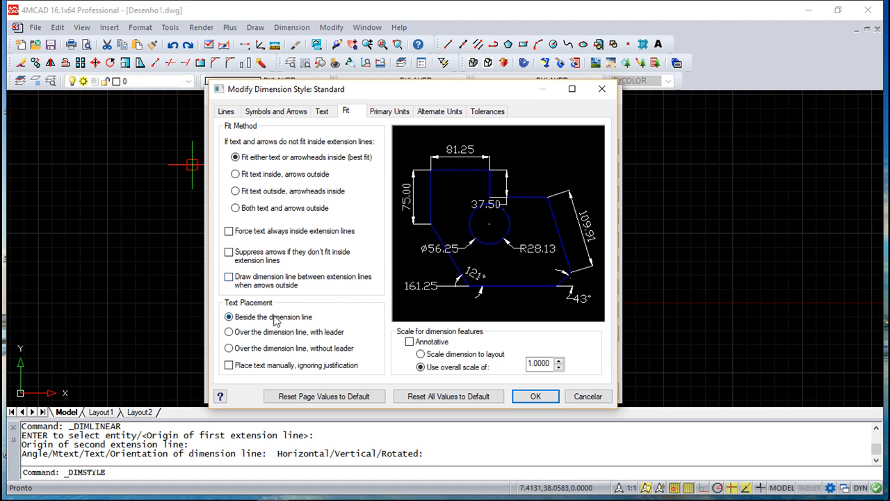
{"action": "mouse_move", "coordinate": [247, 331]}
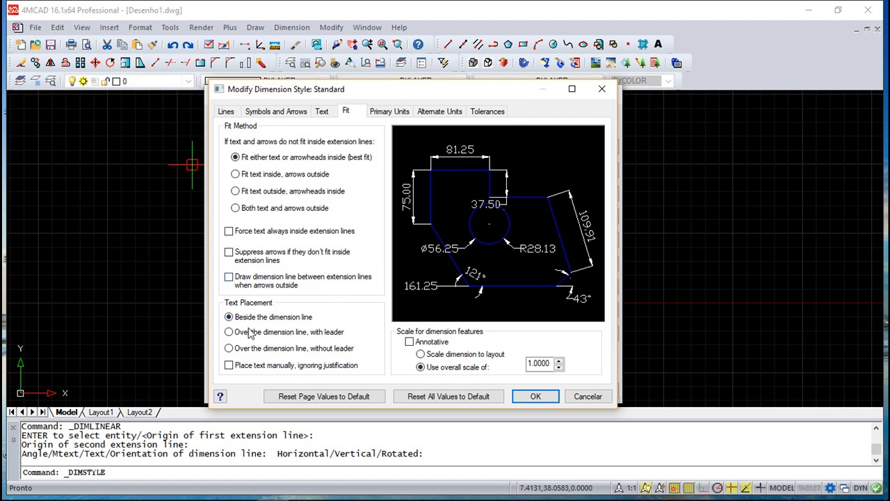
{"action": "mouse_move", "coordinate": [256, 312]}
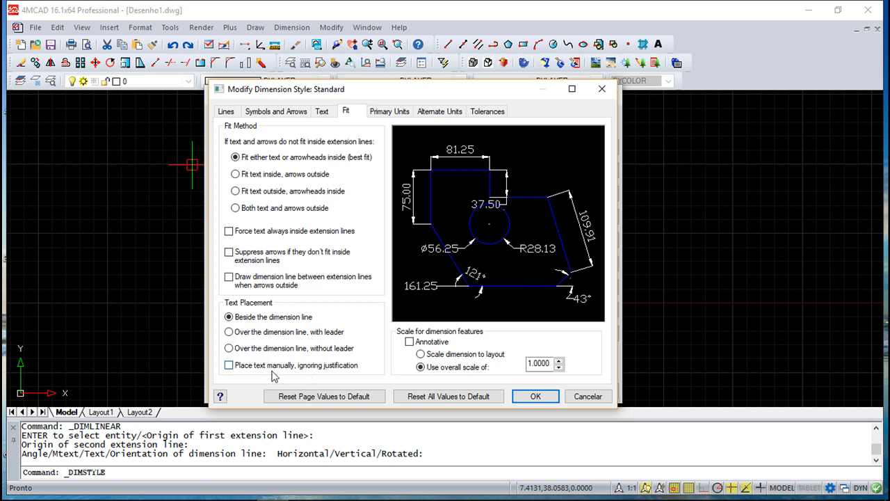
{"action": "mouse_move", "coordinate": [456, 340]}
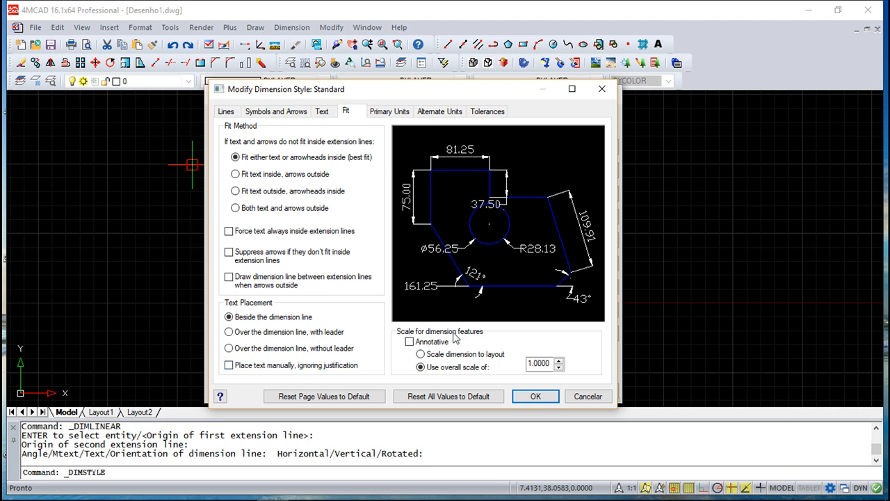
{"action": "mouse_move", "coordinate": [458, 339]}
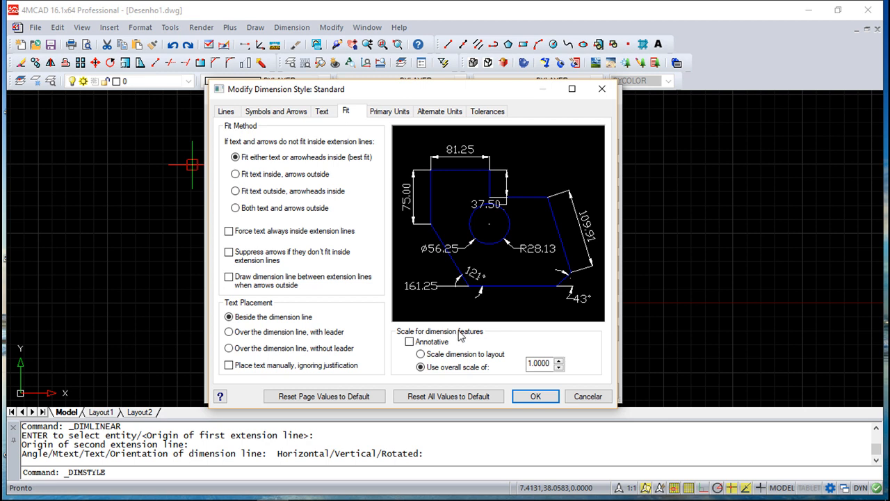
{"action": "left_click", "coordinate": [409, 342]}
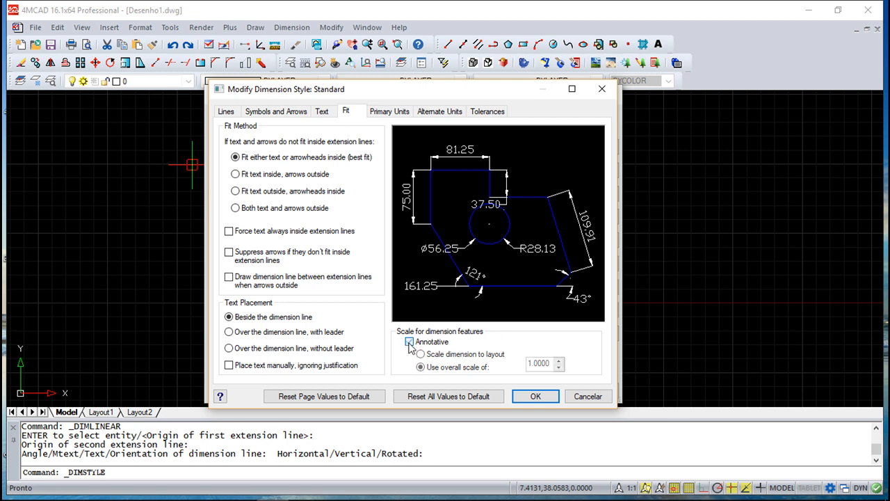
{"action": "left_click", "coordinate": [409, 342]}
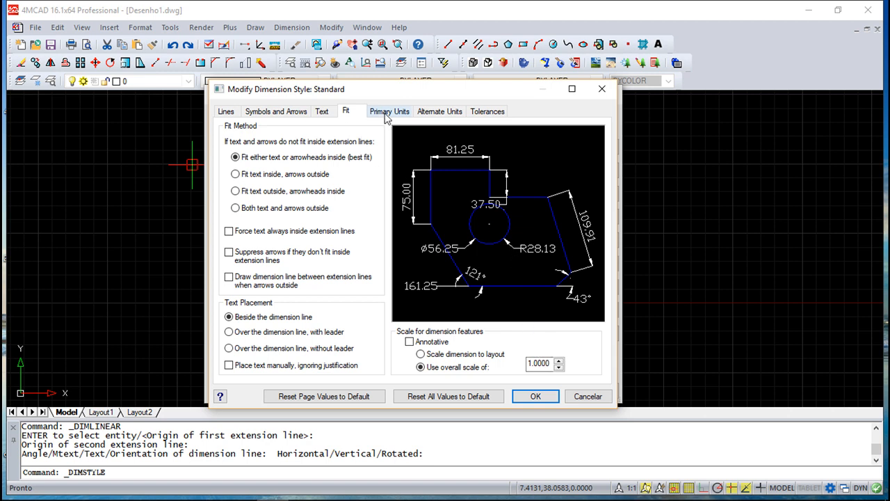
- Keep primary units Decimal with 0.00 precision and period separator
{"action": "left_click", "coordinate": [389, 111]}
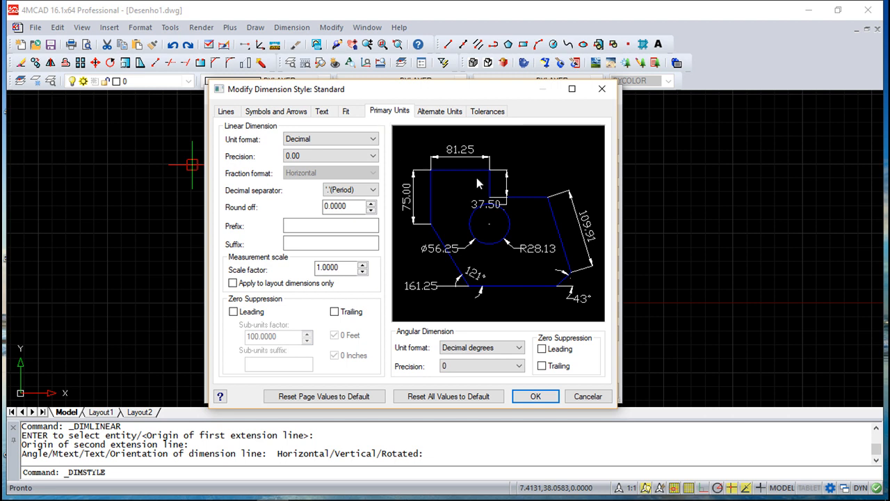
{"action": "left_click", "coordinate": [331, 225]}
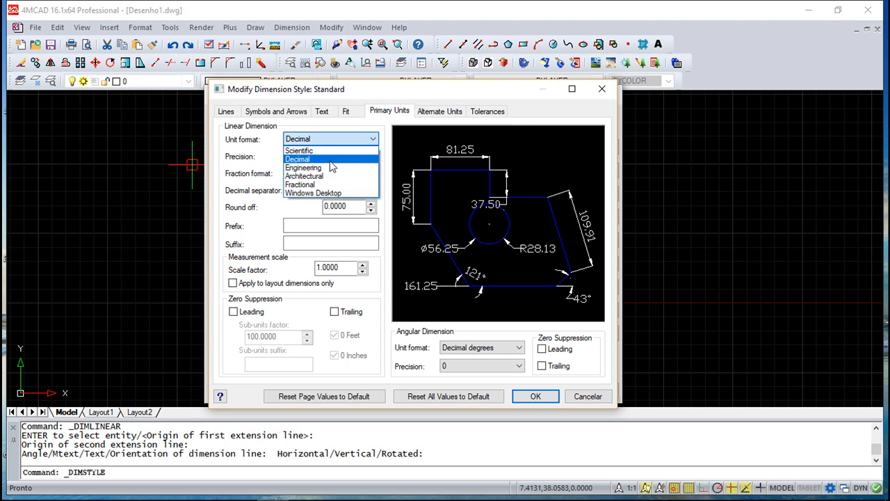
{"action": "left_click", "coordinate": [298, 159]}
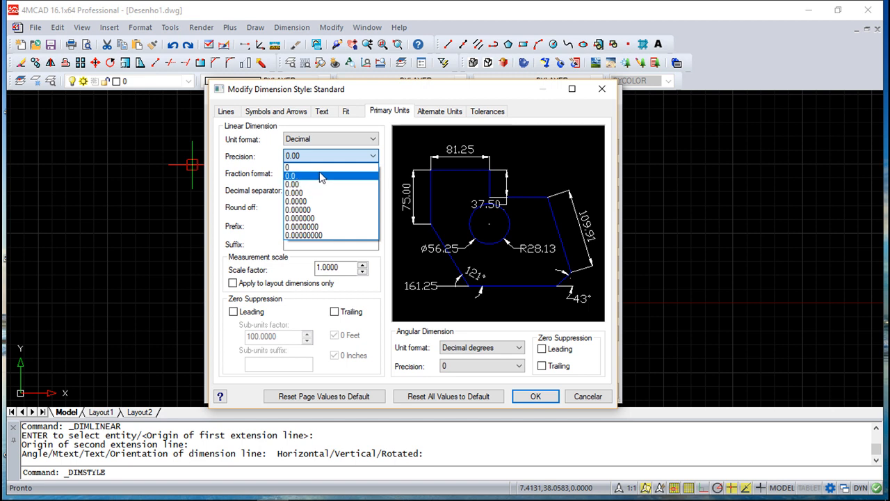
{"action": "left_click", "coordinate": [313, 176]}
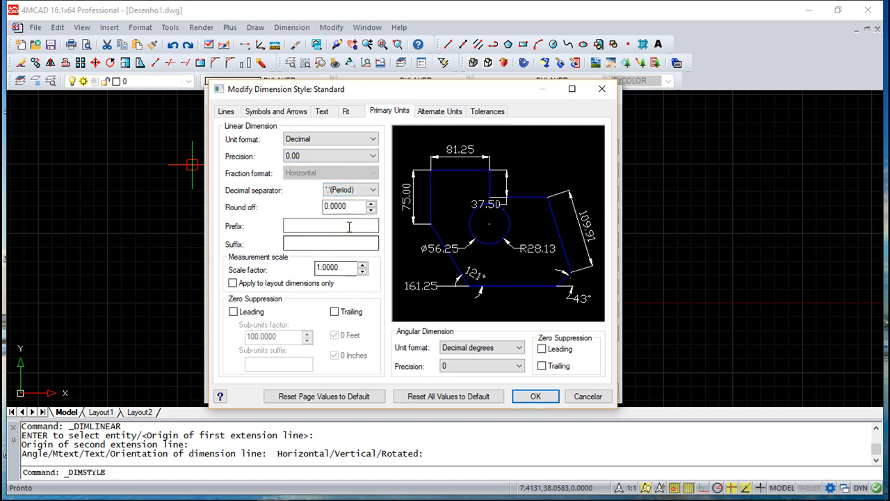
{"action": "left_click", "coordinate": [370, 189]}
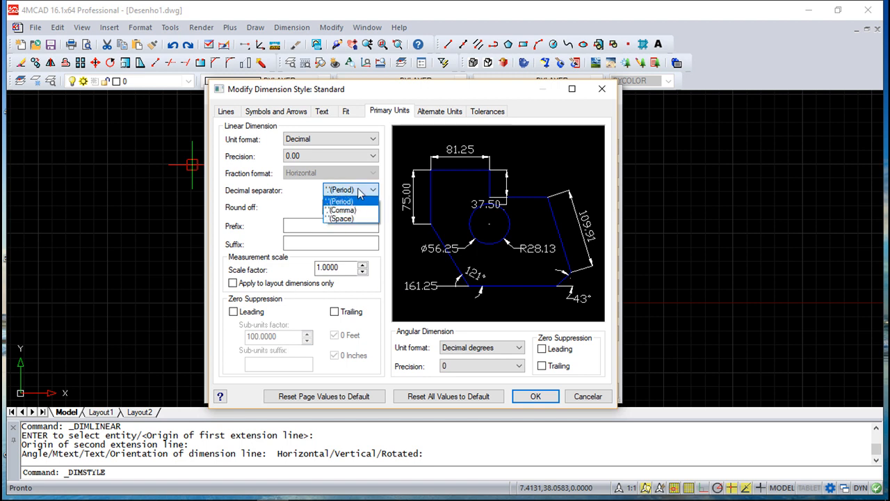
{"action": "left_click", "coordinate": [337, 200]}
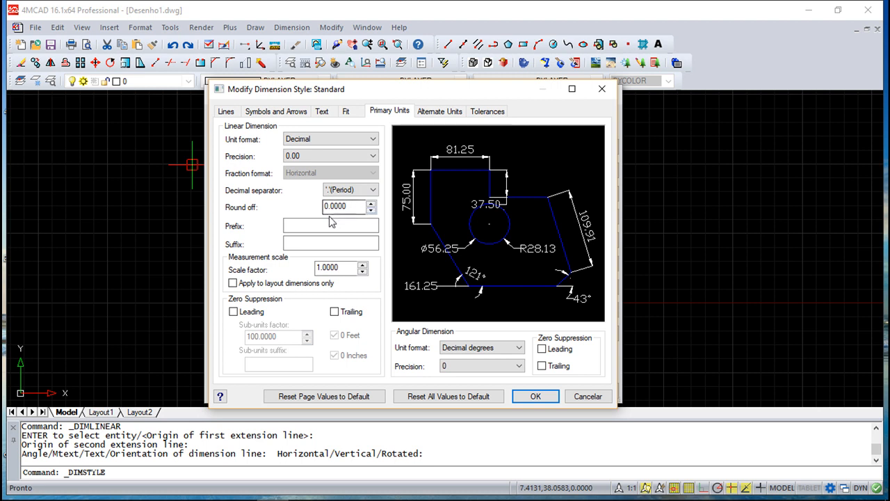
- Enter prefix R, try zero suppression options, and set angular precision to 0.00
{"action": "left_click", "coordinate": [331, 225]}
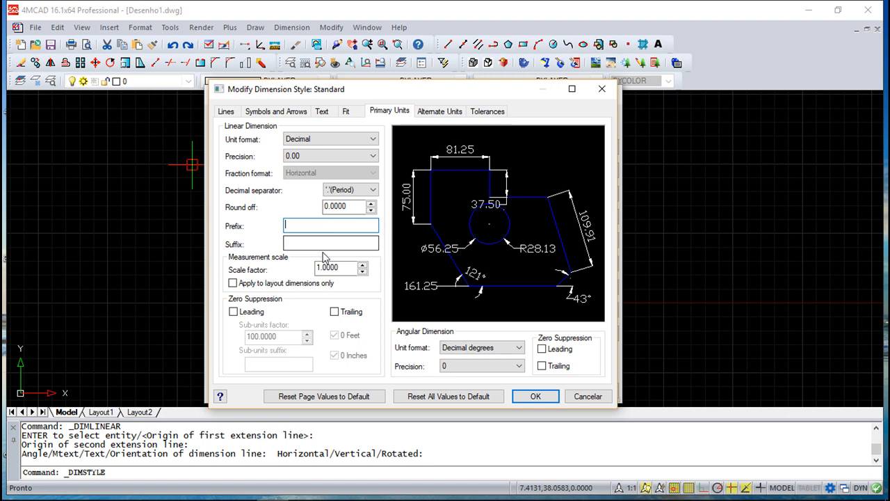
{"action": "type", "text": "R"}
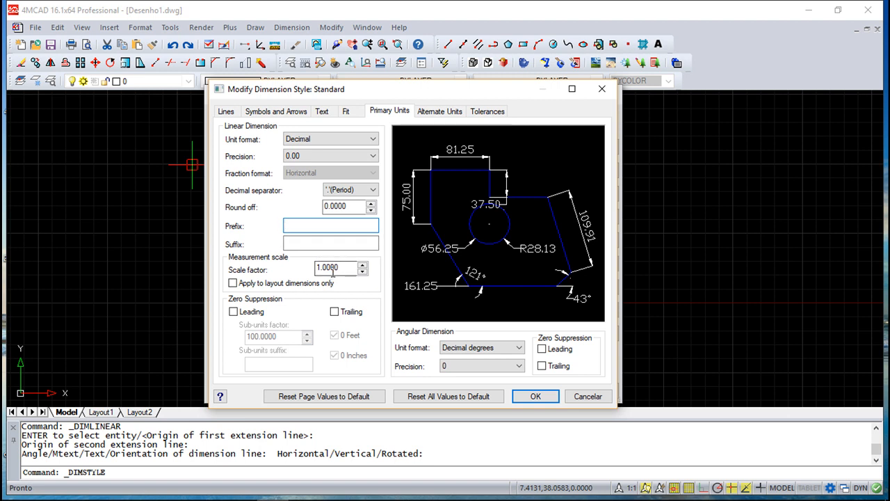
{"action": "left_click", "coordinate": [331, 225]}
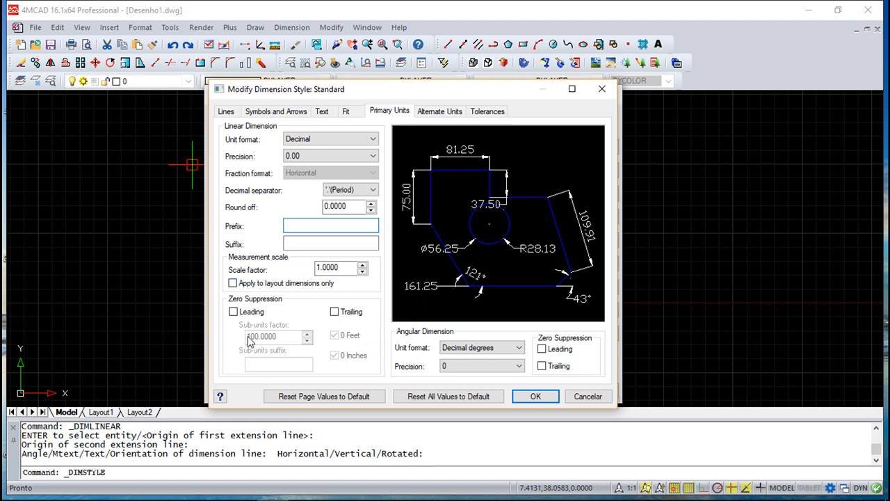
{"action": "left_click", "coordinate": [233, 312]}
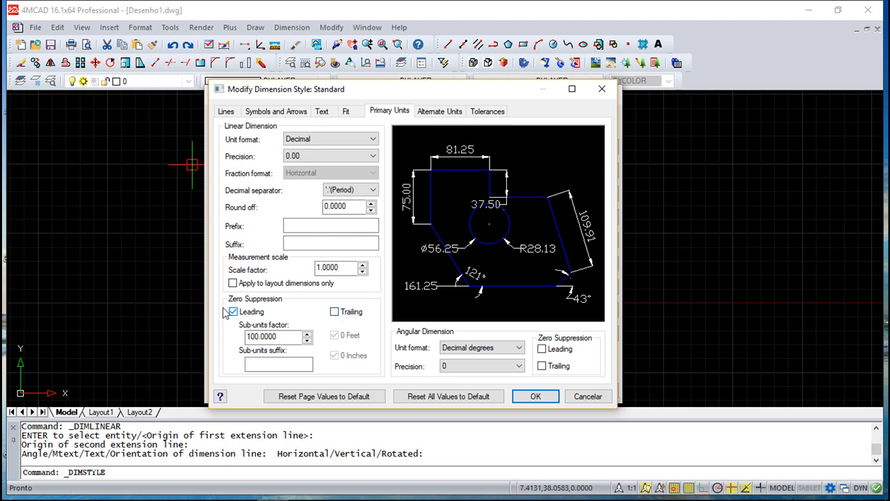
{"action": "left_click", "coordinate": [334, 312]}
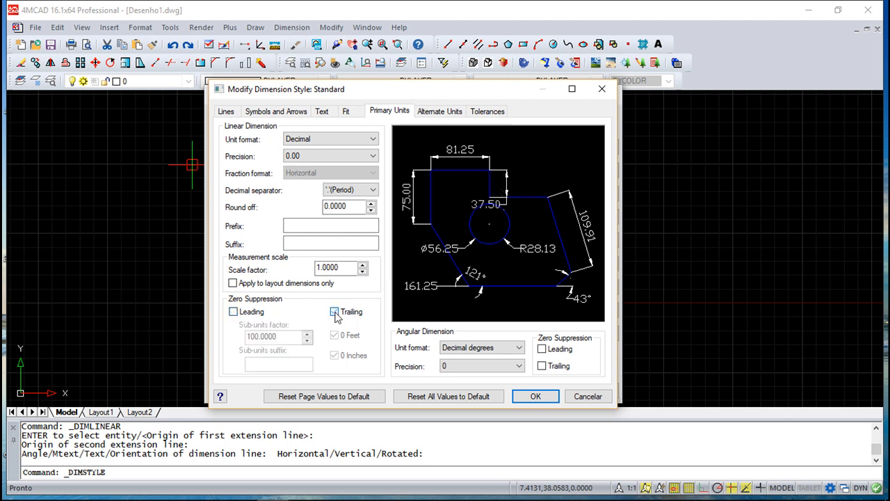
{"action": "left_click", "coordinate": [334, 312]}
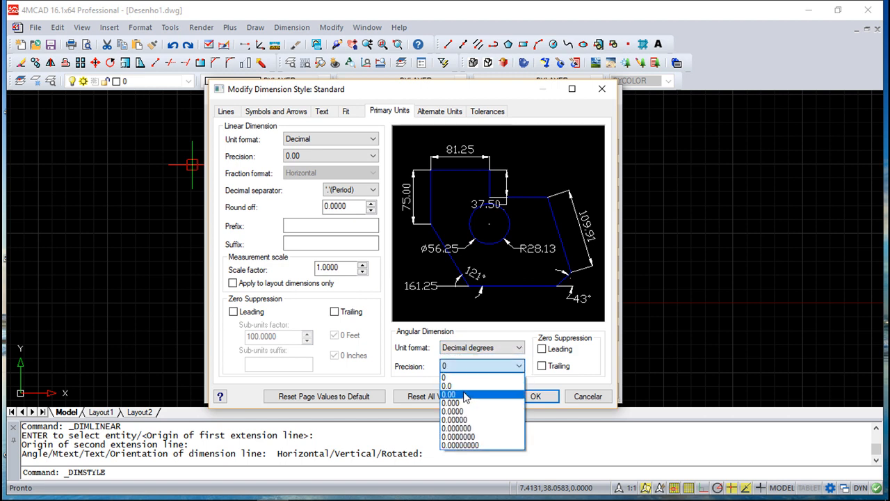
{"action": "left_click", "coordinate": [451, 395]}
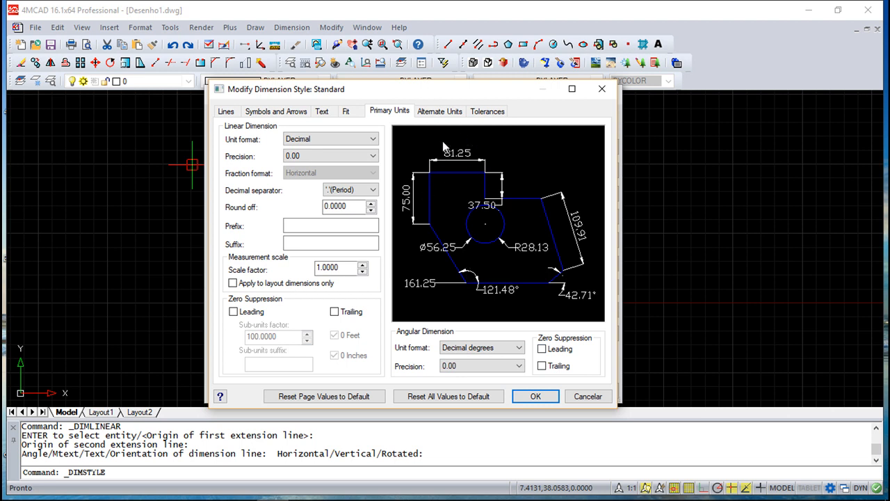
{"action": "left_click", "coordinate": [440, 112]}
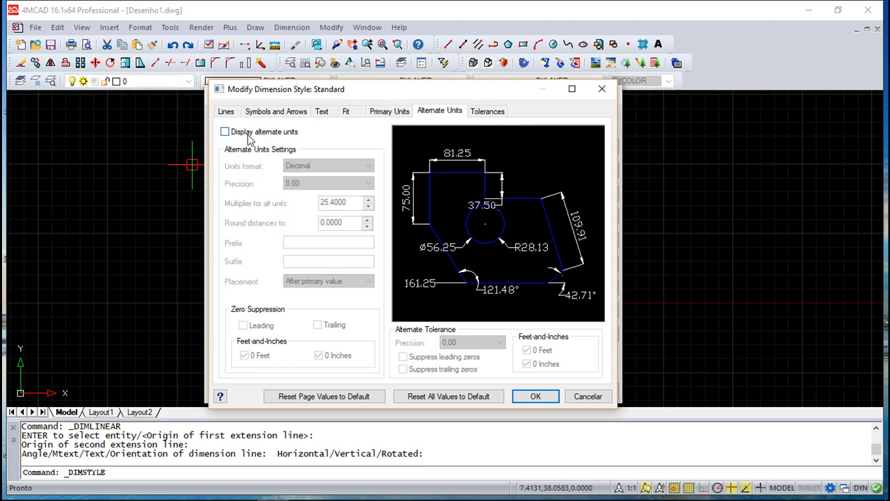
- Enable display of alternate units in the Standard style, keeping Decimal format and the 25.4 multiplier
{"action": "left_click", "coordinate": [226, 131]}
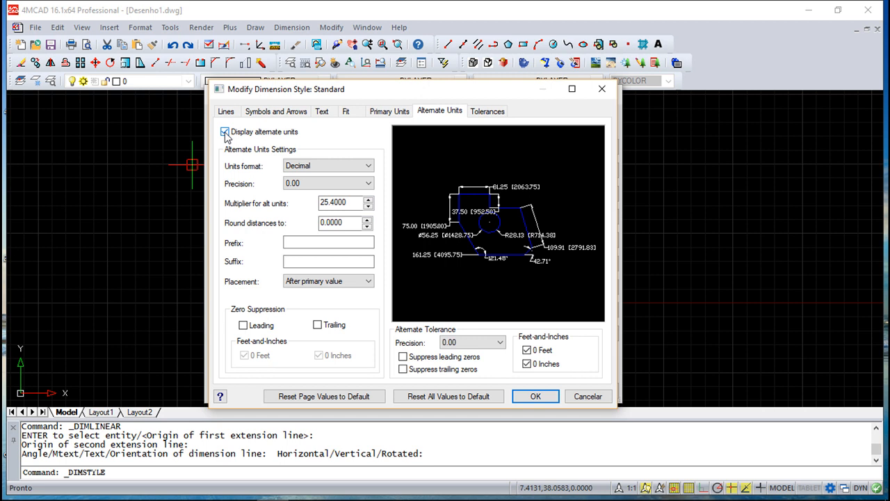
{"action": "left_click", "coordinate": [225, 131]}
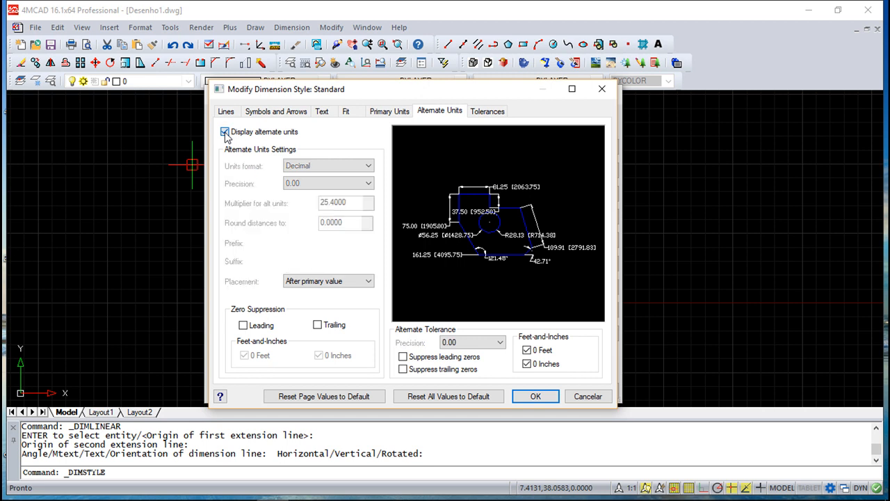
{"action": "left_click", "coordinate": [225, 131]}
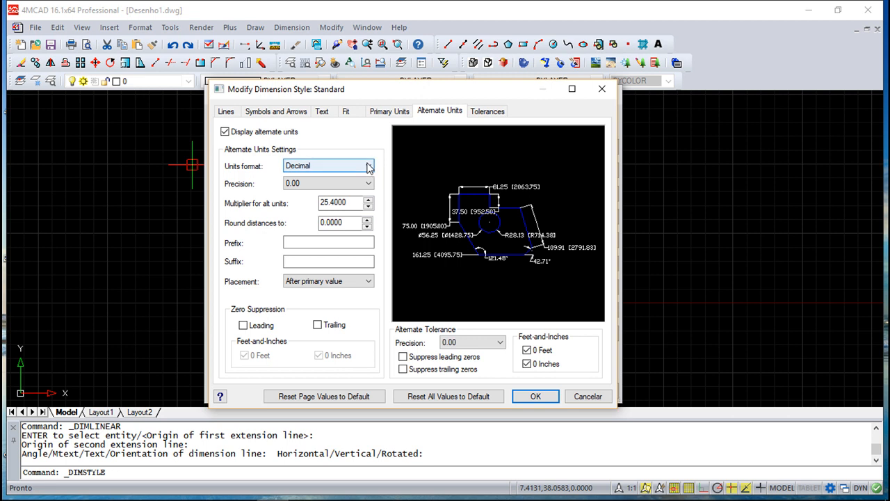
{"action": "mouse_move", "coordinate": [548, 200]}
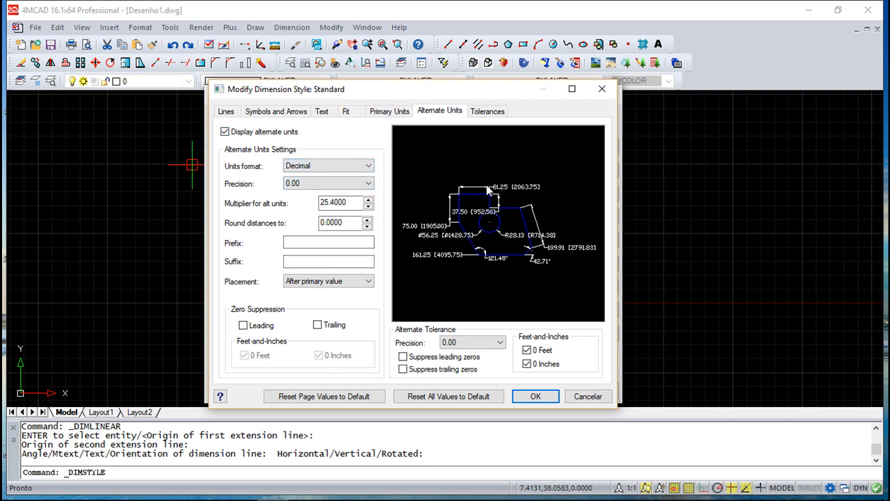
{"action": "mouse_move", "coordinate": [558, 198]}
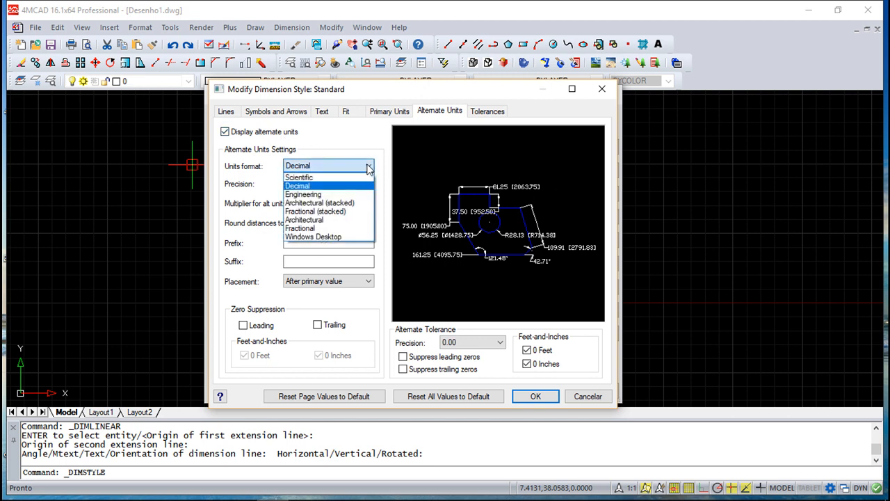
{"action": "left_click", "coordinate": [298, 185]}
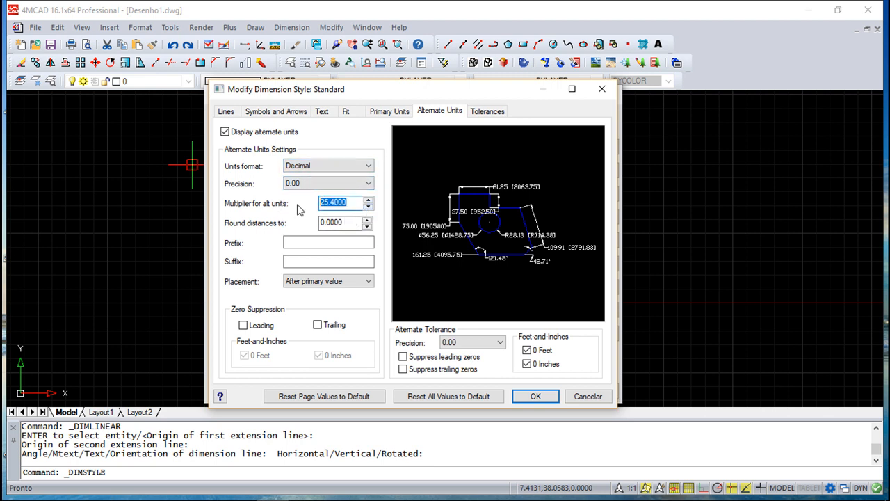
{"action": "mouse_move", "coordinate": [543, 184]}
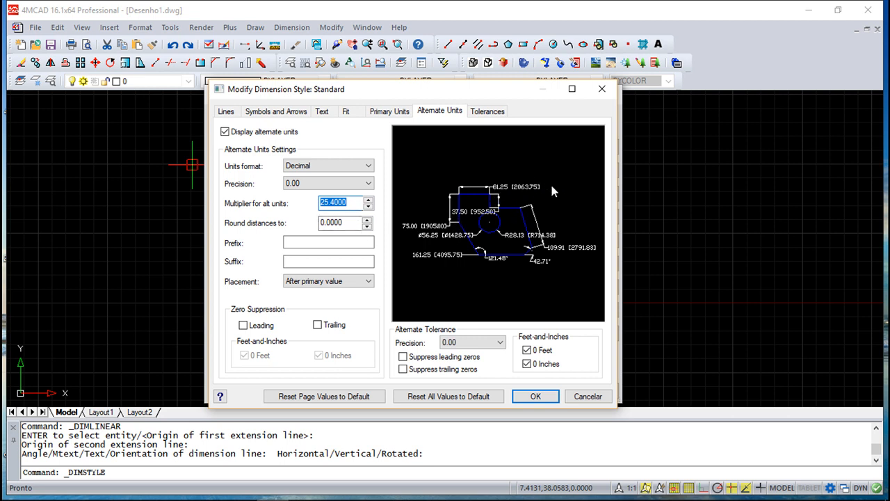
{"action": "mouse_move", "coordinate": [523, 216]}
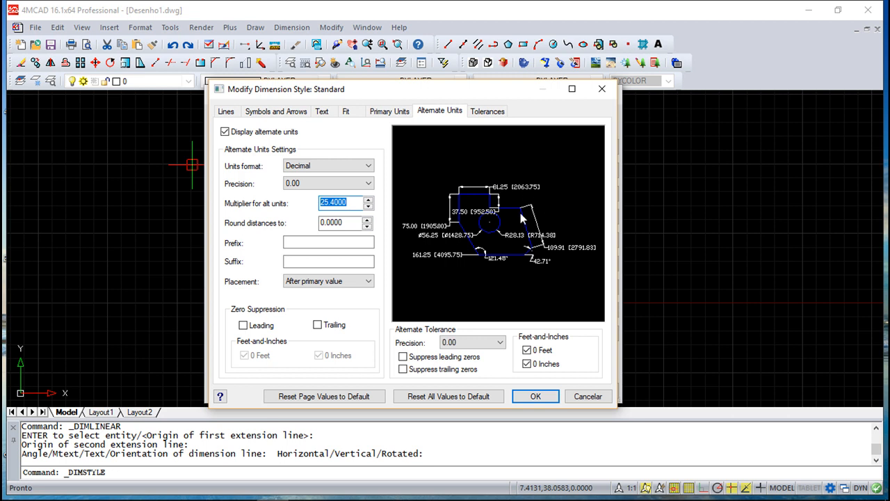
{"action": "left_click", "coordinate": [329, 242]}
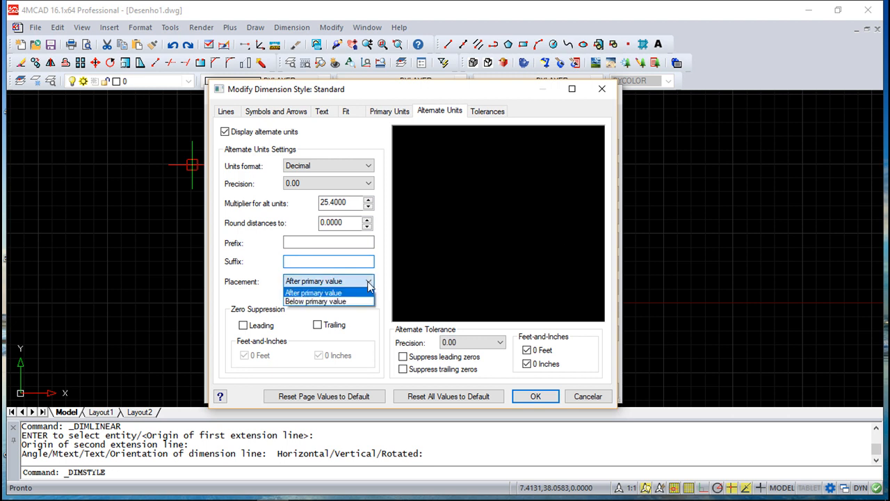
- Keep alternate units placed after the primary value with trailing-zero suppression left off
{"action": "left_click", "coordinate": [313, 292]}
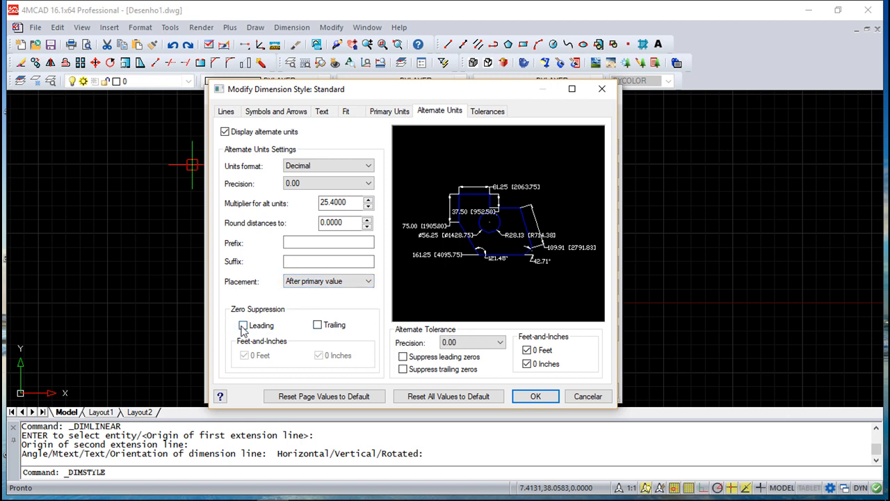
{"action": "left_click", "coordinate": [317, 324]}
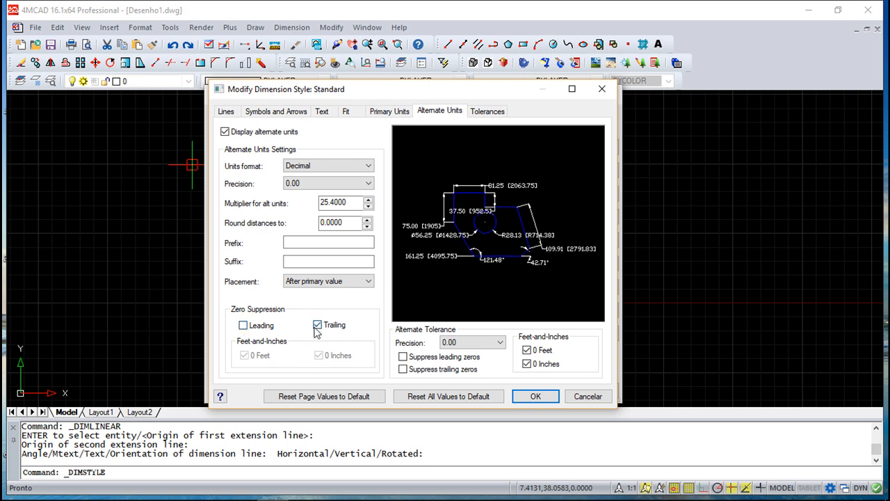
{"action": "left_click", "coordinate": [317, 325]}
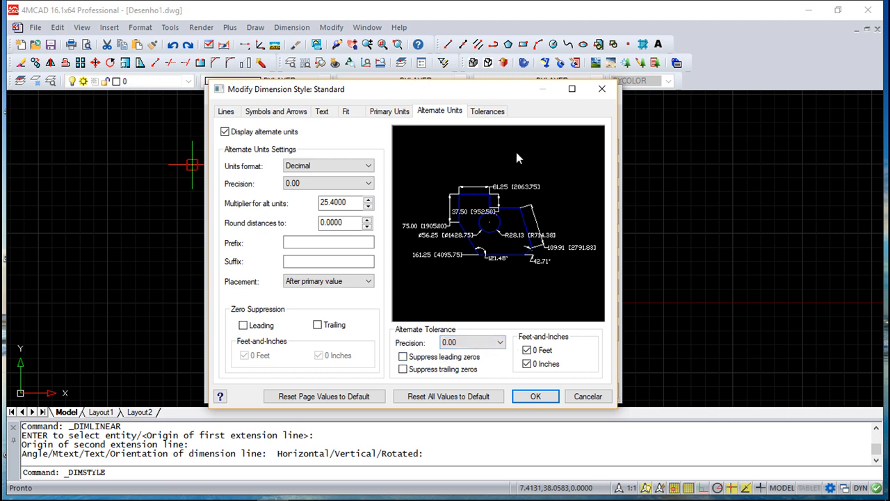
{"action": "mouse_move", "coordinate": [490, 120]}
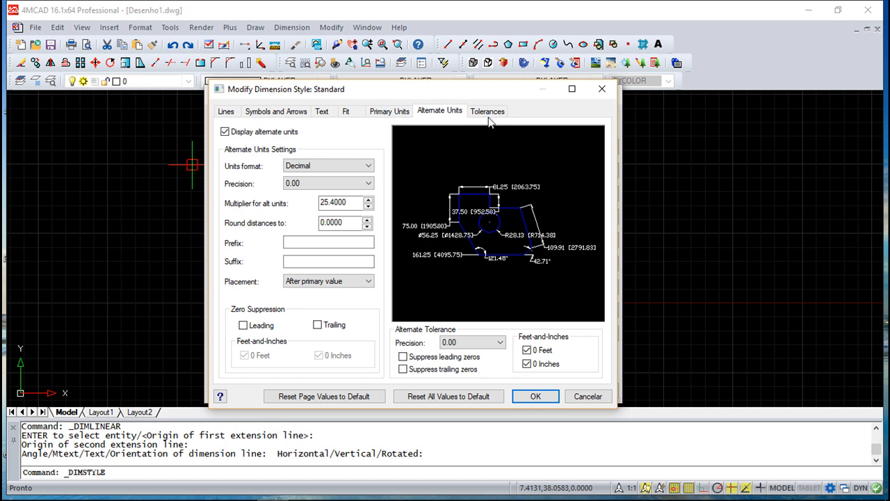
{"action": "left_click", "coordinate": [487, 111]}
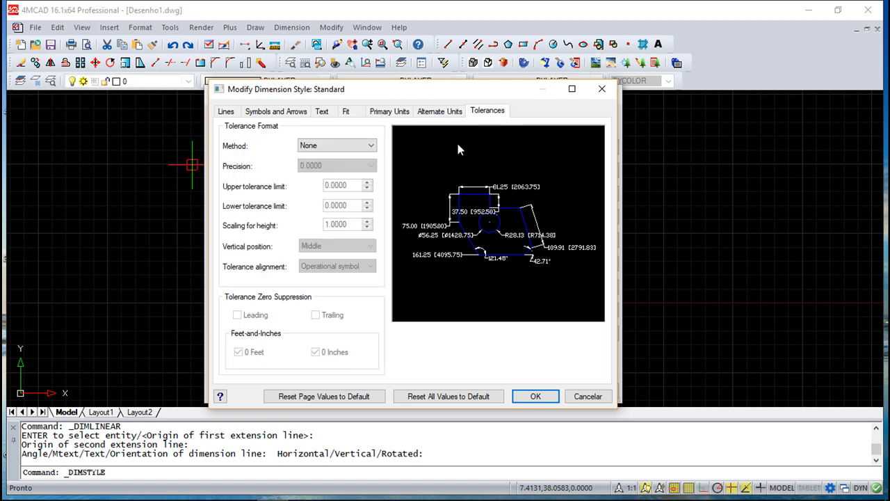
{"action": "mouse_move", "coordinate": [388, 154]}
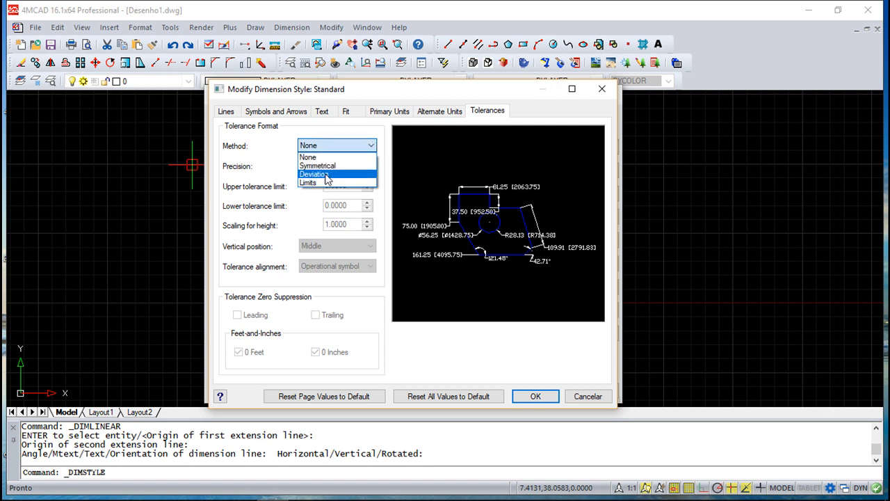
{"action": "mouse_move", "coordinate": [310, 186]}
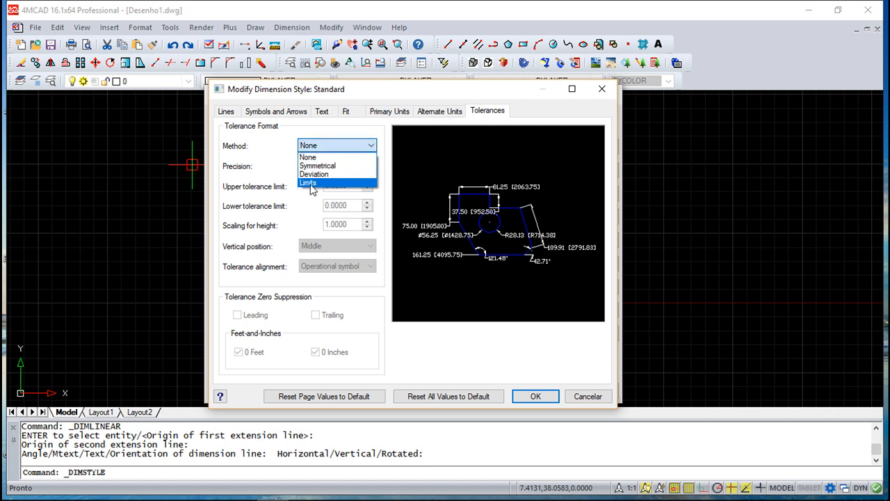
- Set the tolerance method to Deviation and turn off display of alternate units
{"action": "left_click", "coordinate": [315, 174]}
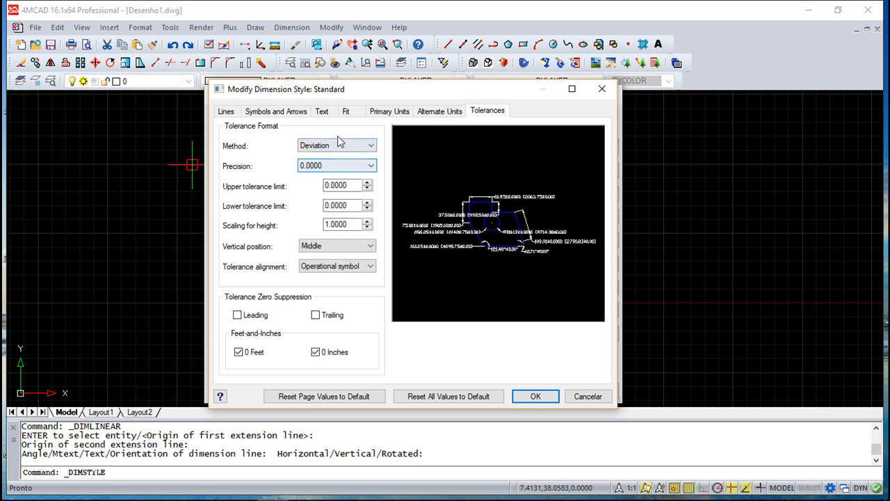
{"action": "left_click", "coordinate": [439, 111]}
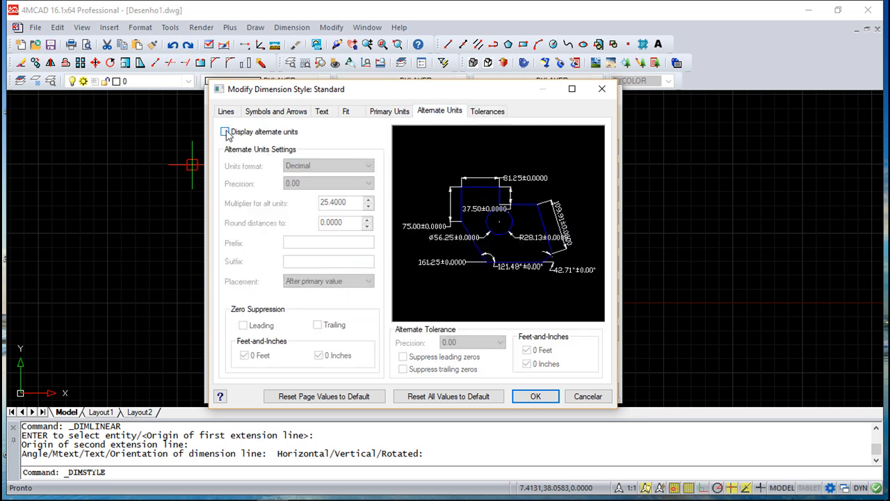
{"action": "left_click", "coordinate": [487, 111]}
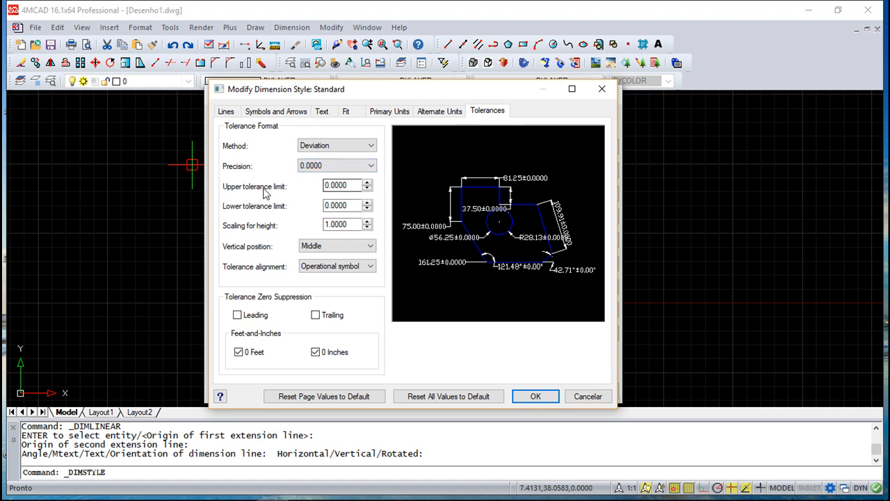
{"action": "mouse_move", "coordinate": [309, 231]}
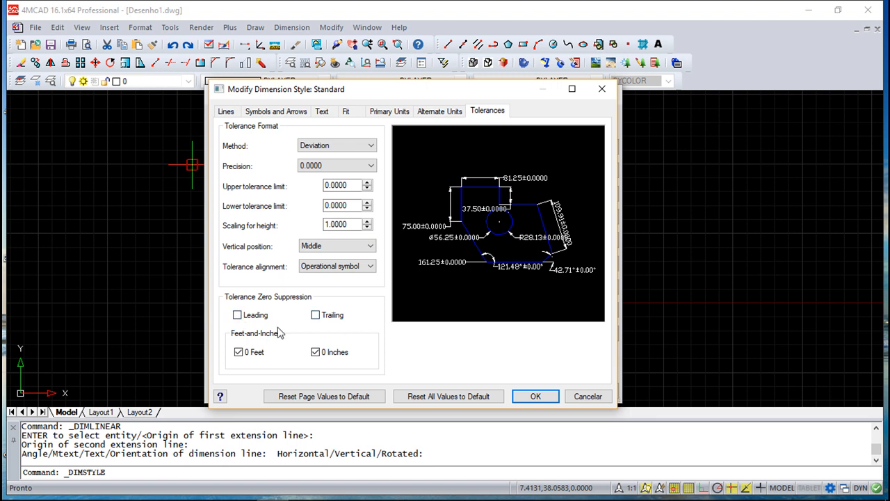
{"action": "mouse_move", "coordinate": [479, 333]}
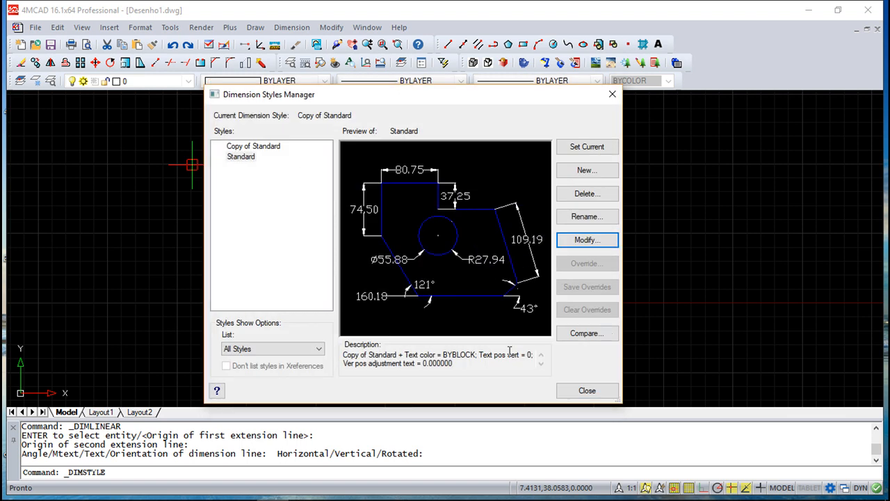
{"action": "mouse_move", "coordinate": [367, 210]}
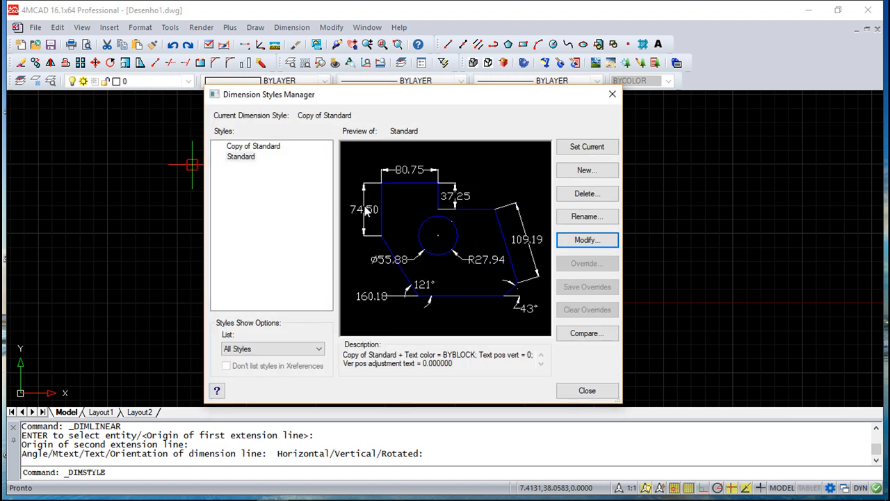
{"action": "mouse_move", "coordinate": [416, 180]}
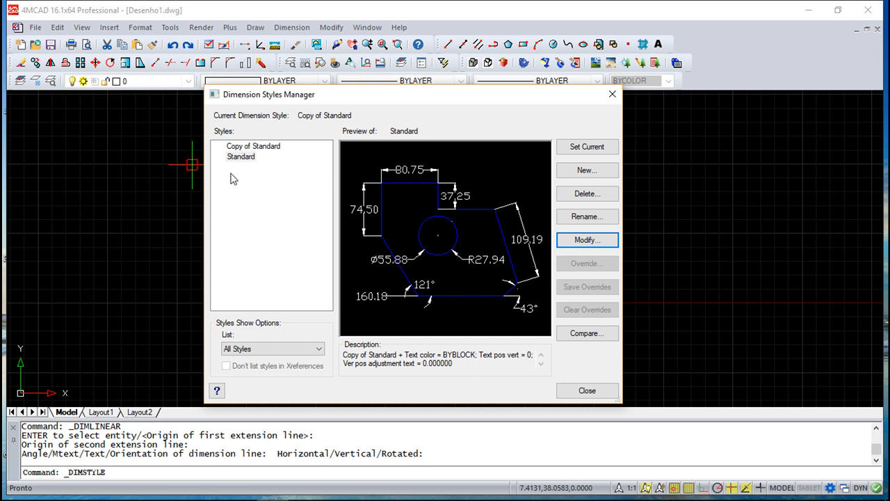
- Make Standard the current dimension style and close the Dimension Styles Manager
{"action": "left_click", "coordinate": [240, 155]}
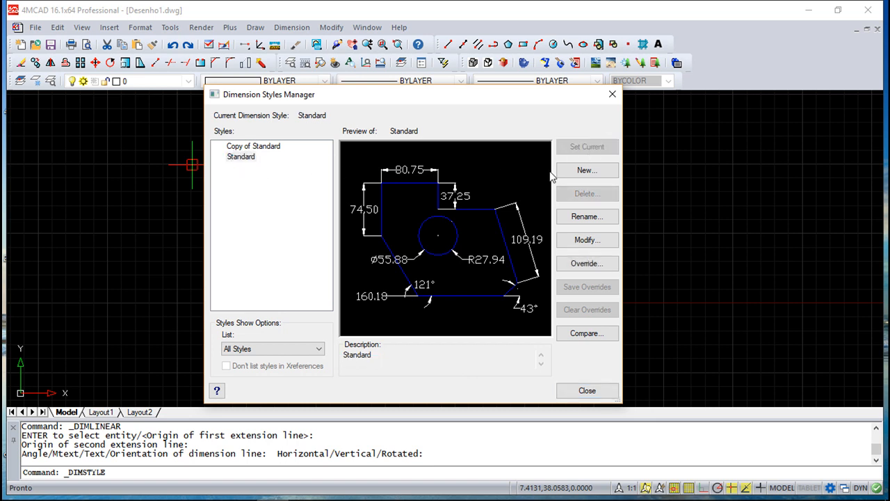
{"action": "left_click", "coordinate": [587, 391]}
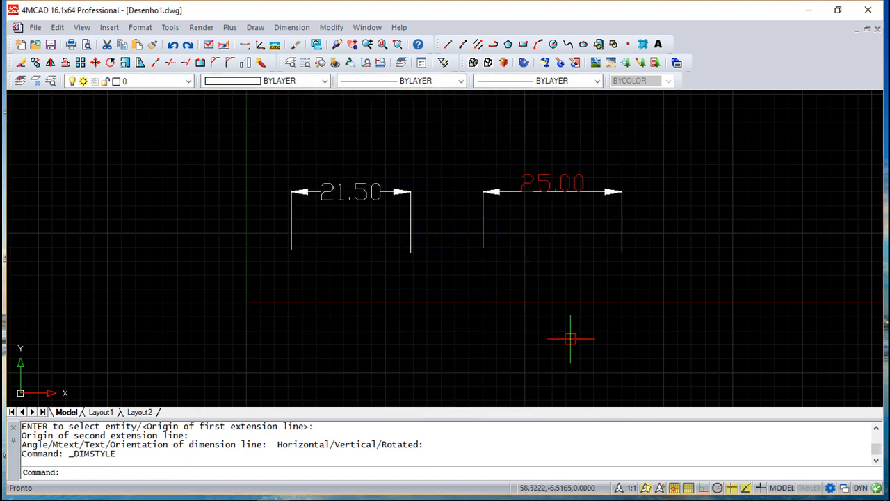
- Show the Dimension menu's list of dimensioning commands over the drawing
{"action": "left_click", "coordinate": [292, 28]}
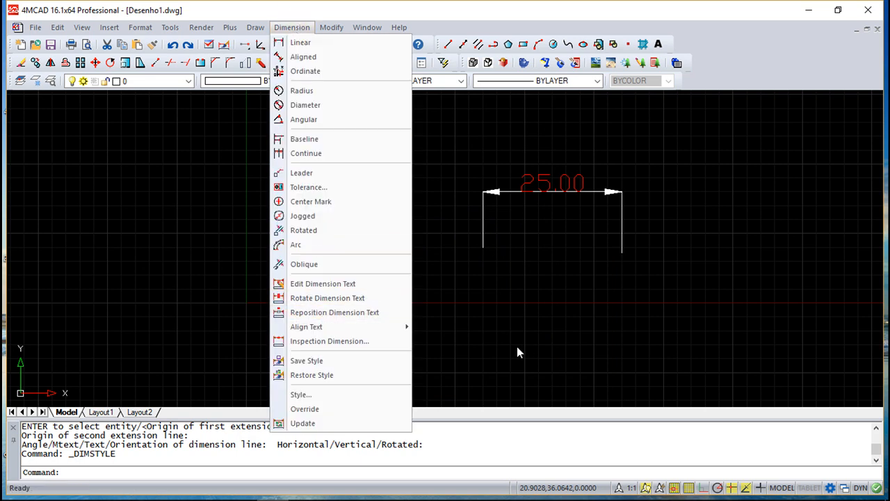
{"action": "mouse_move", "coordinate": [517, 355]}
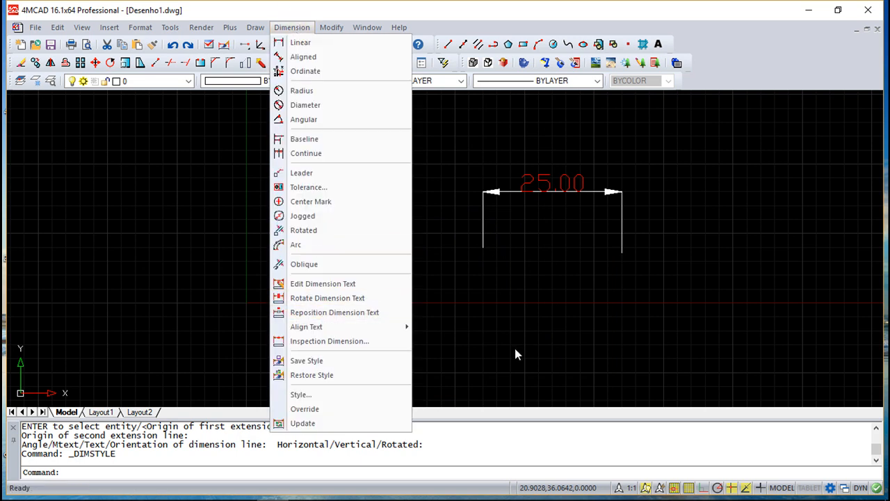